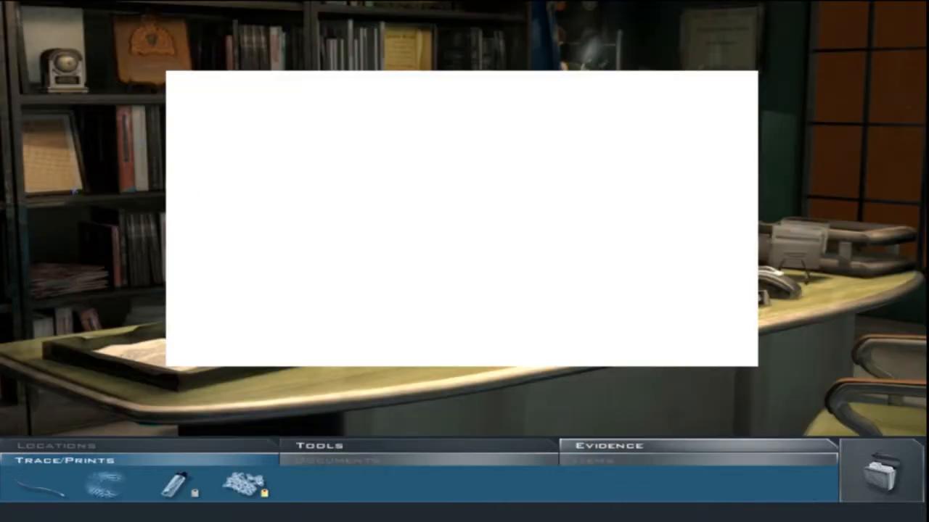
# Review the coroner's skin sample details, then switch the evidence list to collected items
pyautogui.click(241, 490)
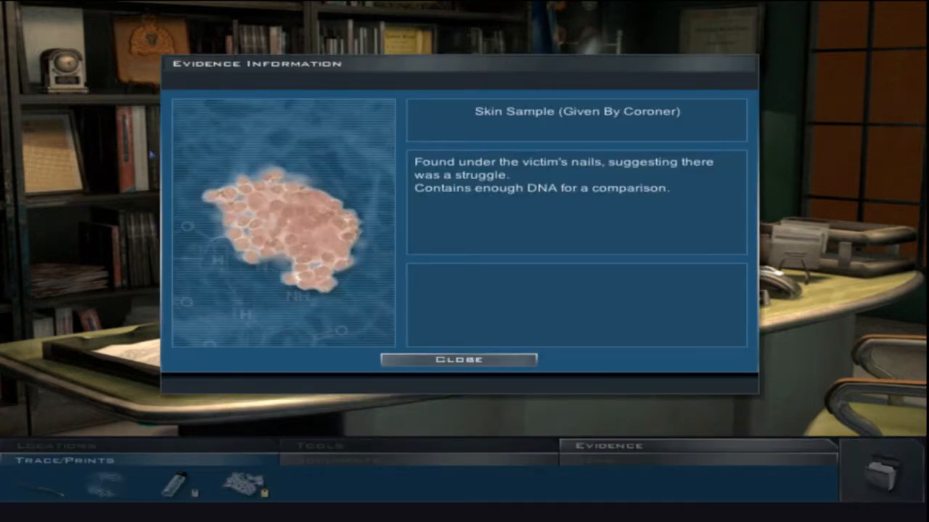
pyautogui.click(459, 359)
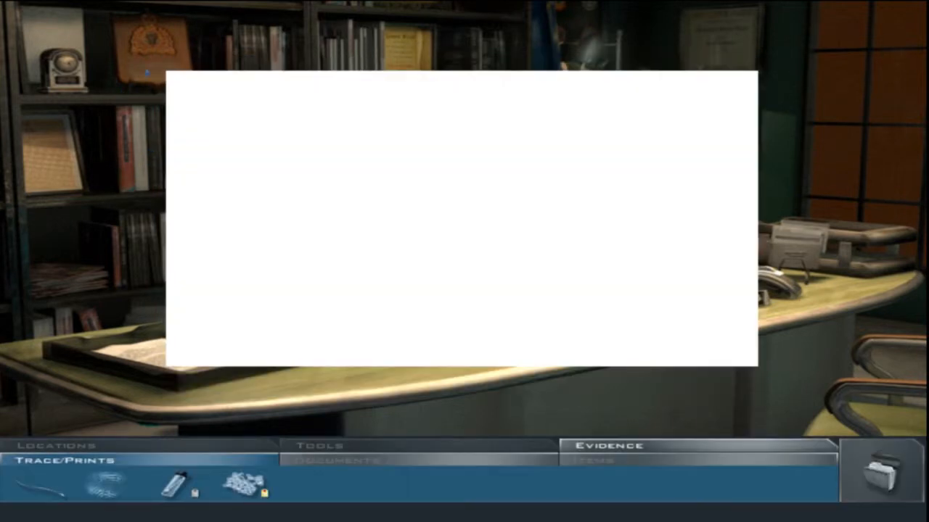
pyautogui.click(334, 462)
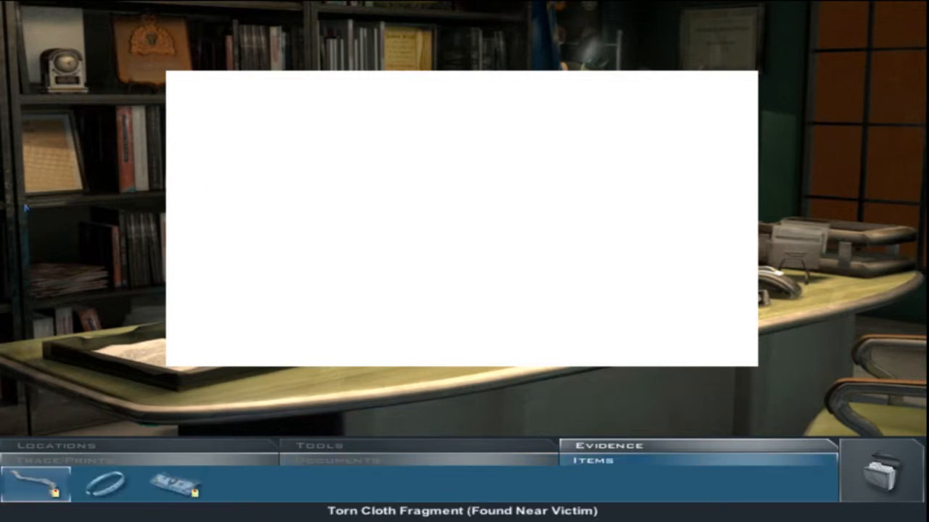
pyautogui.click(169, 486)
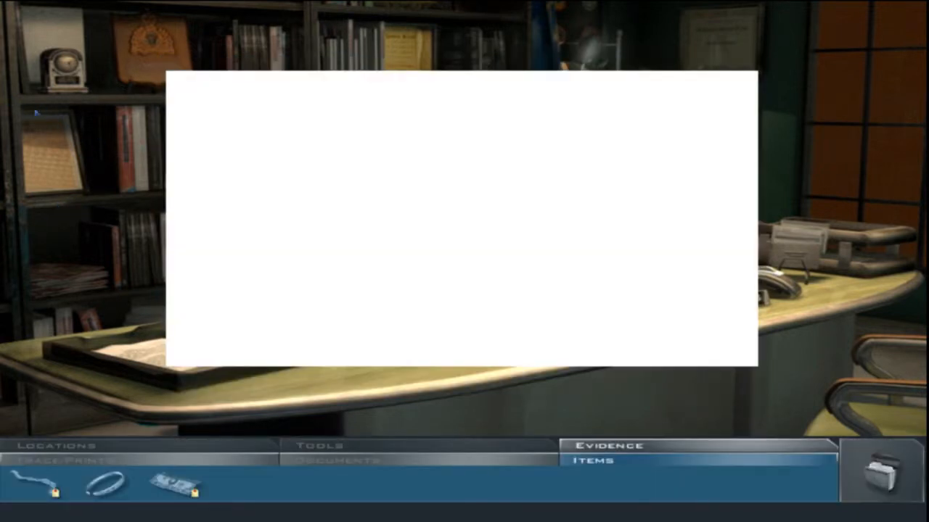
pyautogui.click(58, 447)
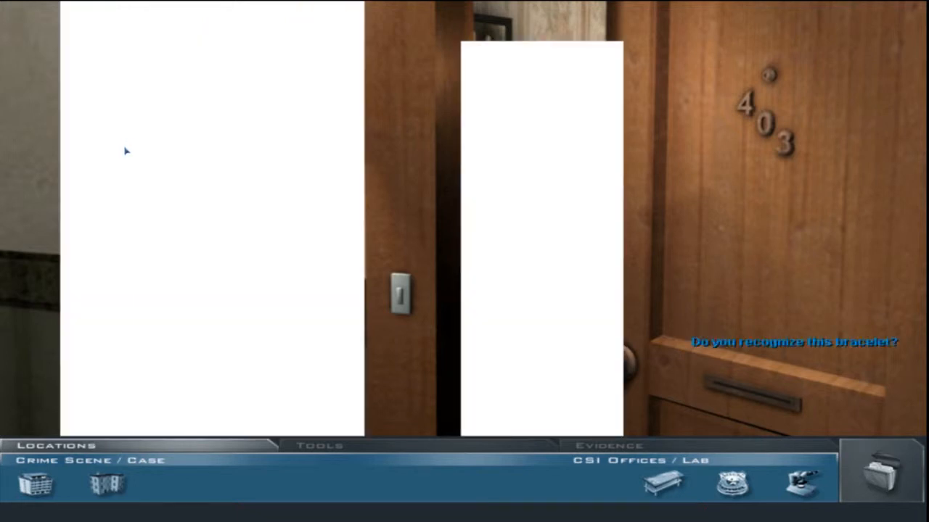
# Ask the occupant of room 403, 'Do you recognize this bracelet?'
pyautogui.click(604, 447)
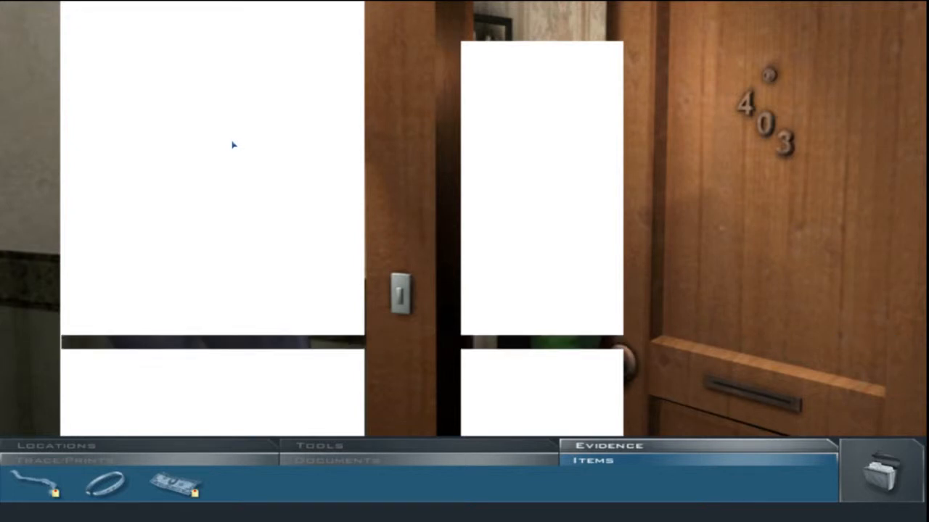
pyautogui.moveTo(231, 143)
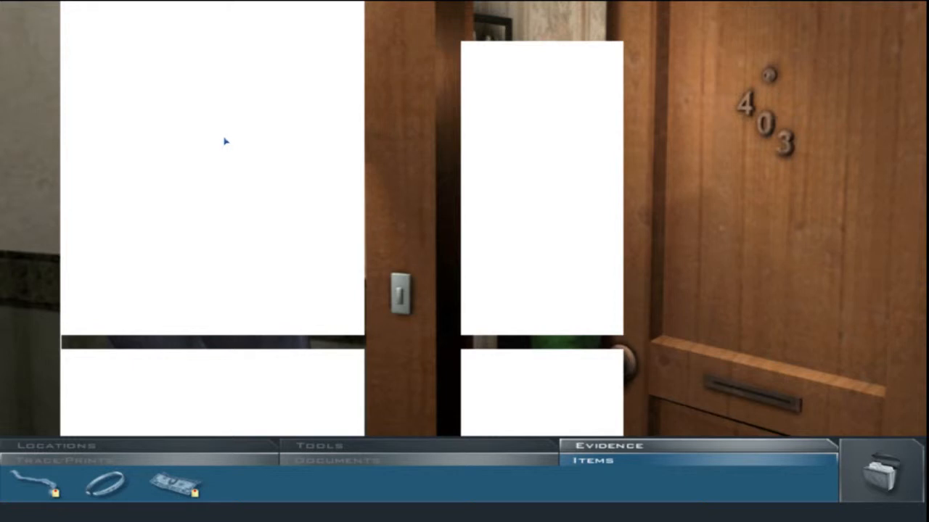
pyautogui.moveTo(222, 141)
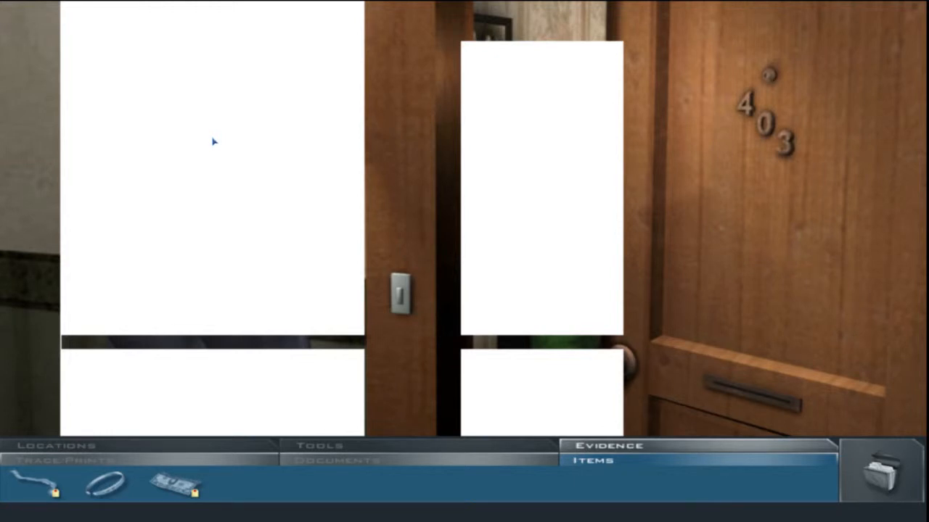
pyautogui.moveTo(209, 140)
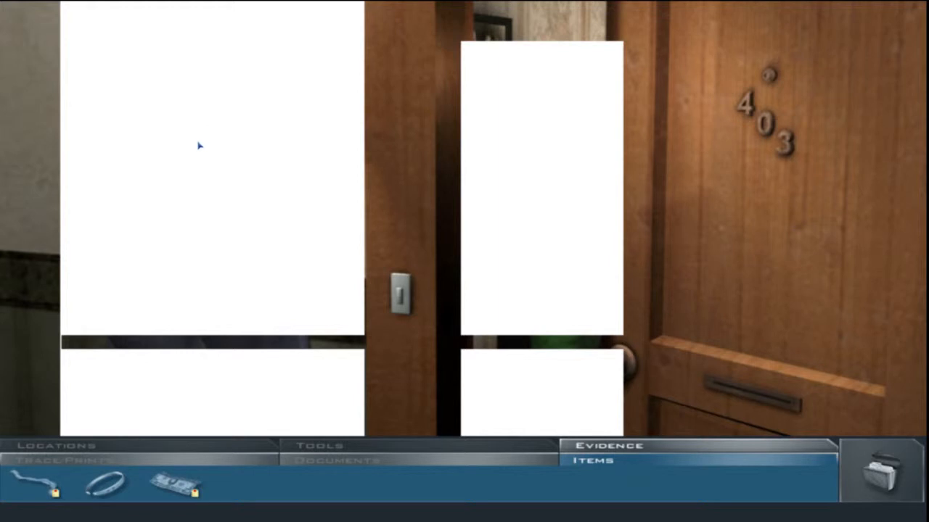
pyautogui.moveTo(197, 144)
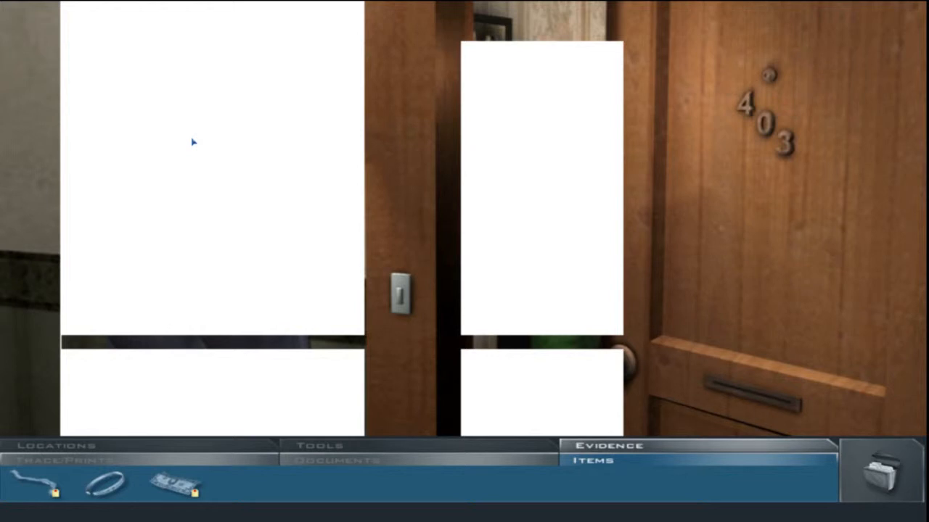
pyautogui.moveTo(189, 145)
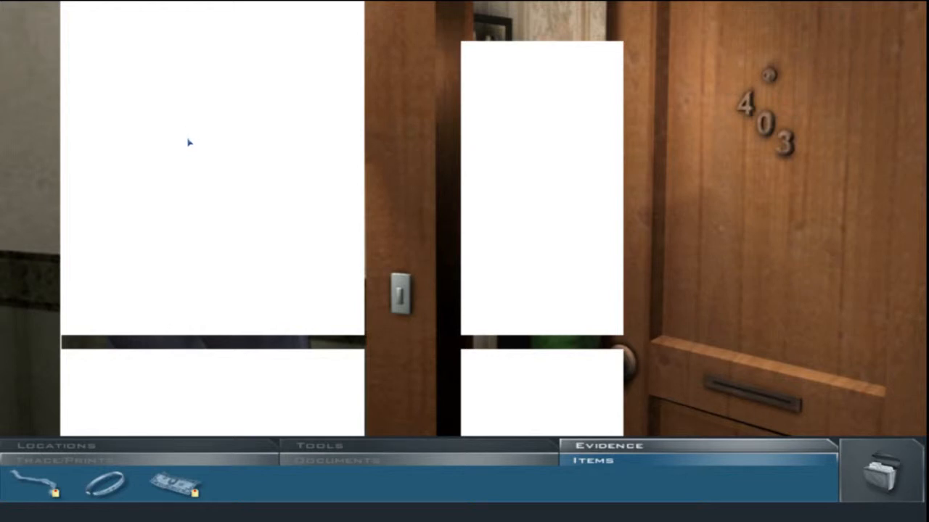
pyautogui.moveTo(198, 146)
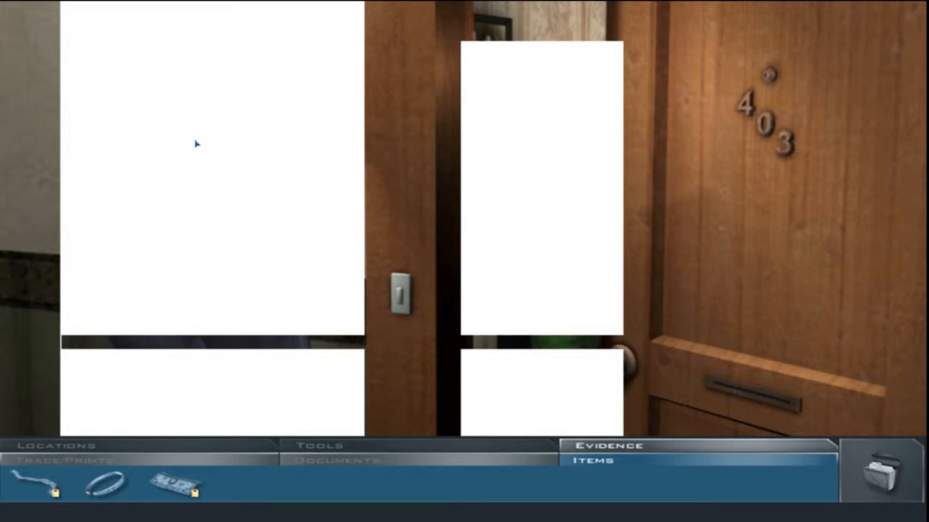
pyautogui.moveTo(149, 209)
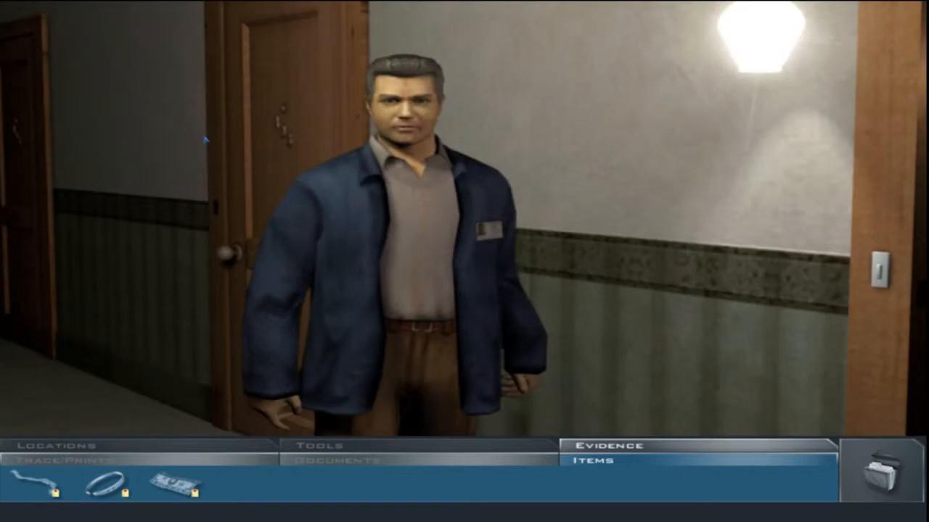
# Read the bracelet's evidence details and close them
pyautogui.click(103, 483)
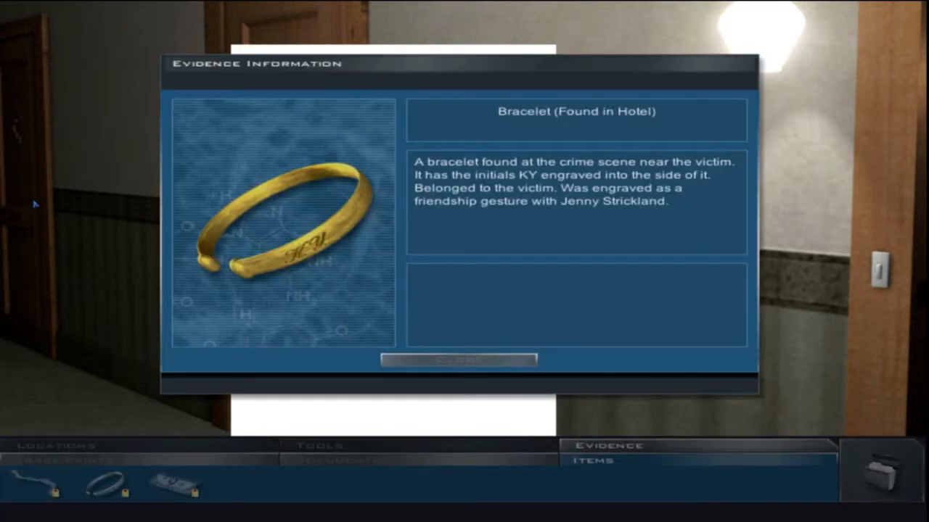
pyautogui.moveTo(207, 88)
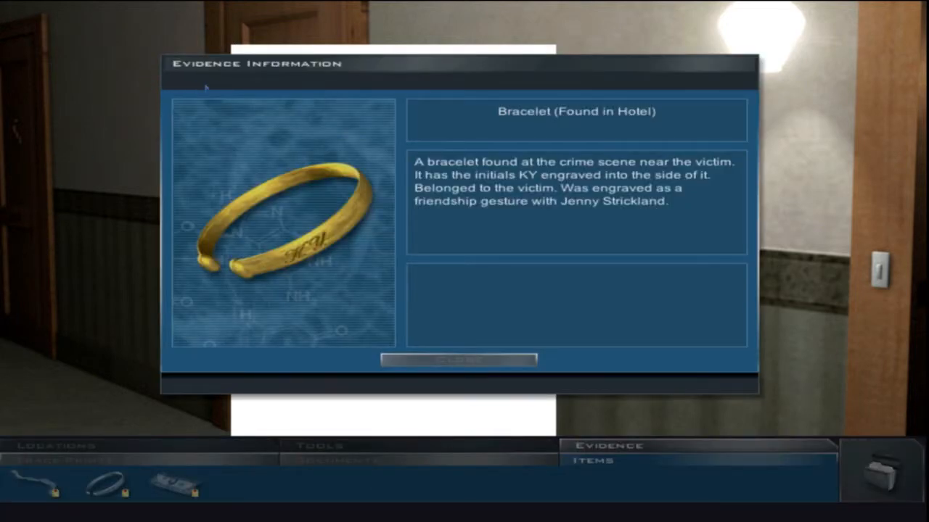
pyautogui.moveTo(138, 75)
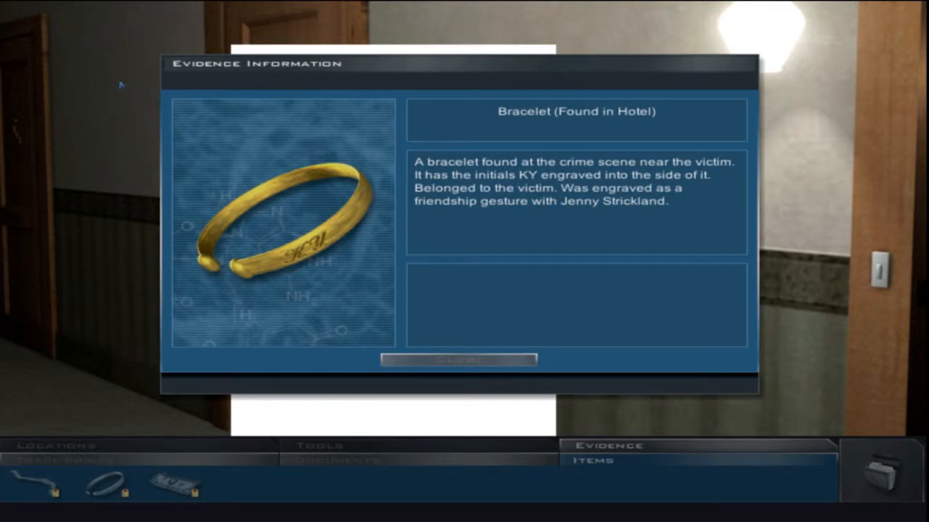
pyautogui.moveTo(146, 151)
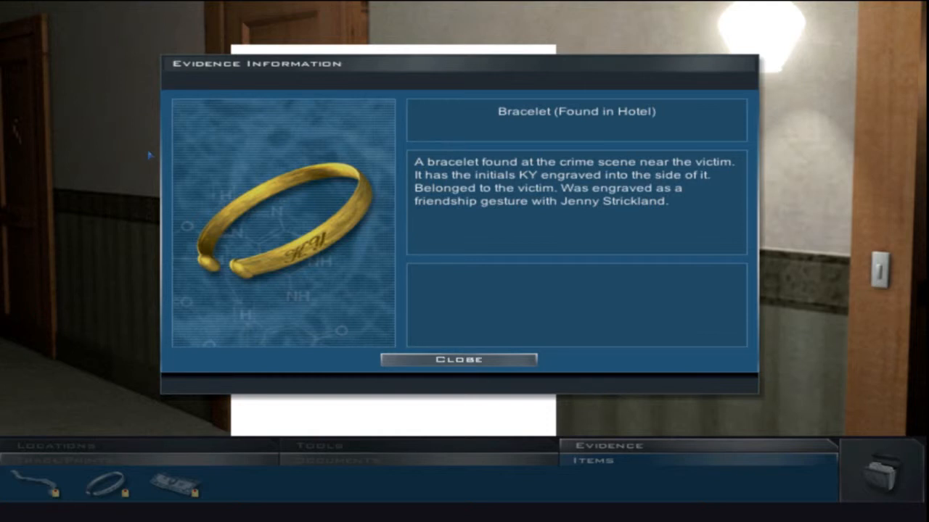
pyautogui.click(459, 359)
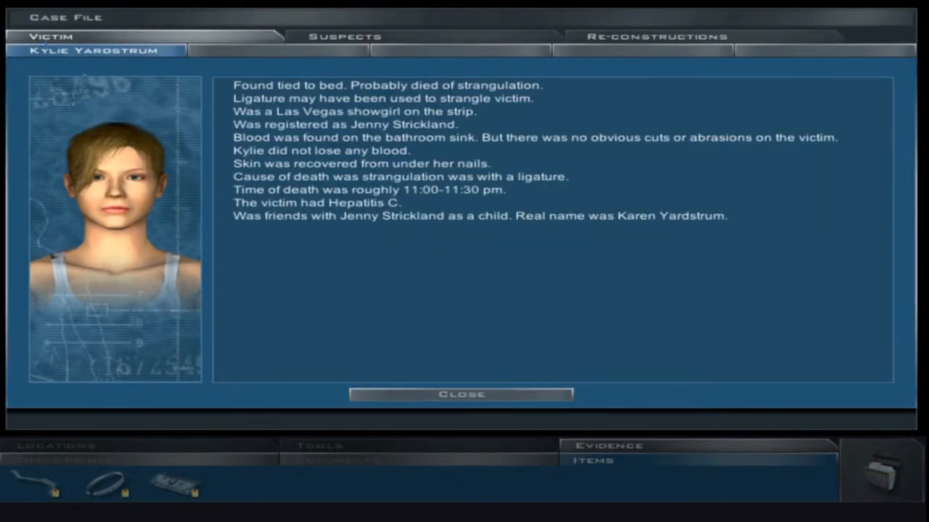
pyautogui.moveTo(25, 27)
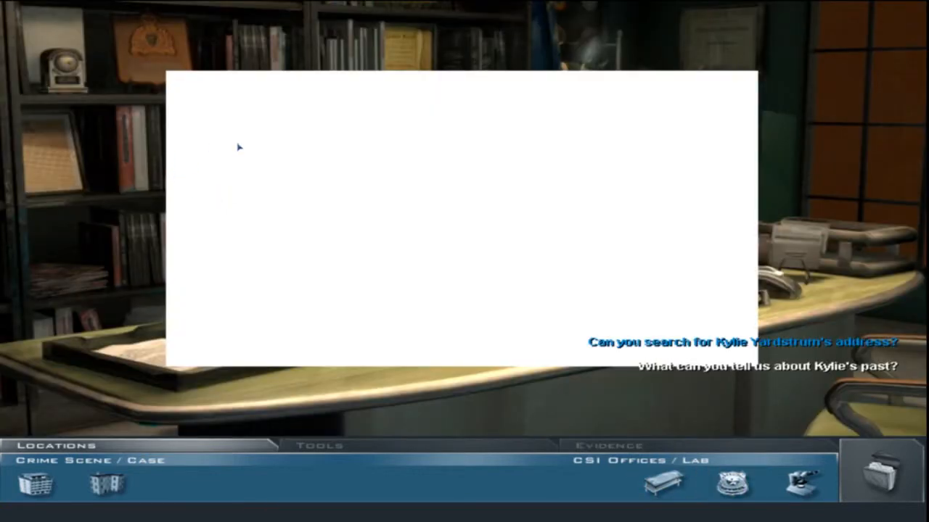
pyautogui.moveTo(255, 148)
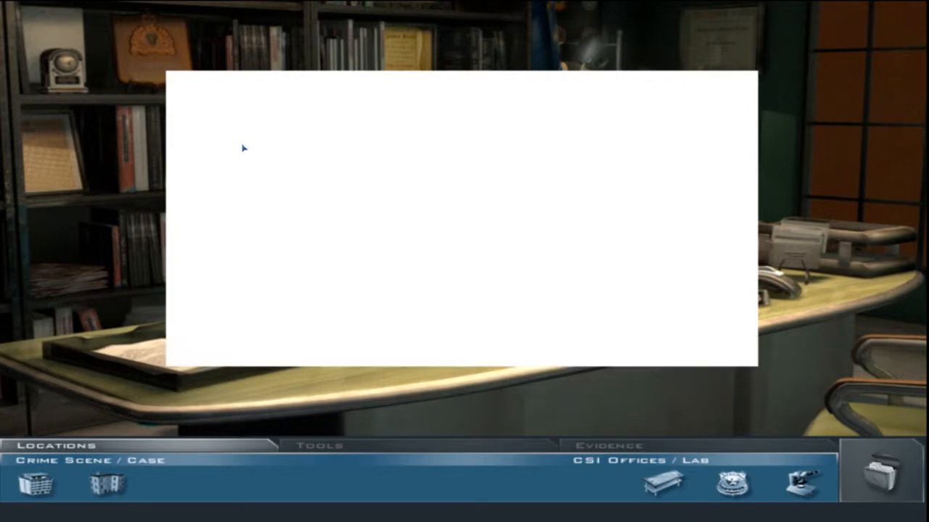
pyautogui.moveTo(138, 203)
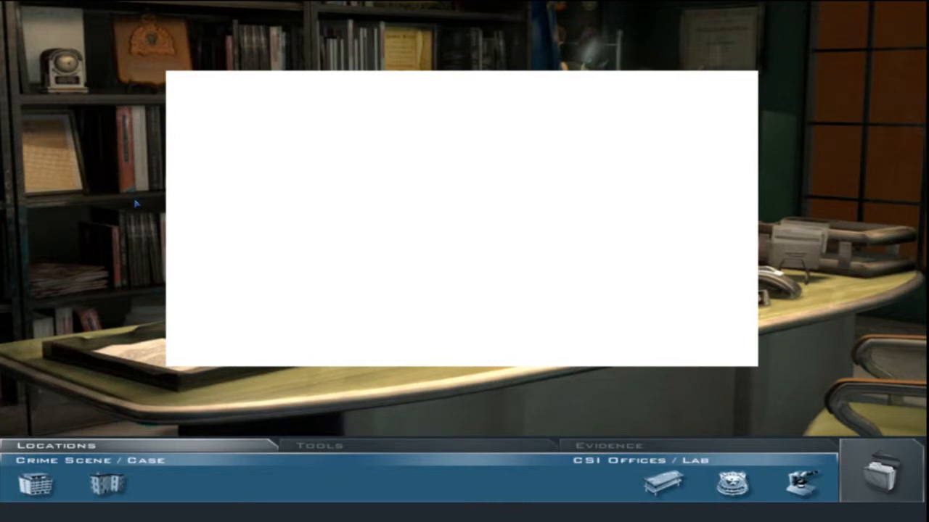
pyautogui.moveTo(65, 204)
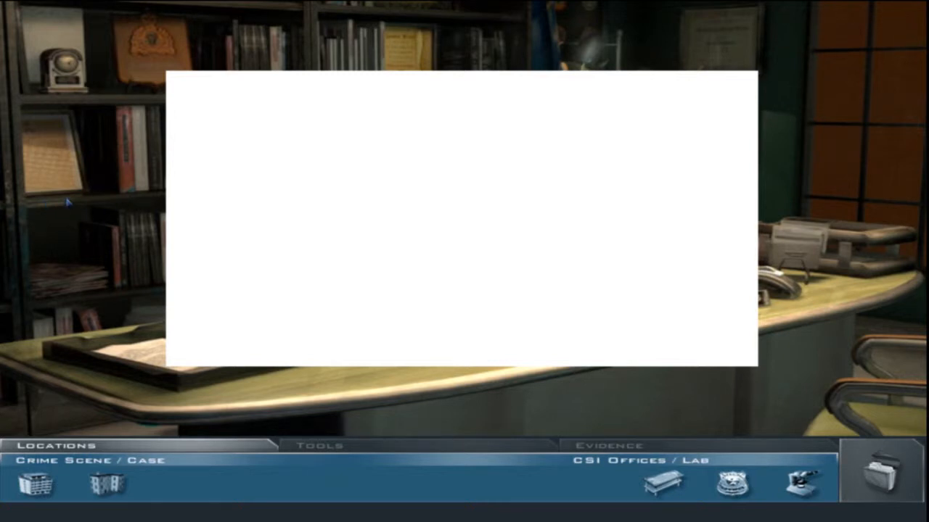
pyautogui.click(169, 481)
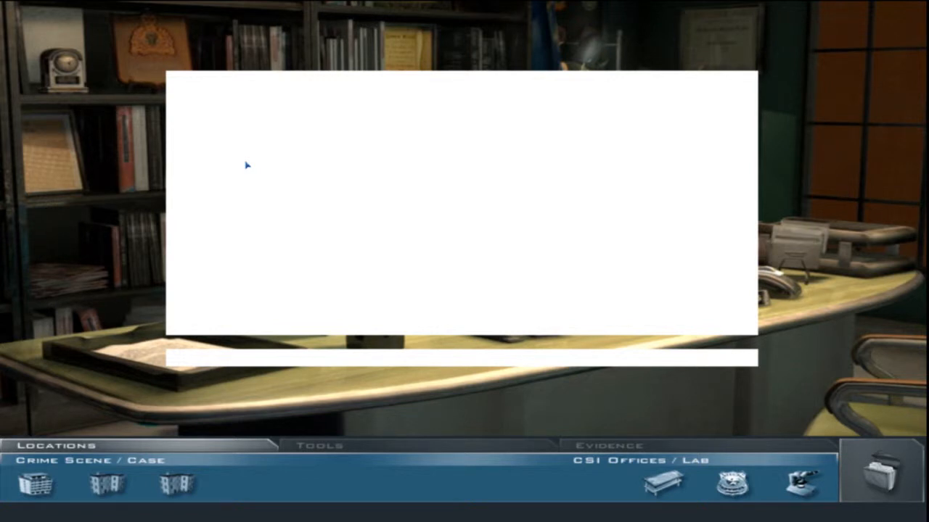
pyautogui.moveTo(239, 144)
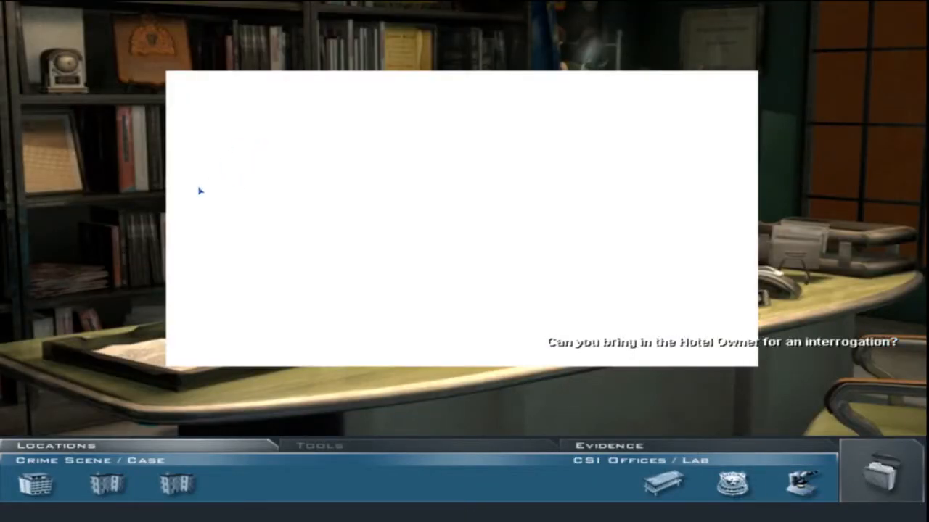
pyautogui.click(316, 446)
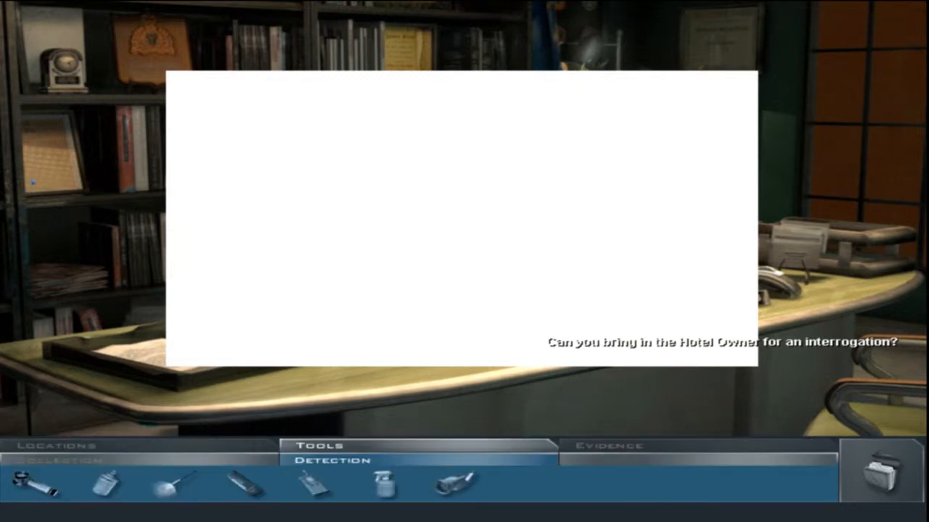
pyautogui.click(58, 446)
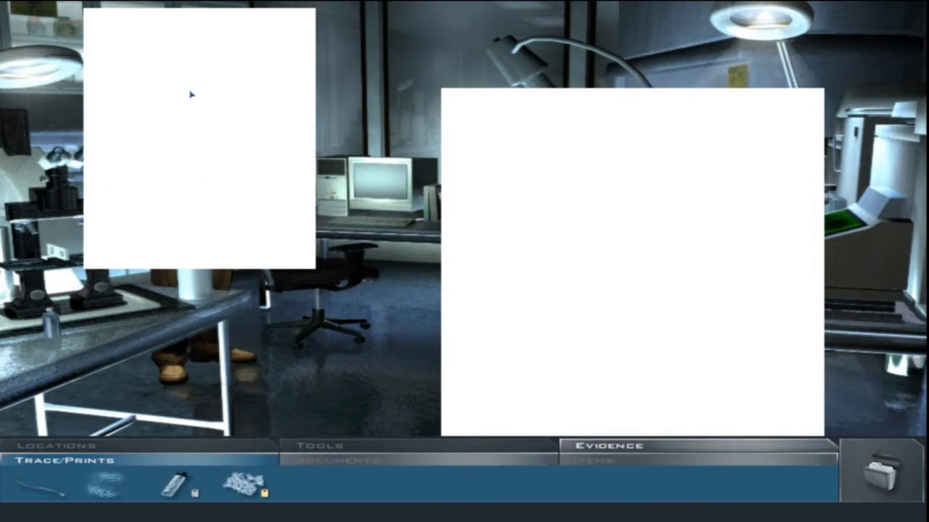
pyautogui.click(172, 488)
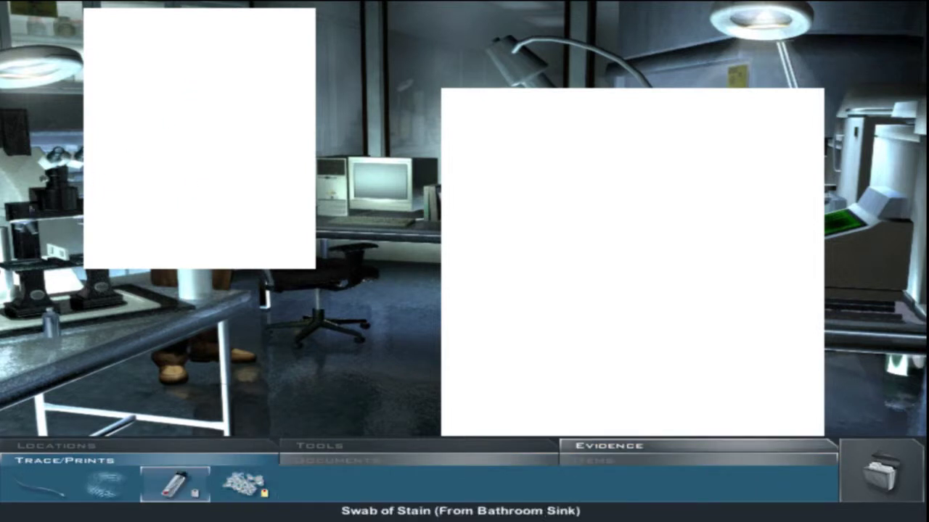
pyautogui.click(102, 488)
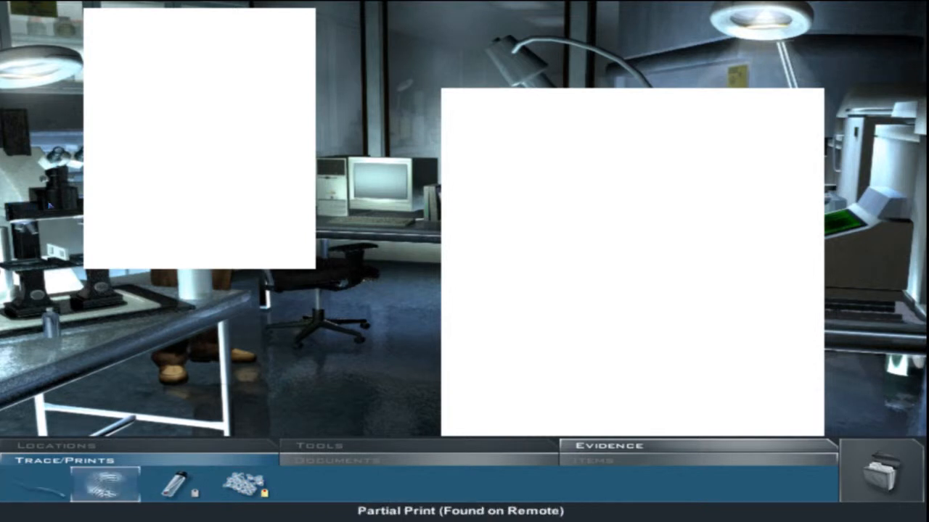
pyautogui.click(179, 487)
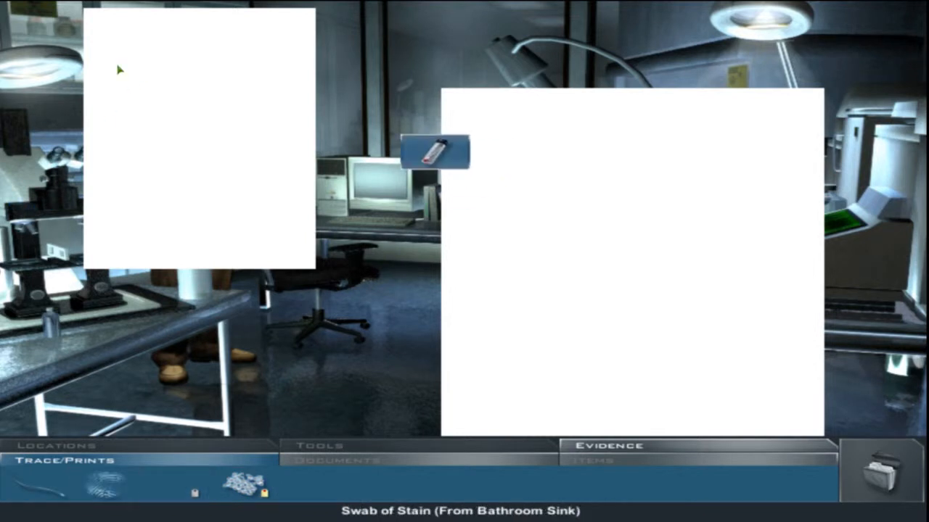
pyautogui.moveTo(435, 153); pyautogui.dragTo(65, 280)
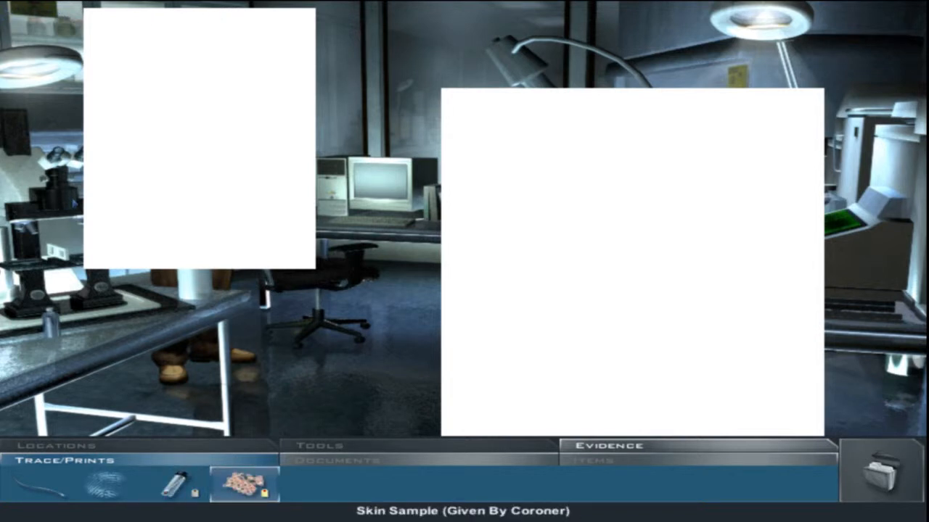
pyautogui.click(243, 491)
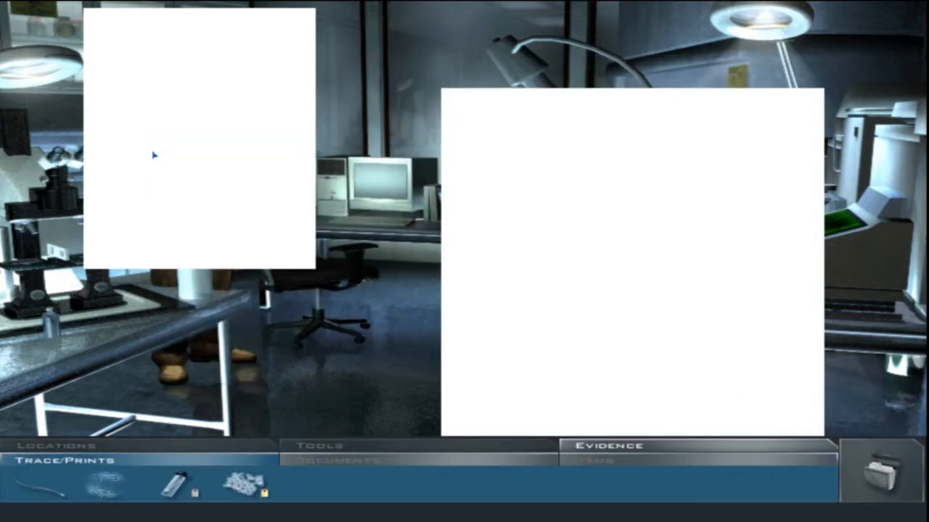
pyautogui.moveTo(13, 198)
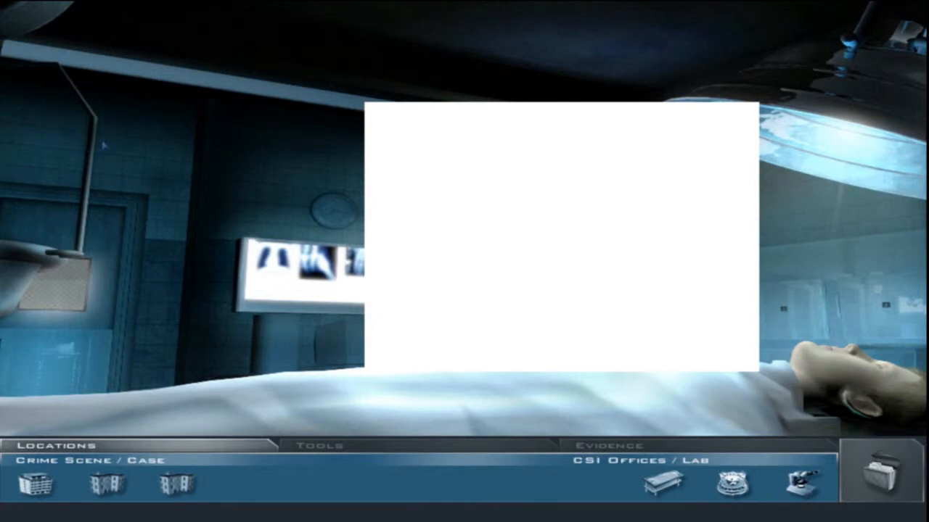
pyautogui.moveTo(250, 54)
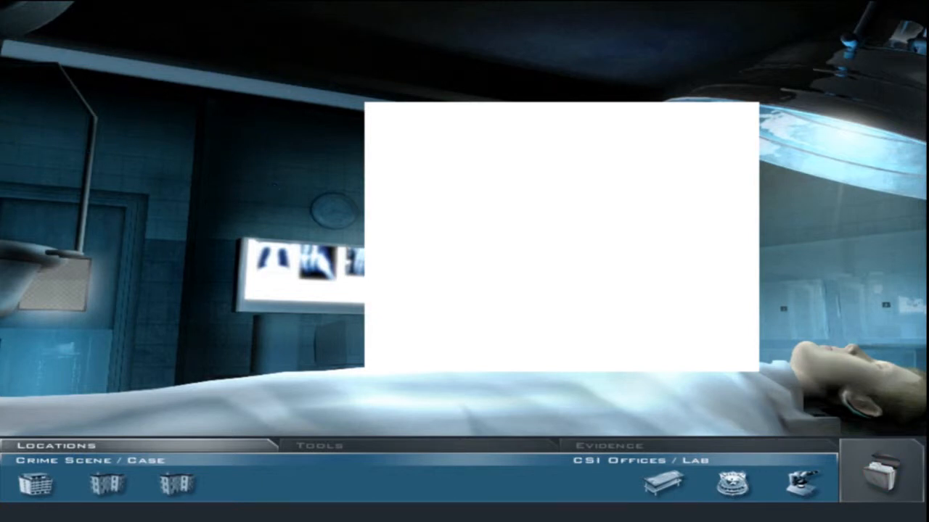
pyautogui.moveTo(801, 485)
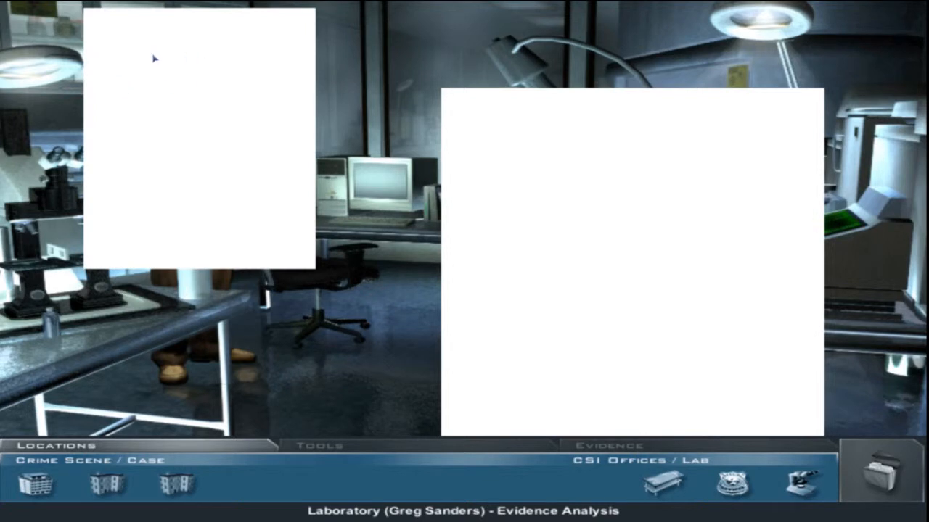
pyautogui.moveTo(233, 87)
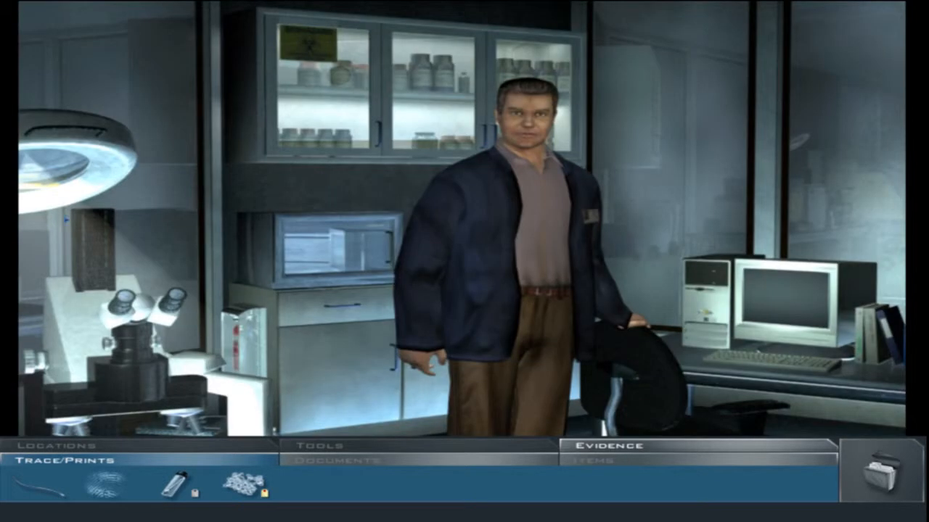
# View the bathroom-sink stain swab details: a blood sample suitable for DNA comparison
pyautogui.click(245, 494)
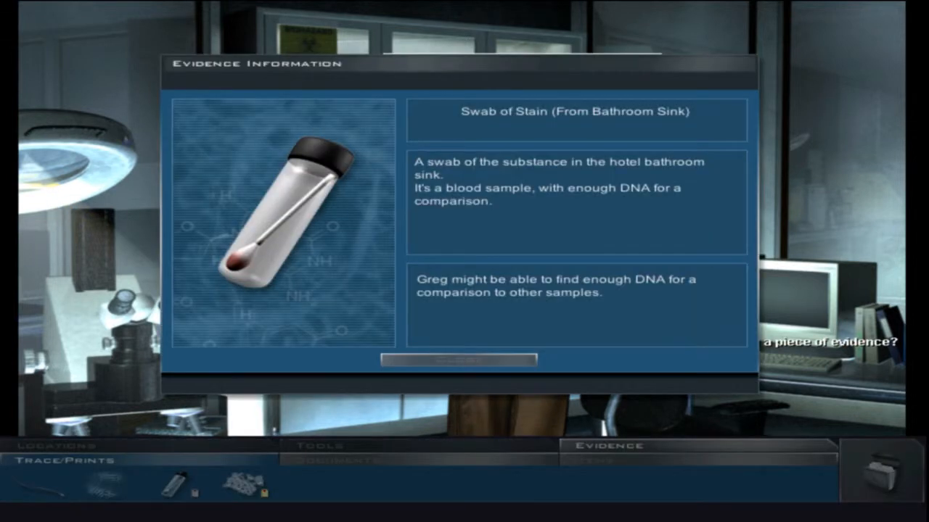
pyautogui.moveTo(143, 132)
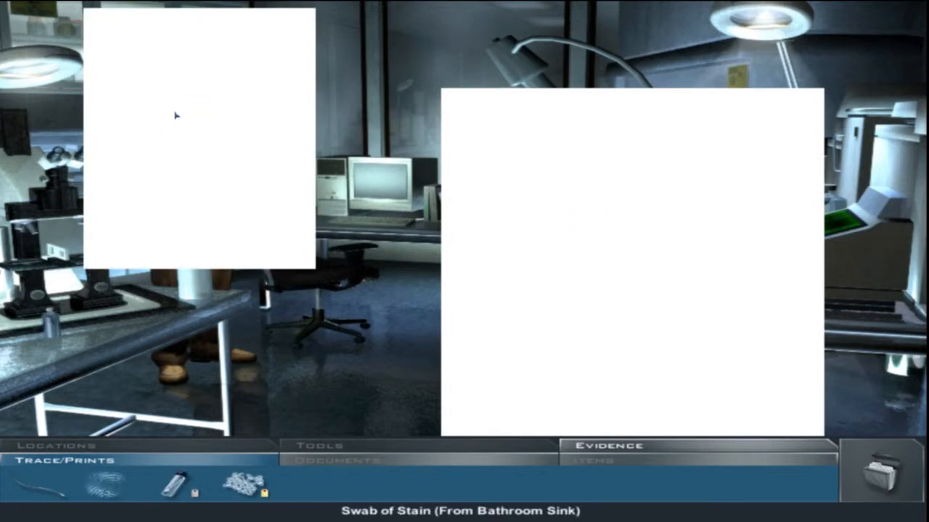
pyautogui.moveTo(161, 174)
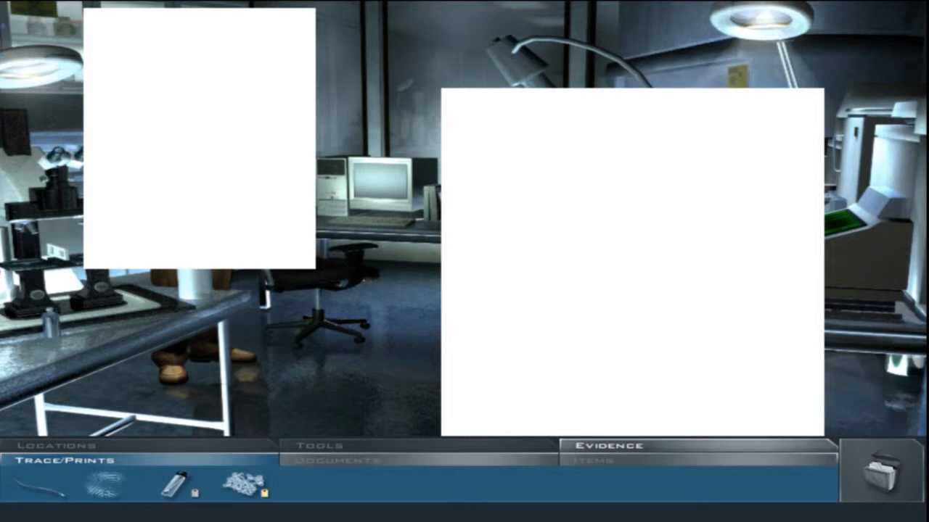
pyautogui.moveTo(4, 71)
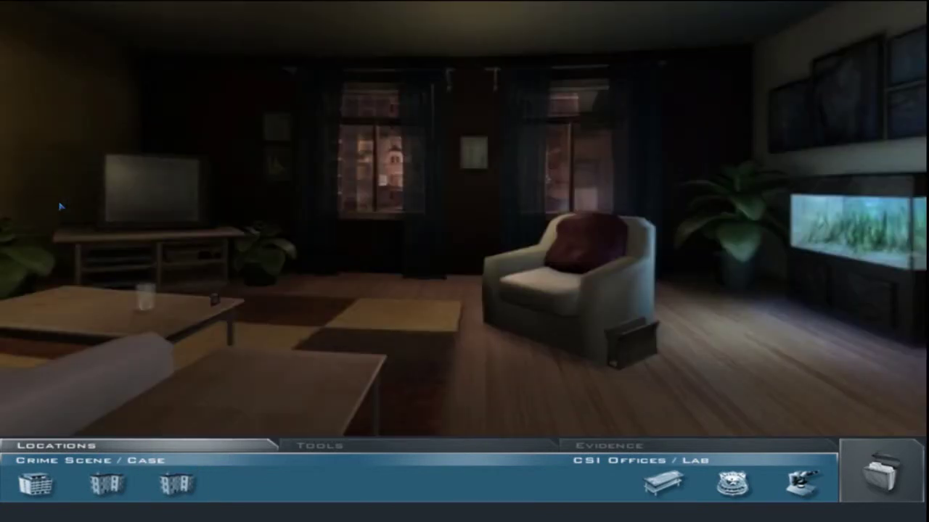
pyautogui.moveTo(125, 138)
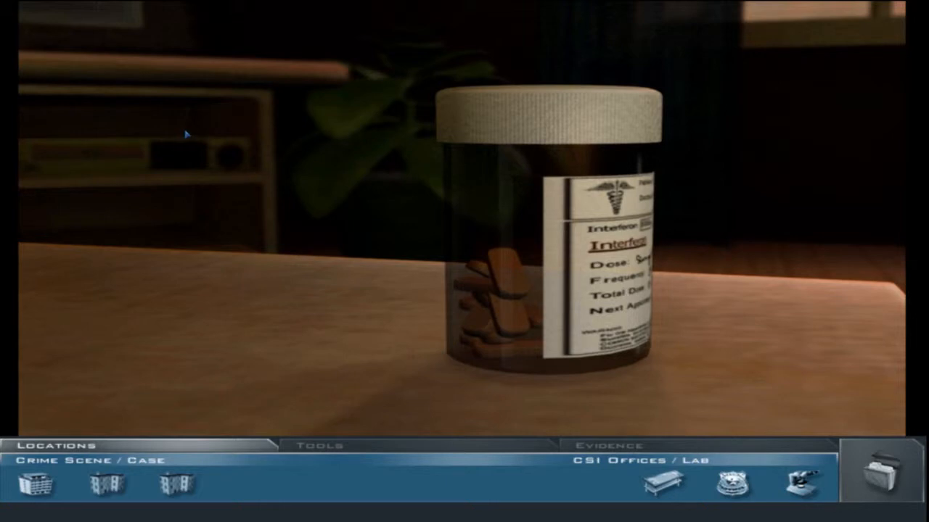
pyautogui.moveTo(164, 109)
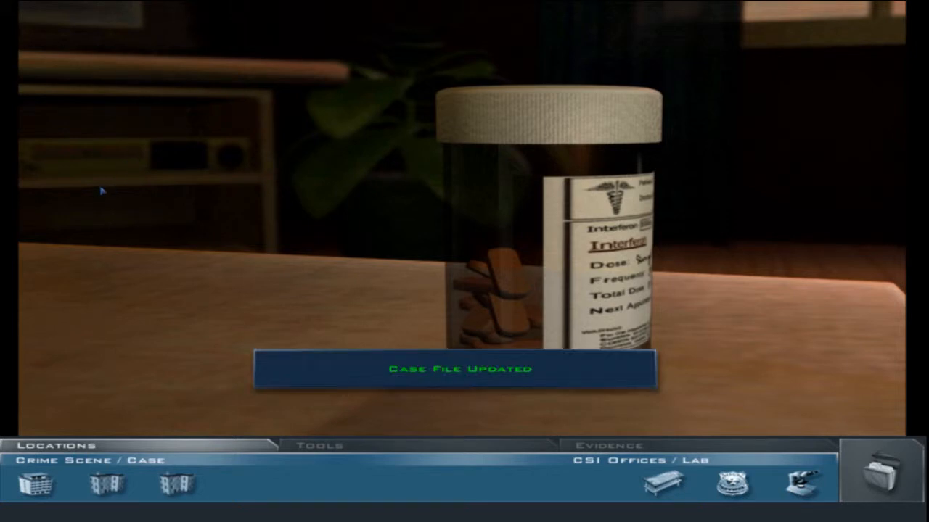
# Look at the victim's computer screen in her apartment
pyautogui.click(319, 445)
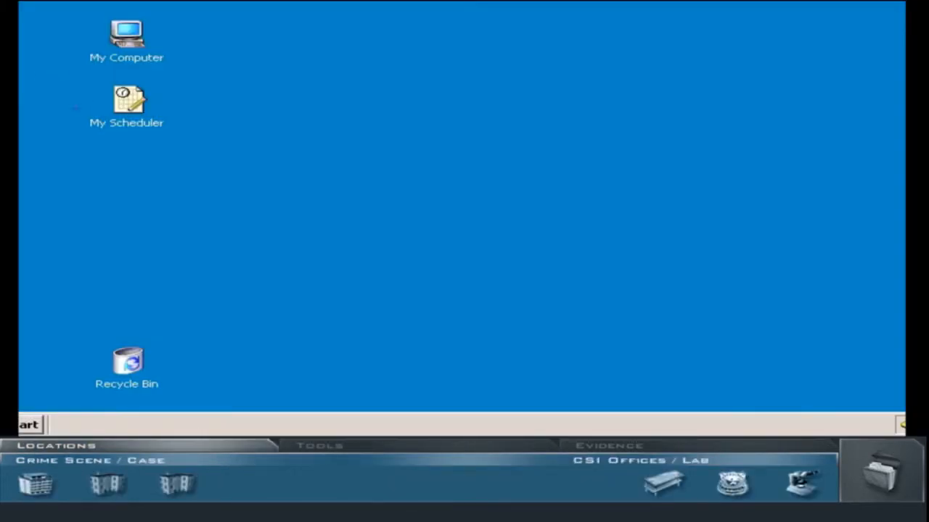
pyautogui.moveTo(40, 47)
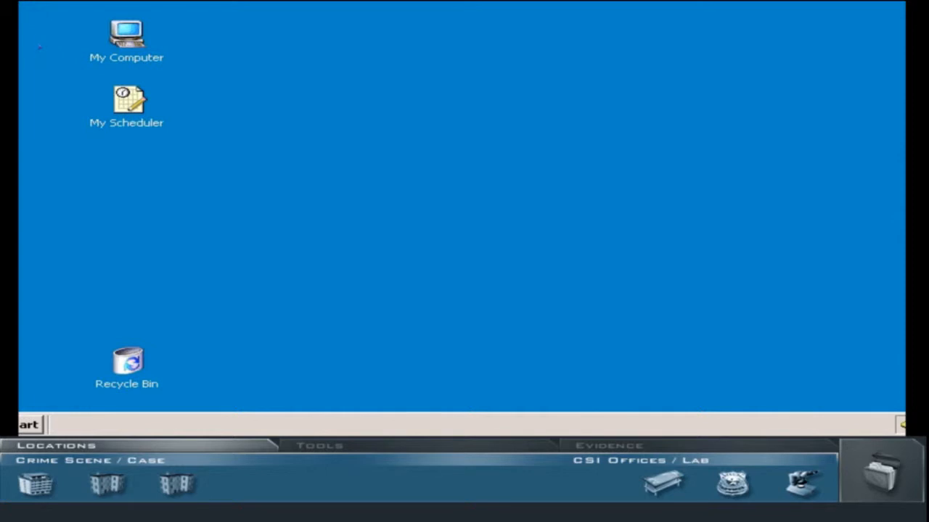
pyautogui.moveTo(48, 93)
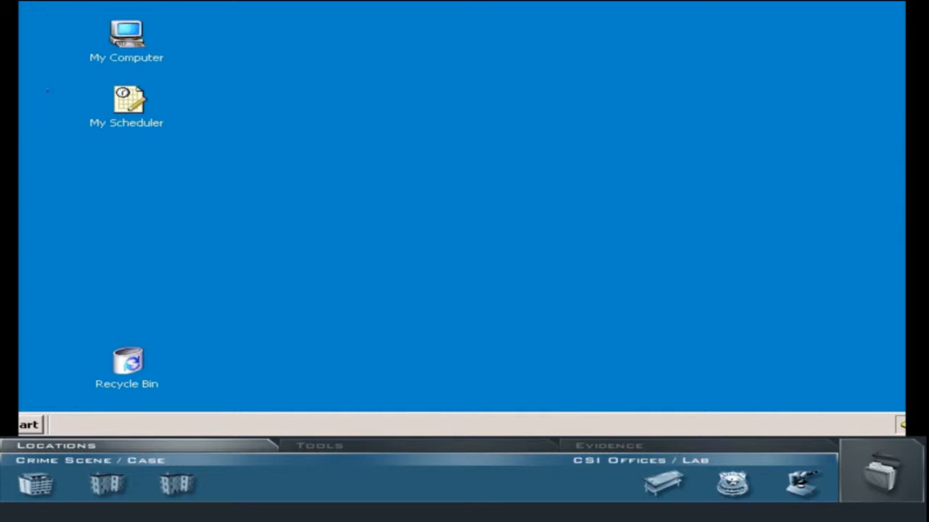
pyautogui.moveTo(39, 49)
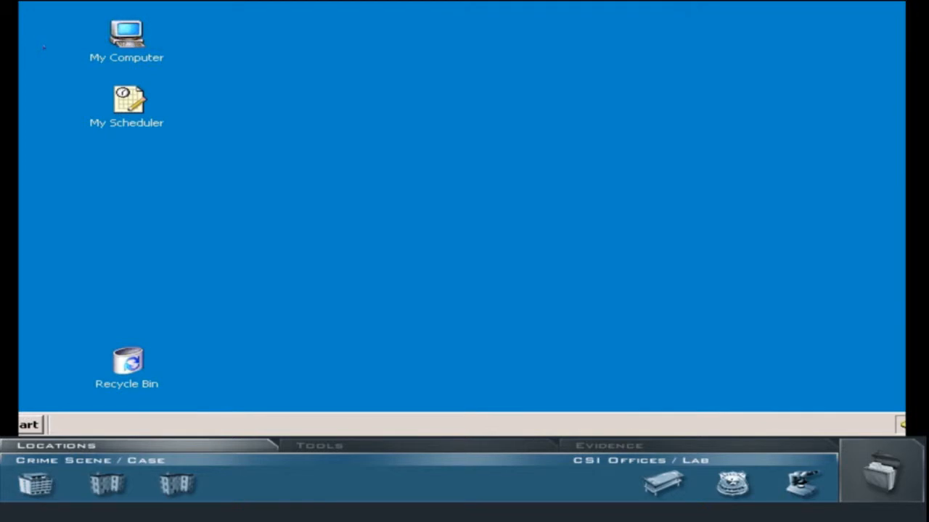
# Open the victim's My Scheduler to see her appointments, then close it
pyautogui.doubleClick(126, 98)
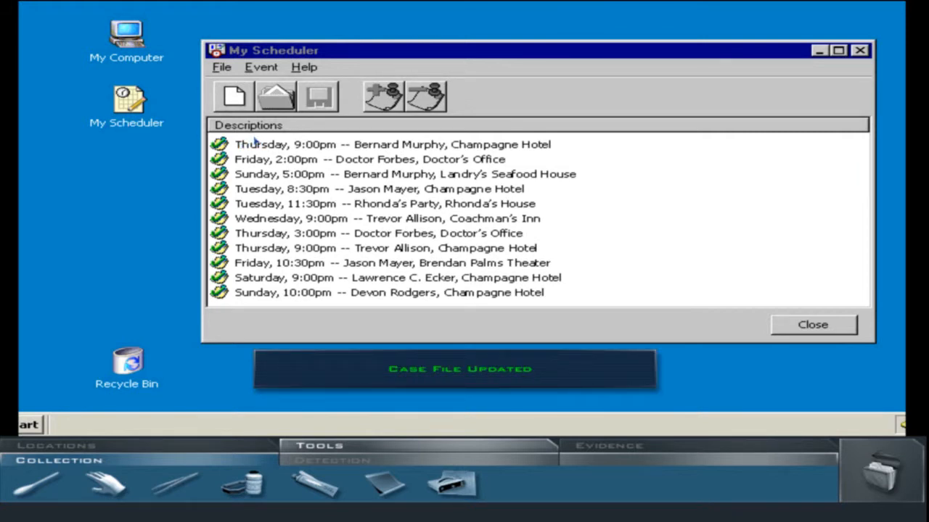
pyautogui.click(809, 324)
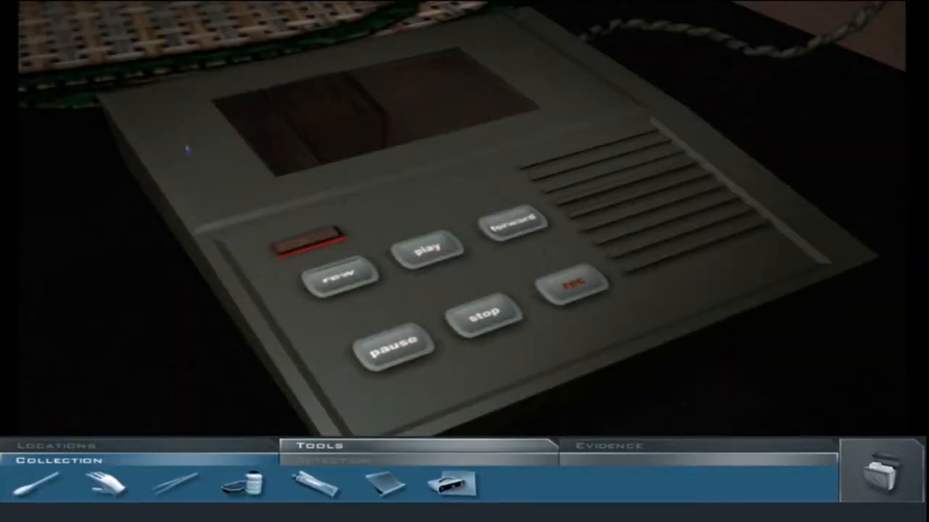
pyautogui.moveTo(133, 104)
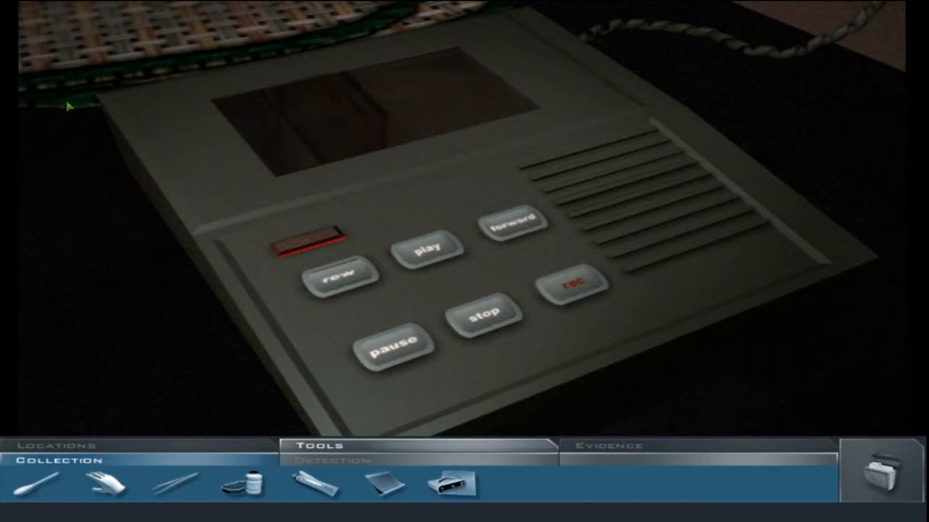
pyautogui.moveTo(177, 177)
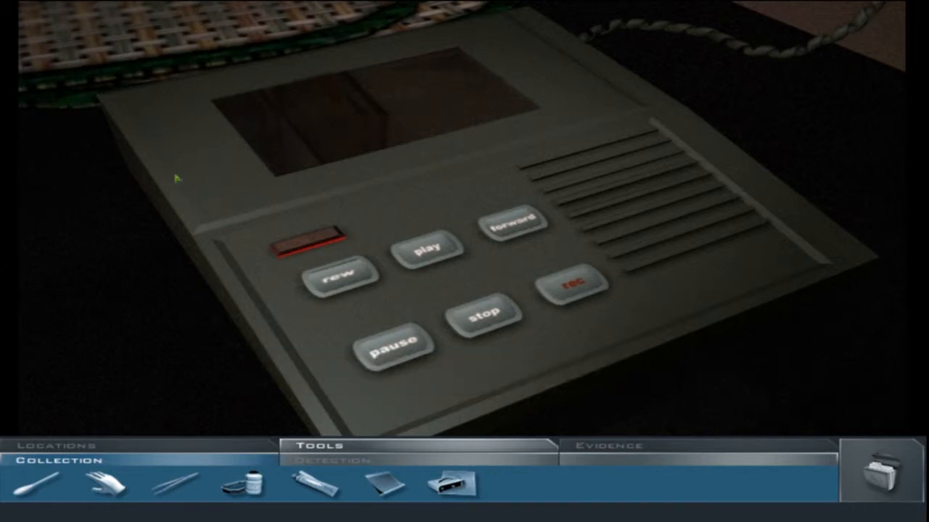
pyautogui.moveTo(4, 87)
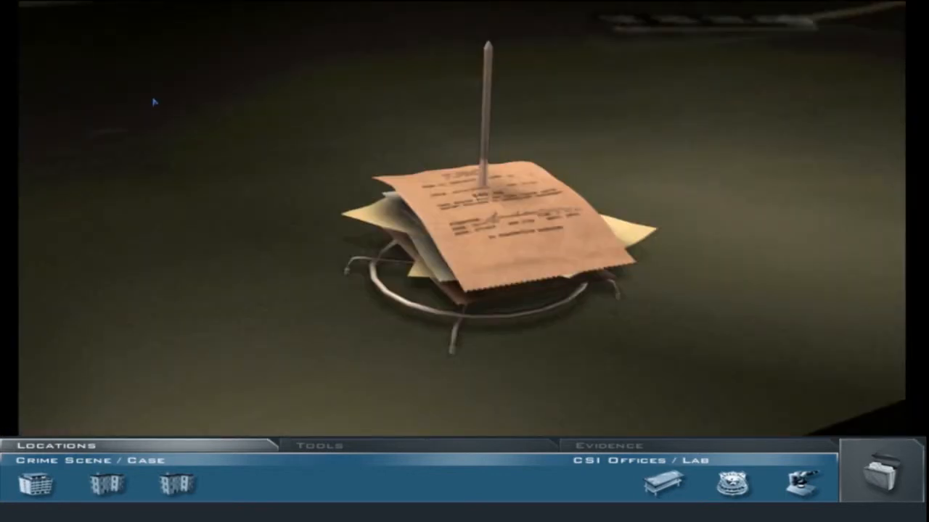
# Collect the hotel receipts from the paper spike and travel back to the lab
pyautogui.click(319, 443)
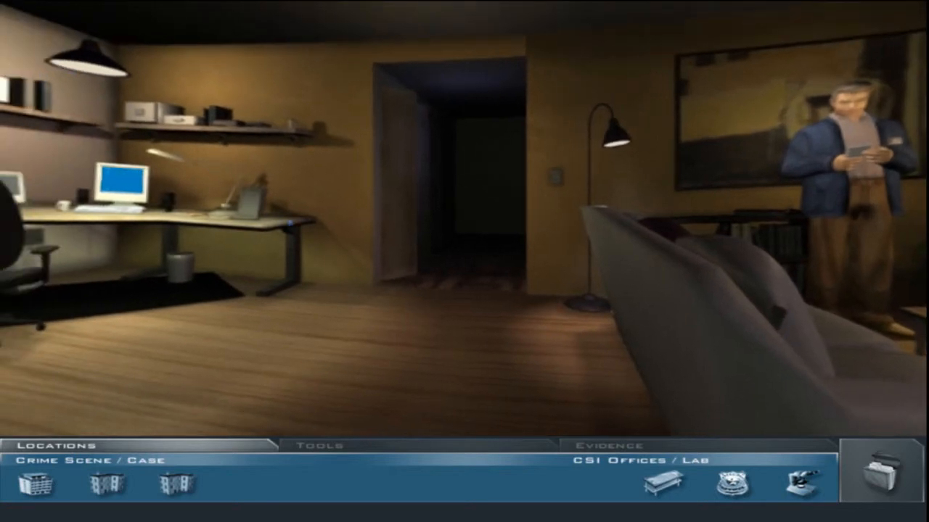
pyautogui.click(798, 485)
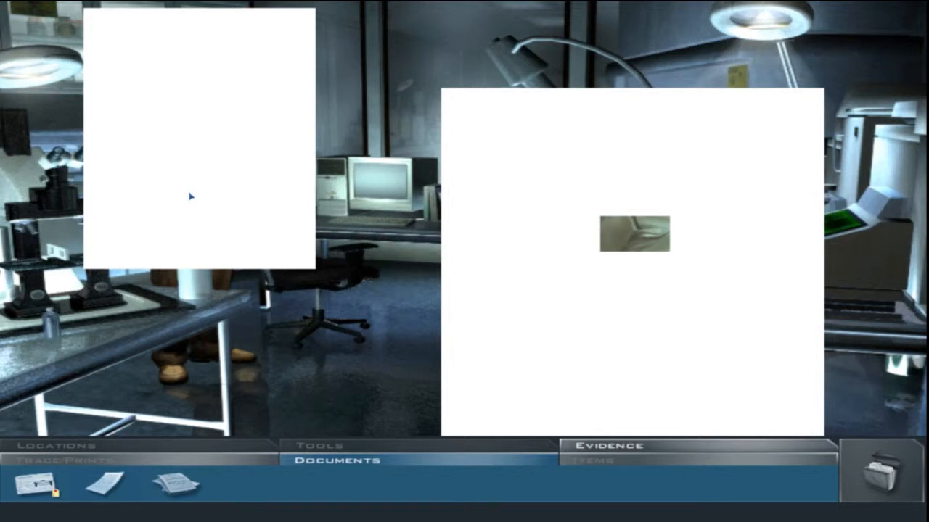
# Review details of the schedule printout, hotel receipts, medicine bottle and answering machine message
pyautogui.click(106, 485)
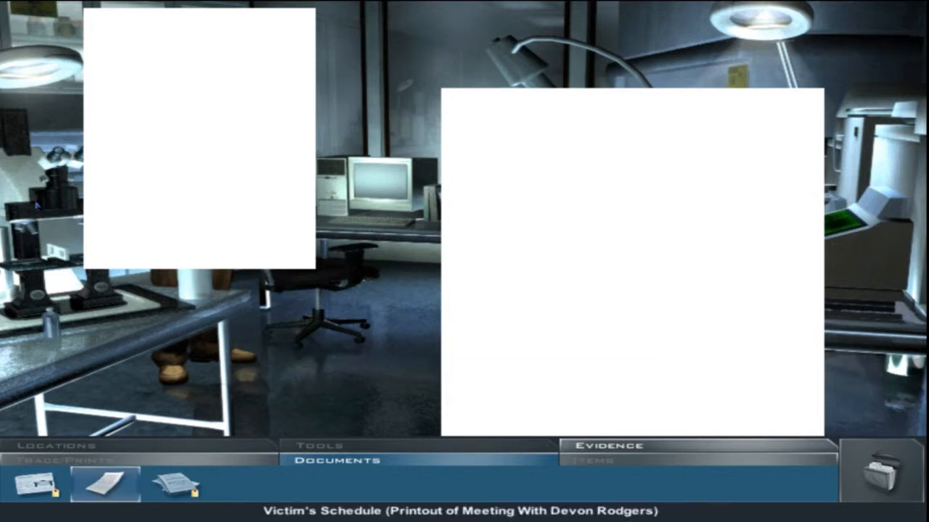
pyautogui.click(106, 487)
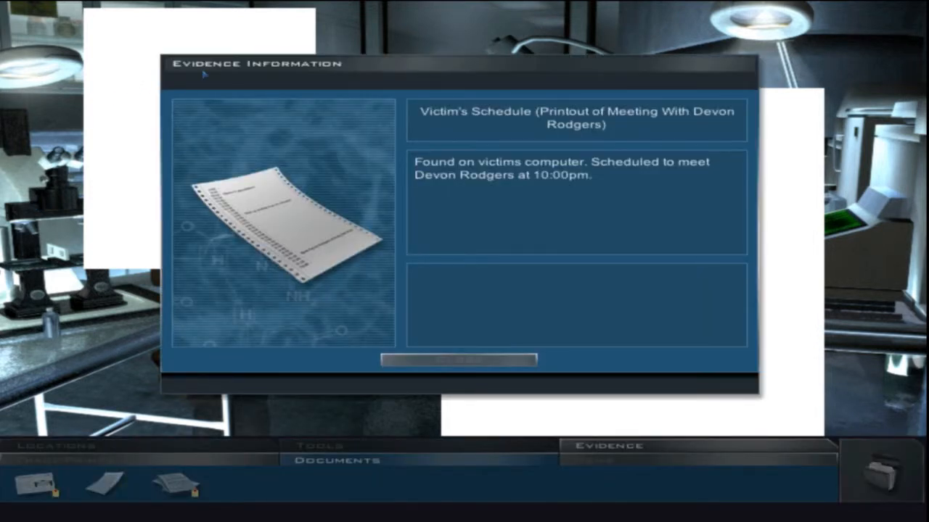
pyautogui.moveTo(144, 82)
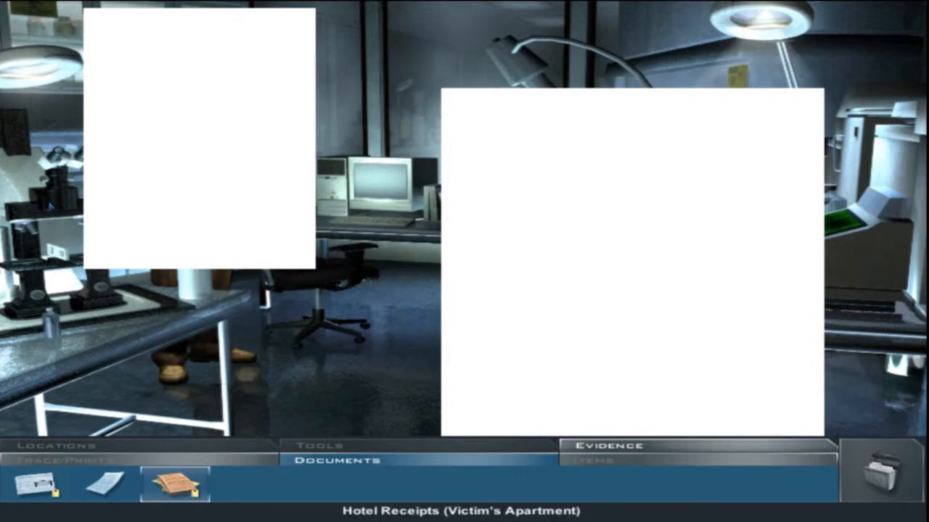
pyautogui.click(174, 488)
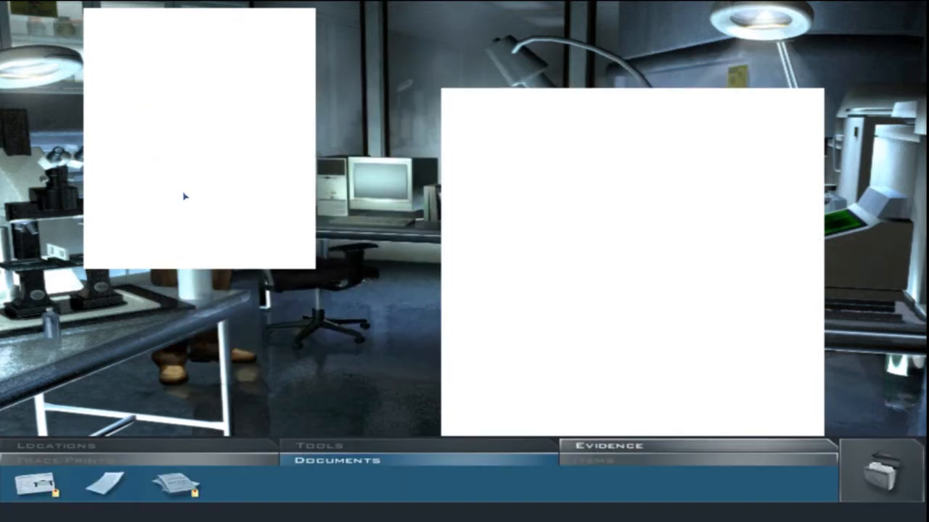
pyautogui.click(594, 460)
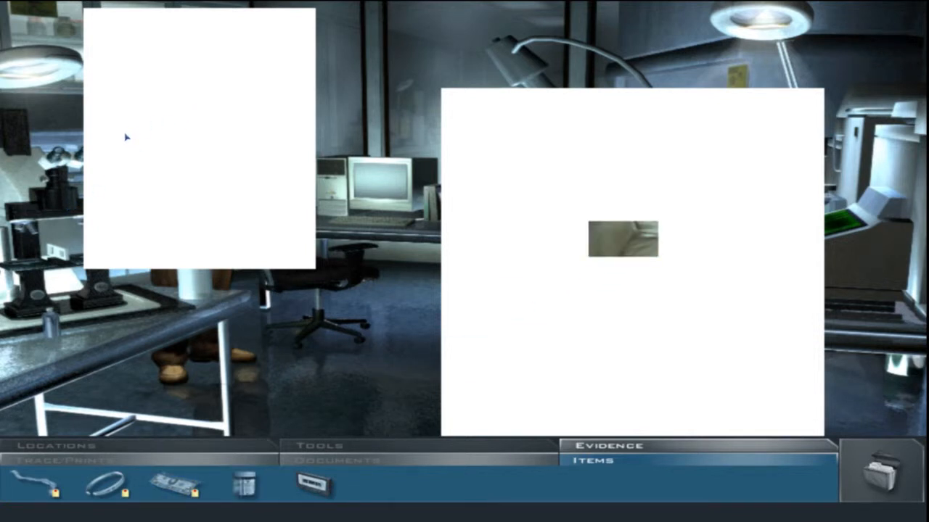
pyautogui.moveTo(118, 126)
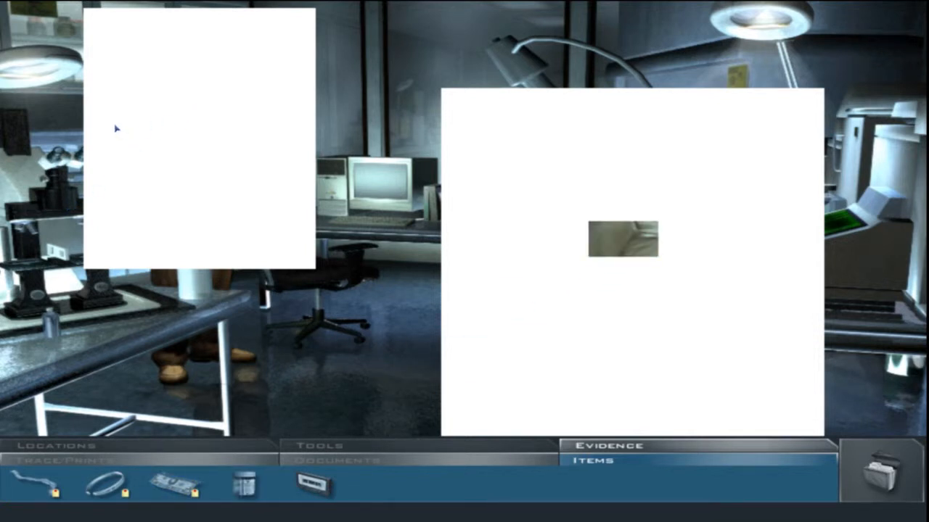
pyautogui.moveTo(104, 143)
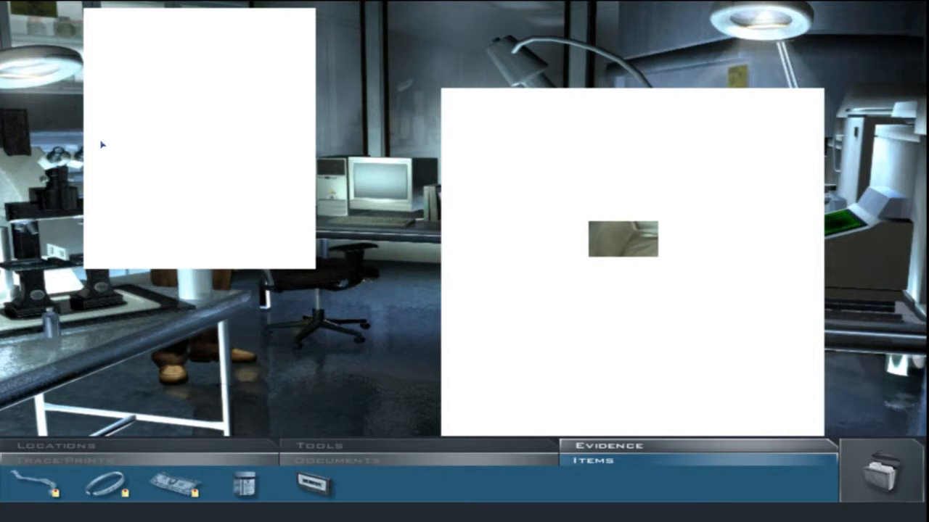
pyautogui.moveTo(104, 158)
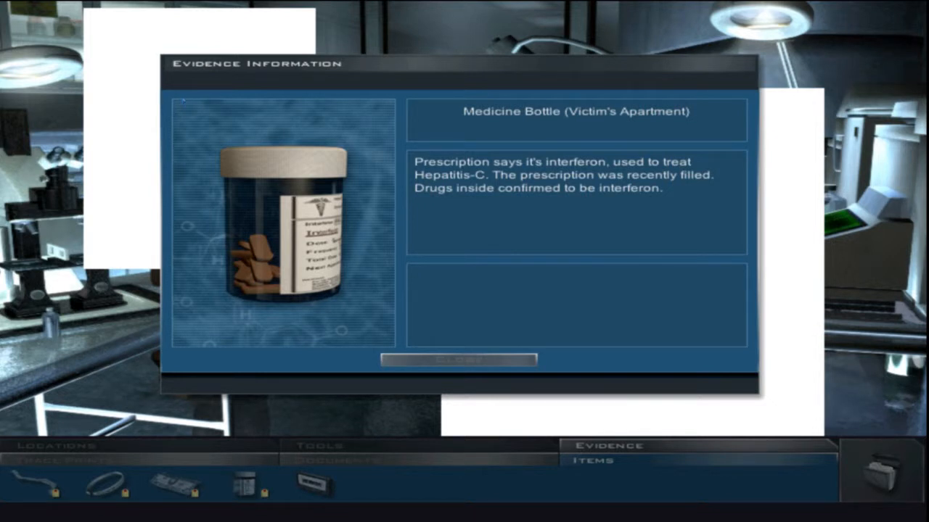
pyautogui.moveTo(138, 90)
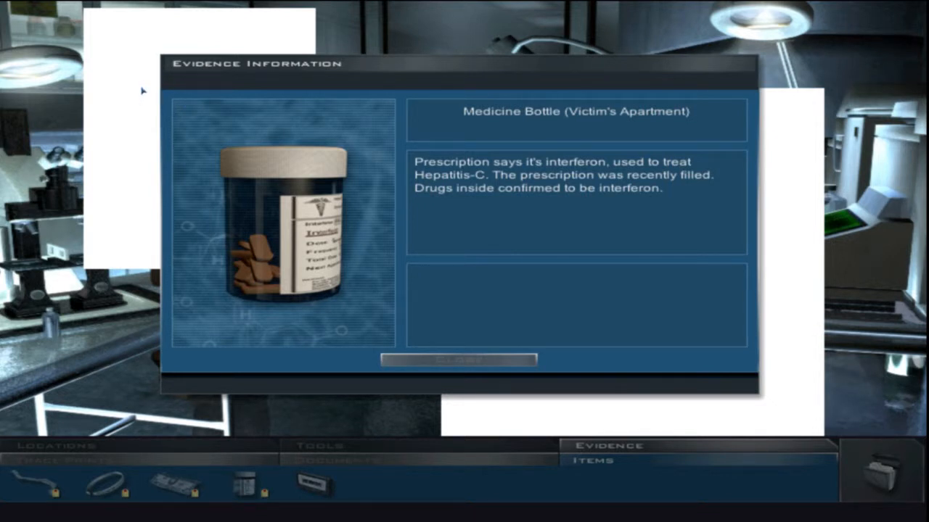
pyautogui.click(456, 359)
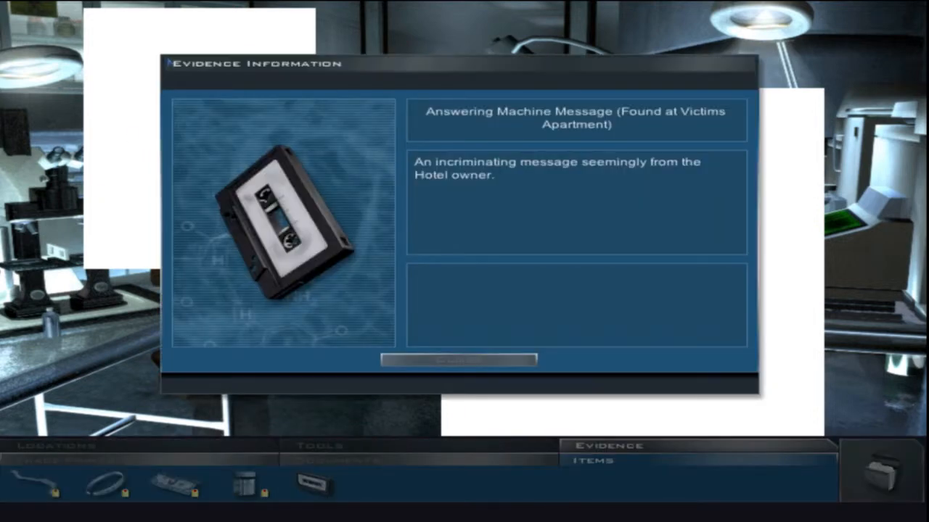
pyautogui.click(460, 360)
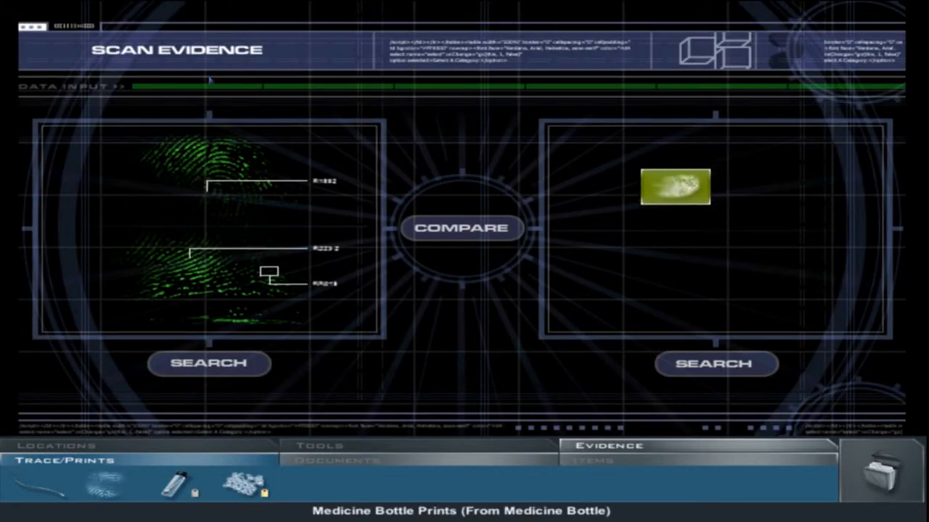
# Load a second print beside the medicine bottle prints, then leave the lab computer
pyautogui.click(463, 228)
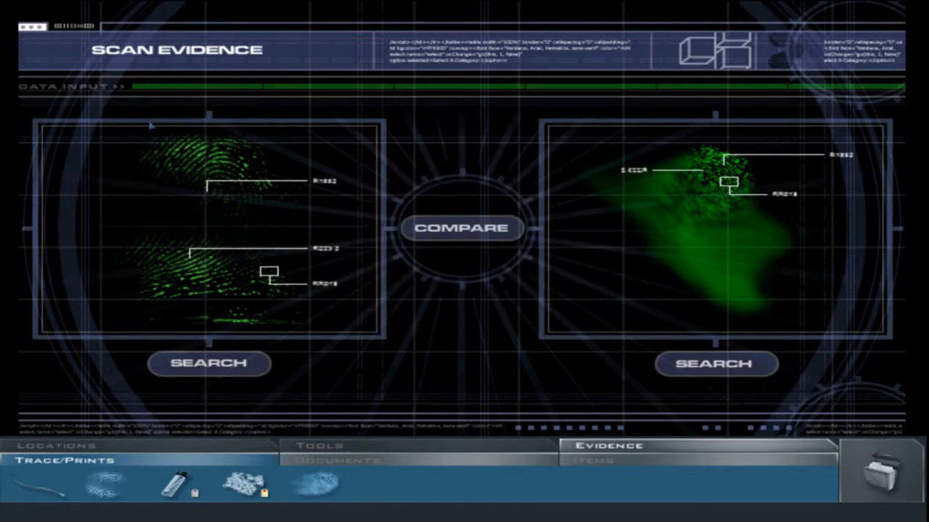
pyautogui.moveTo(241, 90)
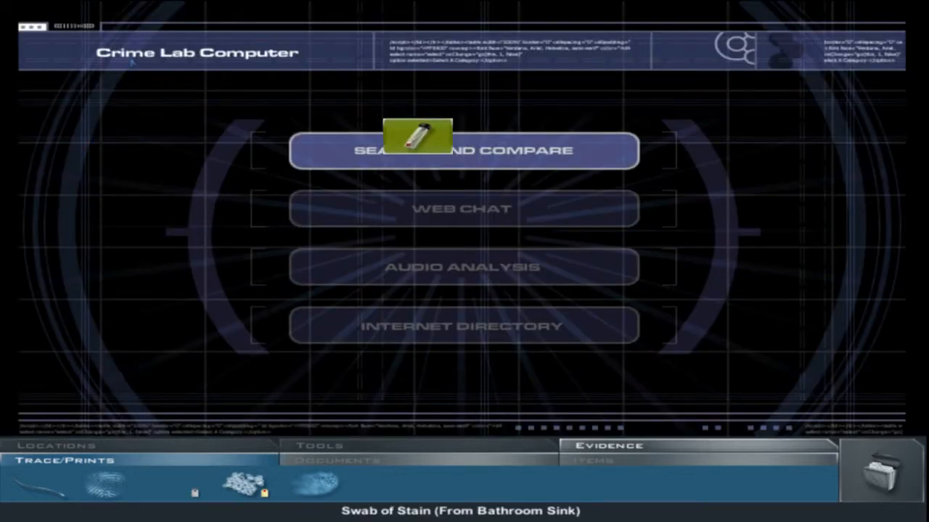
pyautogui.click(464, 150)
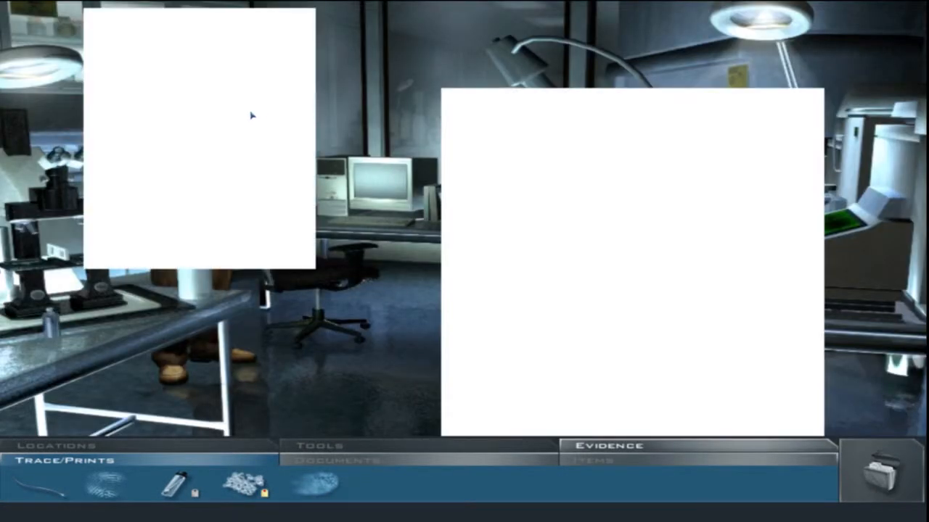
pyautogui.moveTo(13, 135)
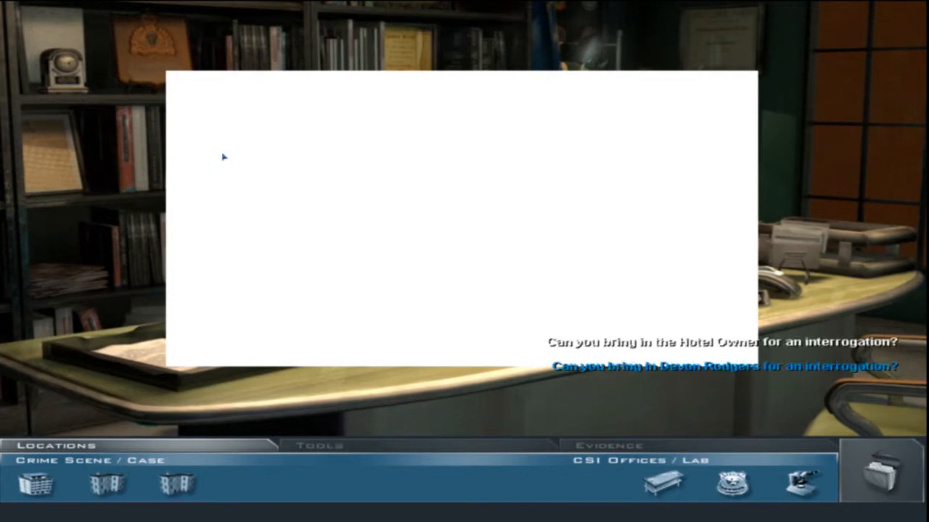
pyautogui.moveTo(225, 153)
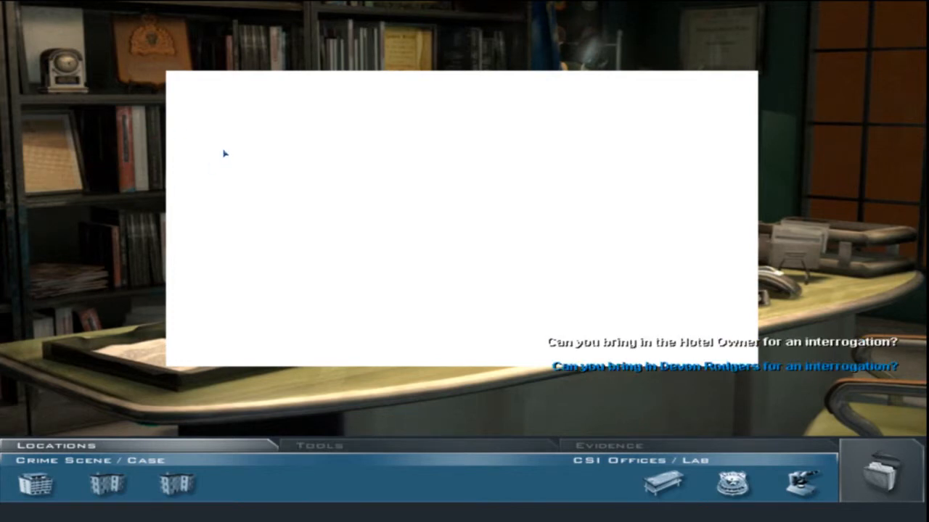
pyautogui.moveTo(209, 161)
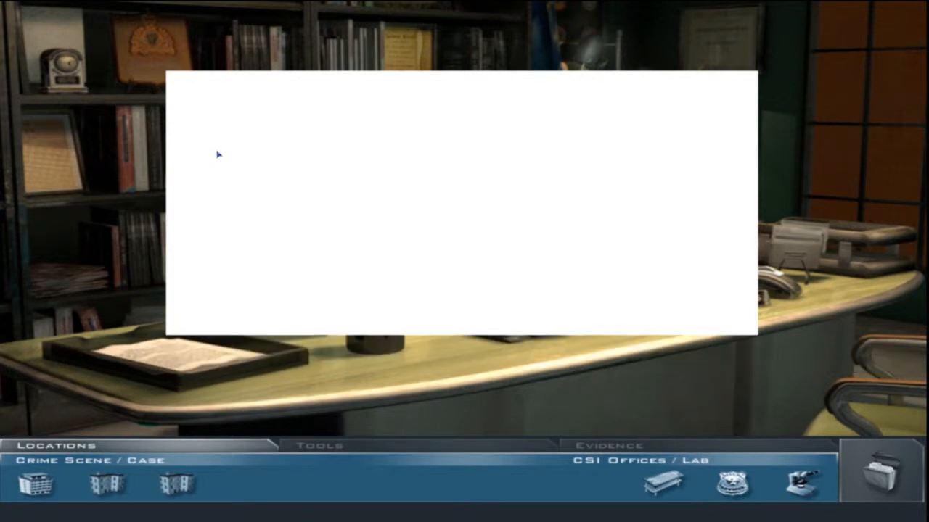
pyautogui.moveTo(190, 187)
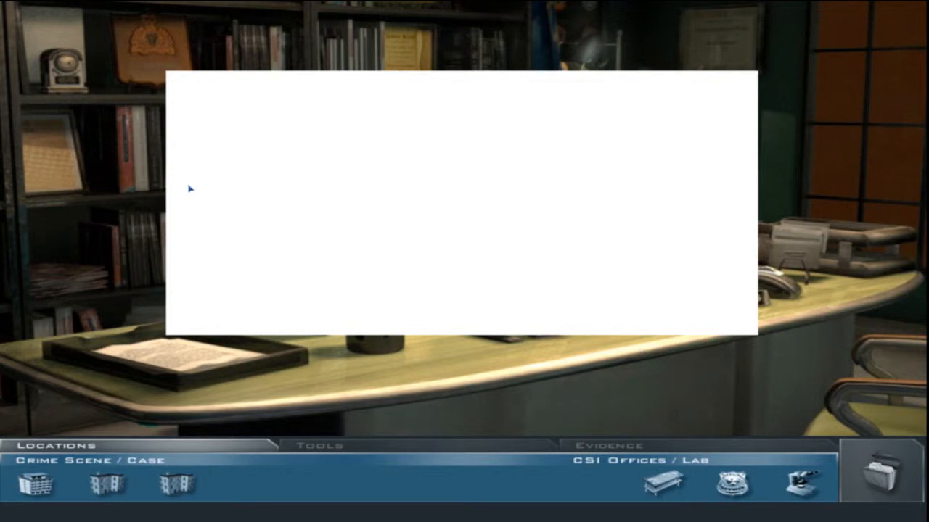
pyautogui.moveTo(191, 191)
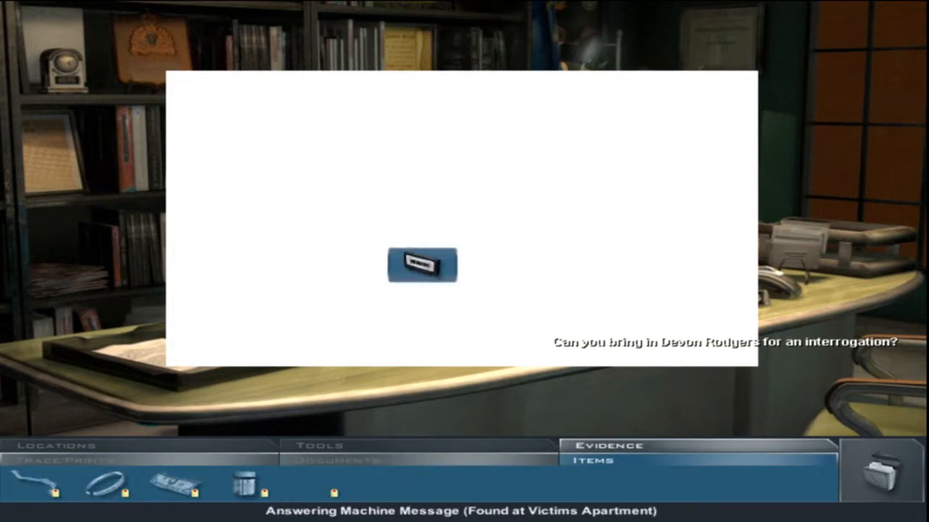
# Present the Answering Machine Message as grounds for bringing in the hotel owner
pyautogui.moveTo(422, 265); pyautogui.dragTo(314, 483)
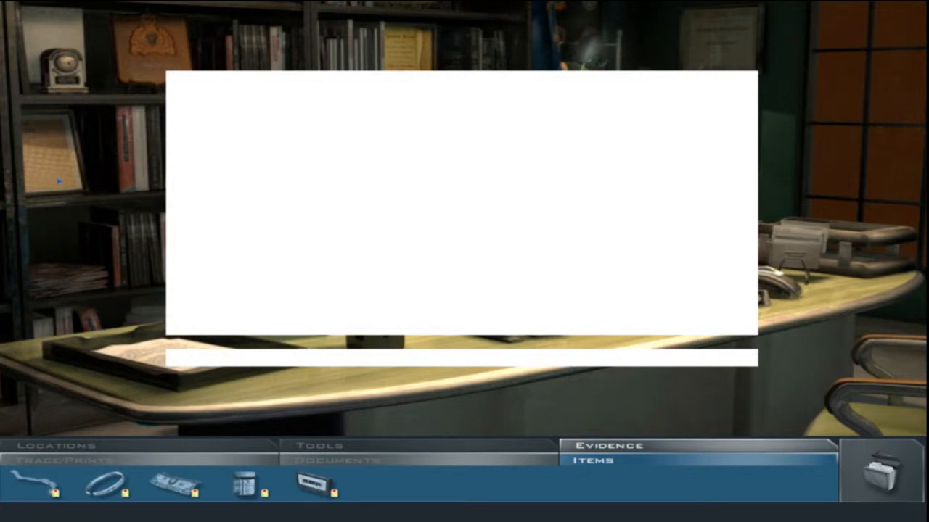
pyautogui.moveTo(59, 180)
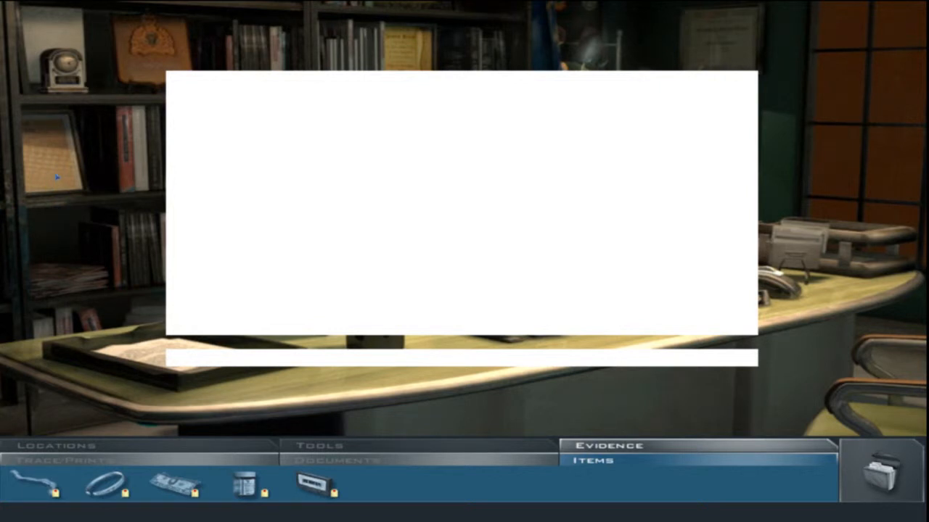
pyautogui.moveTo(58, 174)
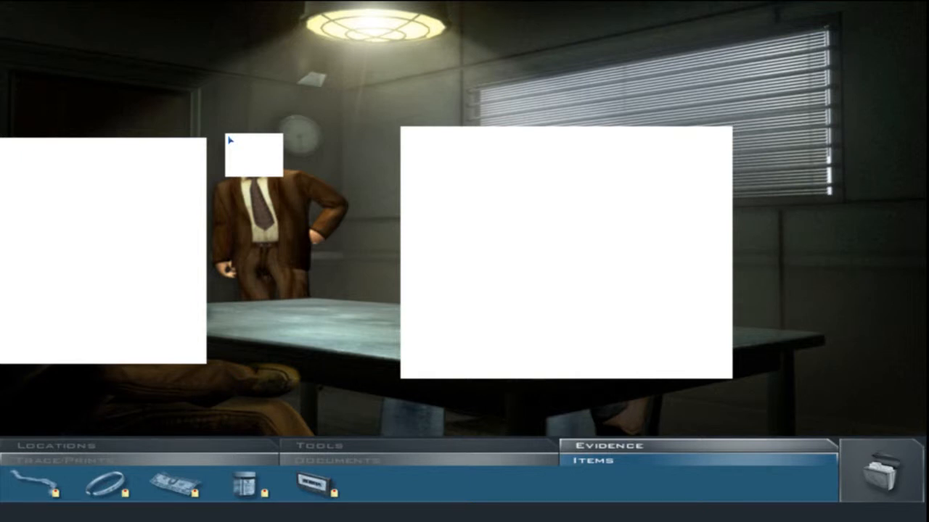
pyautogui.moveTo(243, 118)
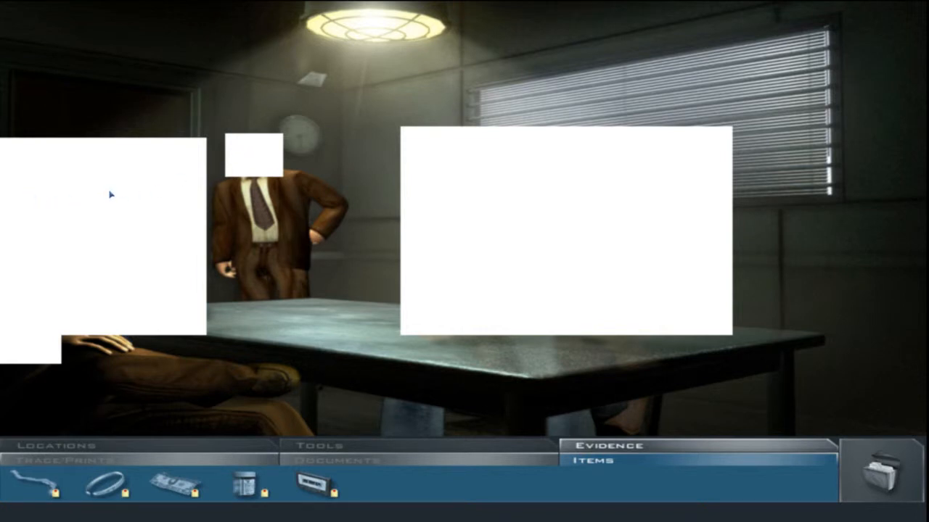
# Switch the evidence list to the collected case documents
pyautogui.click(326, 459)
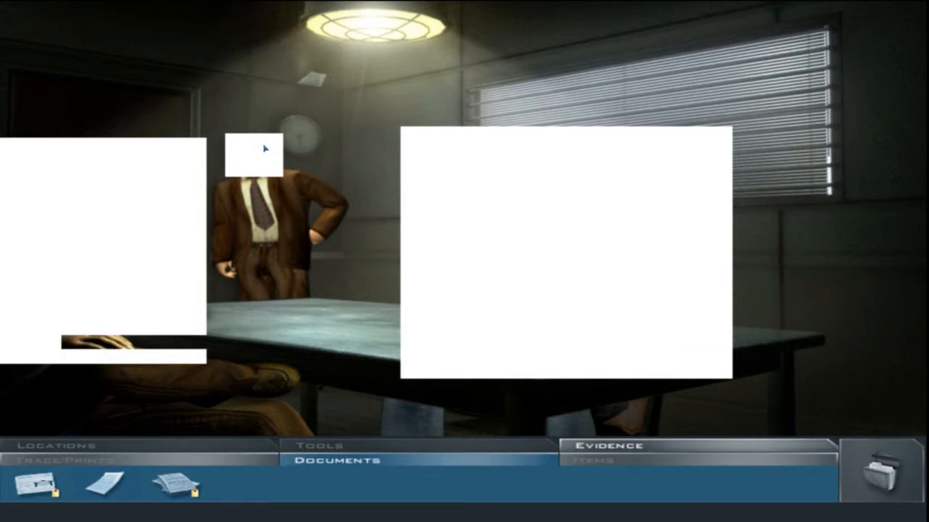
pyautogui.moveTo(267, 204)
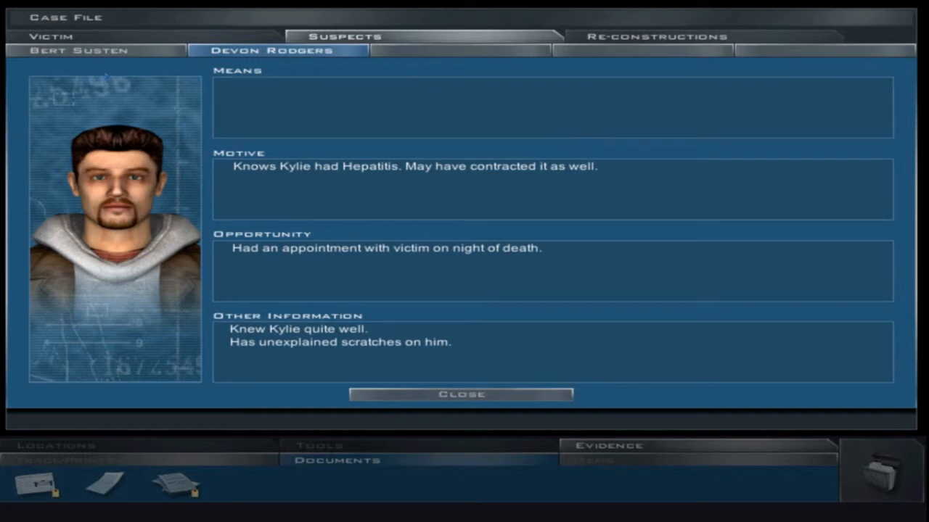
# Review Bert Susten's, Devon Rodgers's and the victim's profiles, then close the case file
pyautogui.click(78, 51)
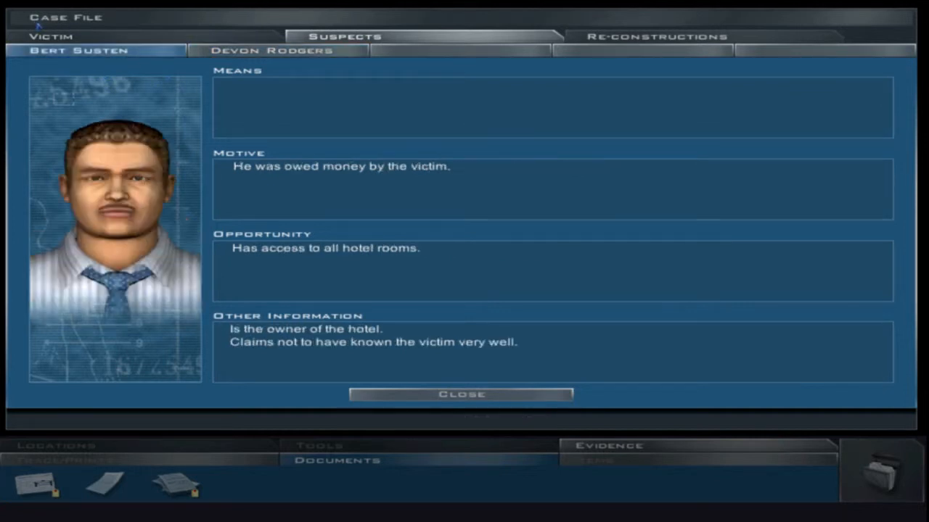
pyautogui.click(274, 51)
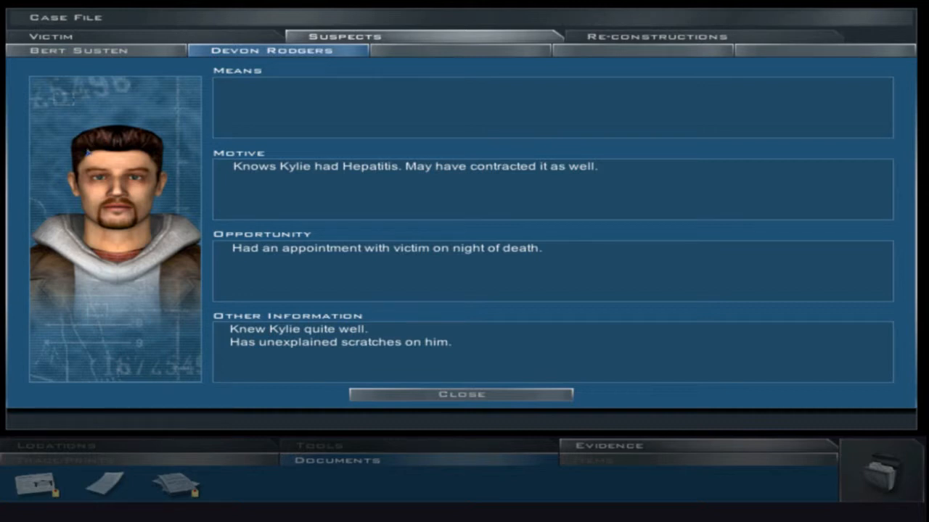
pyautogui.click(49, 37)
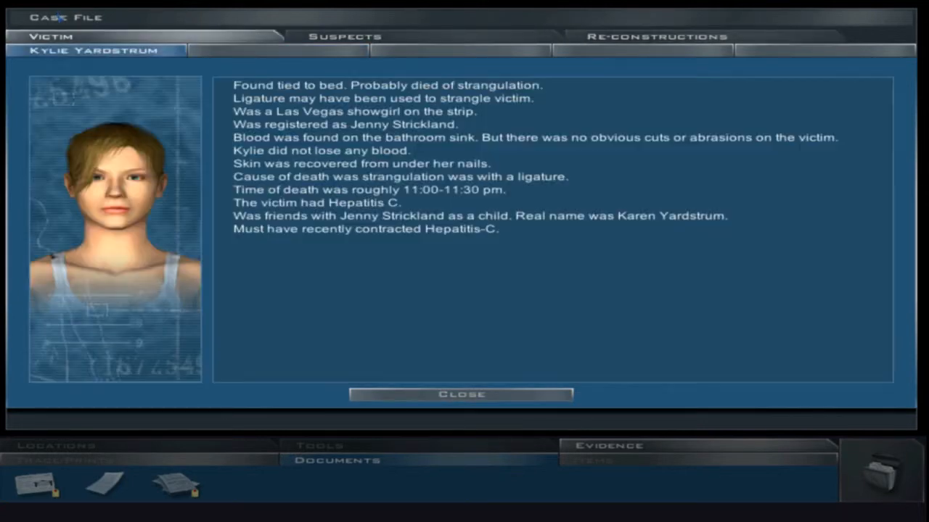
pyautogui.click(460, 394)
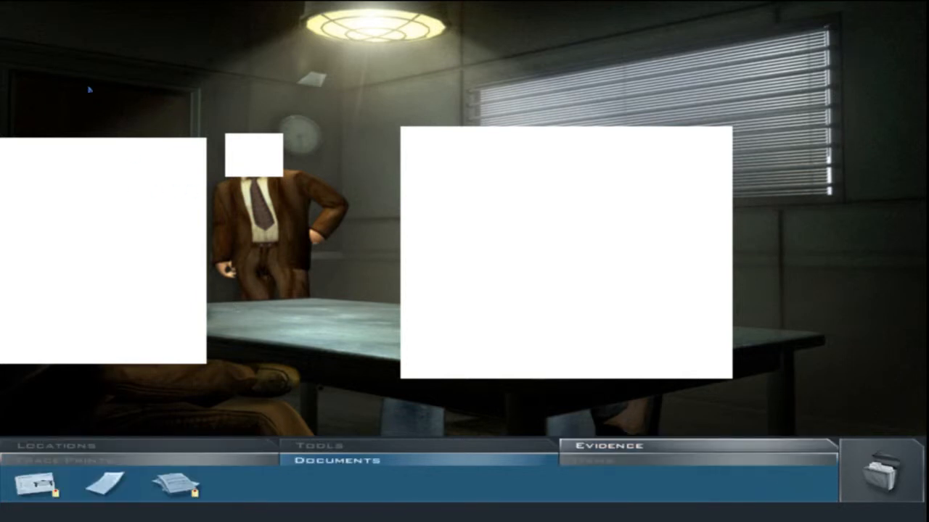
# Browse the evidence items and medicine bottle, then view the case documents
pyautogui.click(58, 446)
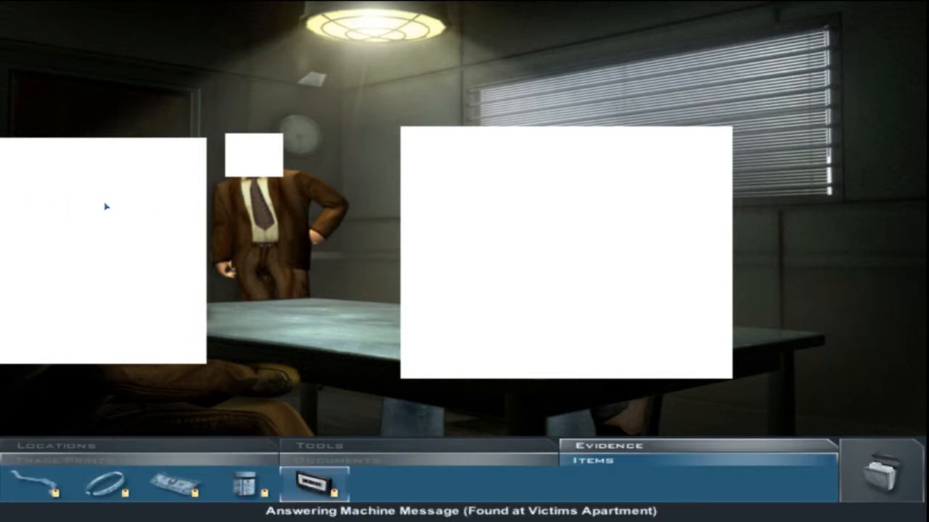
pyautogui.click(247, 483)
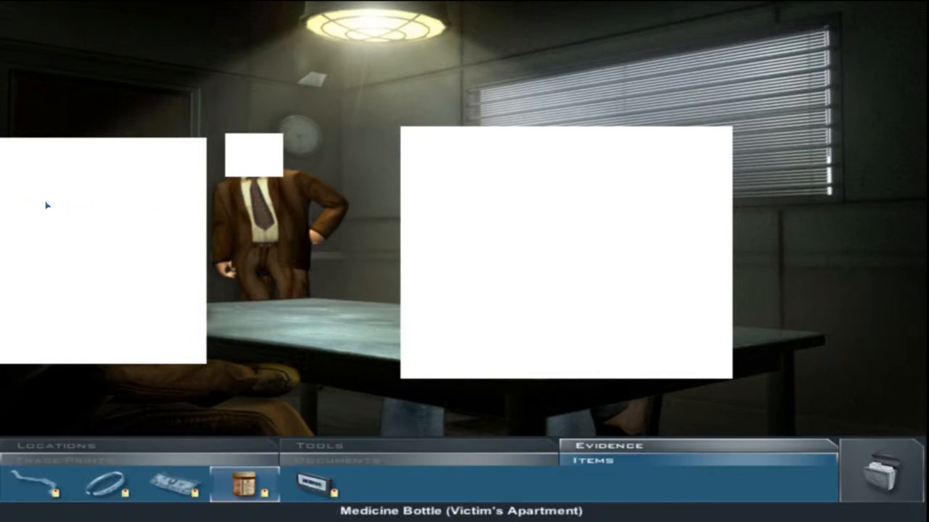
pyautogui.moveTo(80, 207)
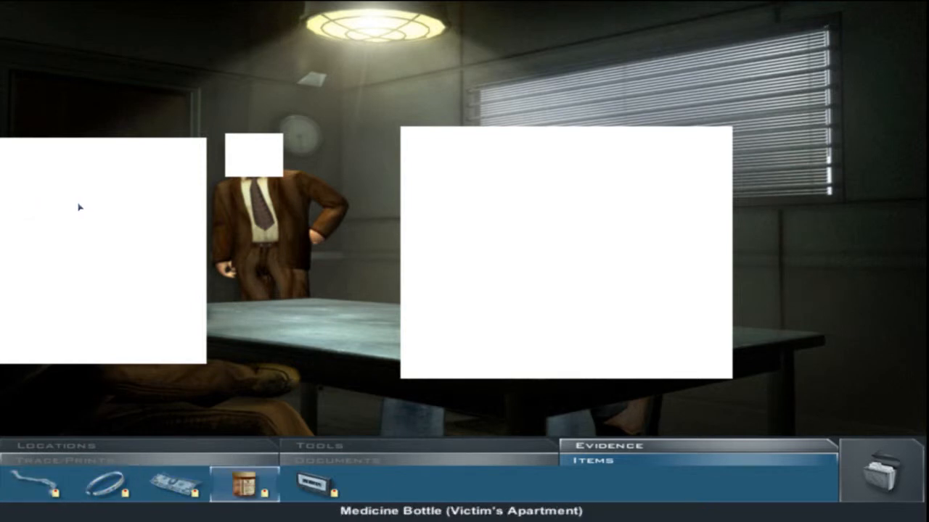
pyautogui.click(334, 462)
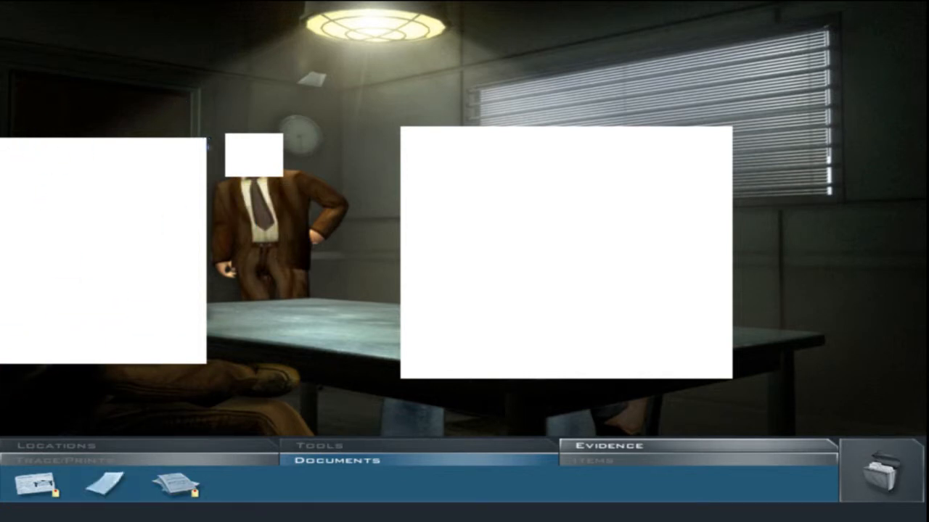
pyautogui.click(60, 445)
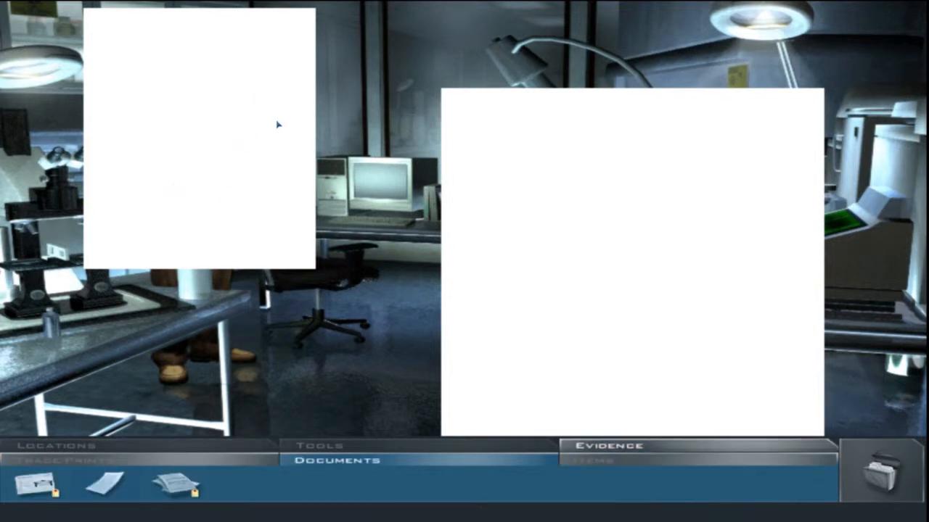
pyautogui.moveTo(181, 98)
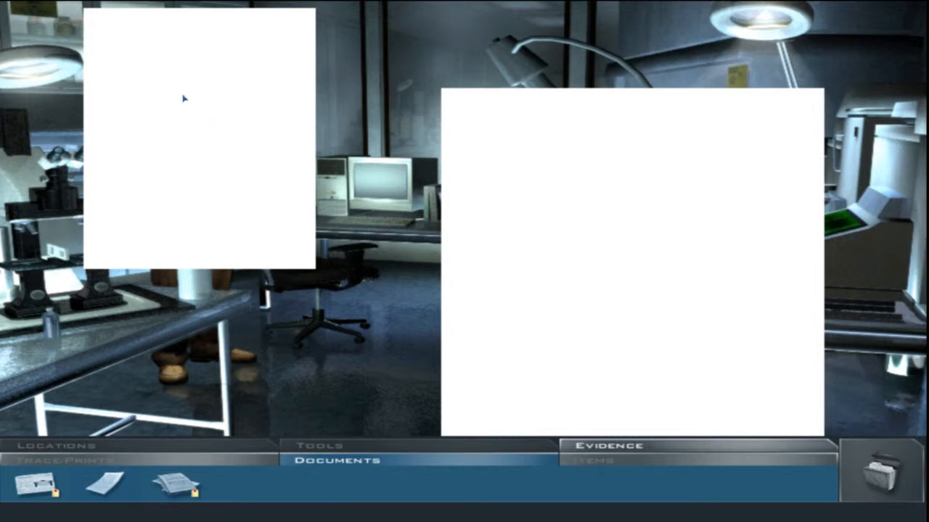
pyautogui.moveTo(269, 68)
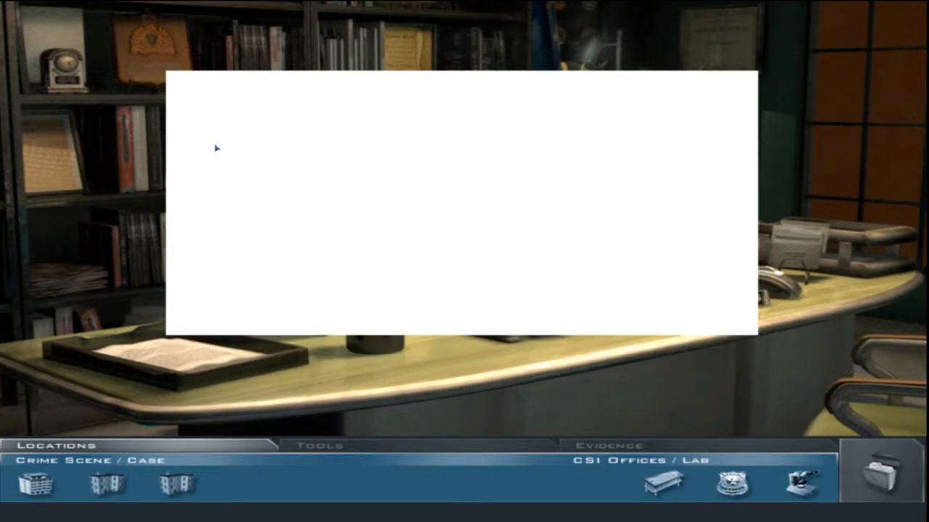
pyautogui.moveTo(191, 190)
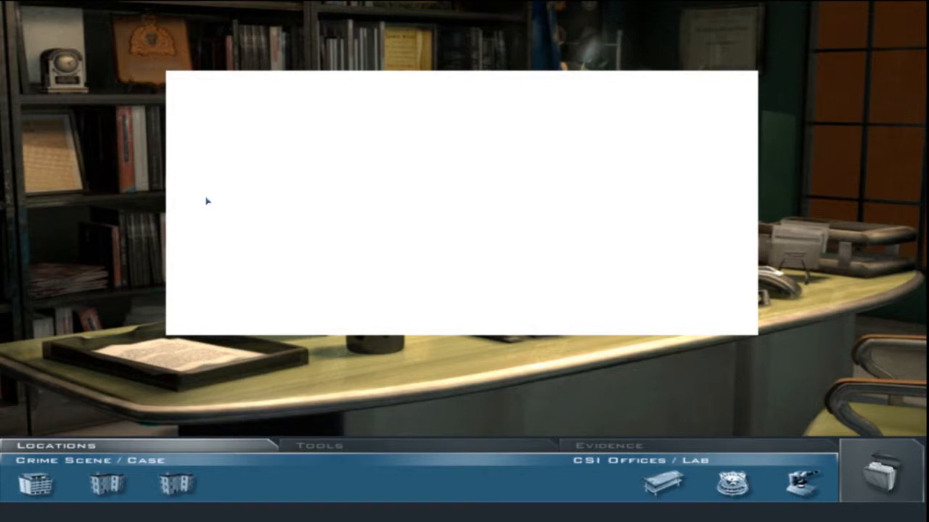
pyautogui.moveTo(208, 205)
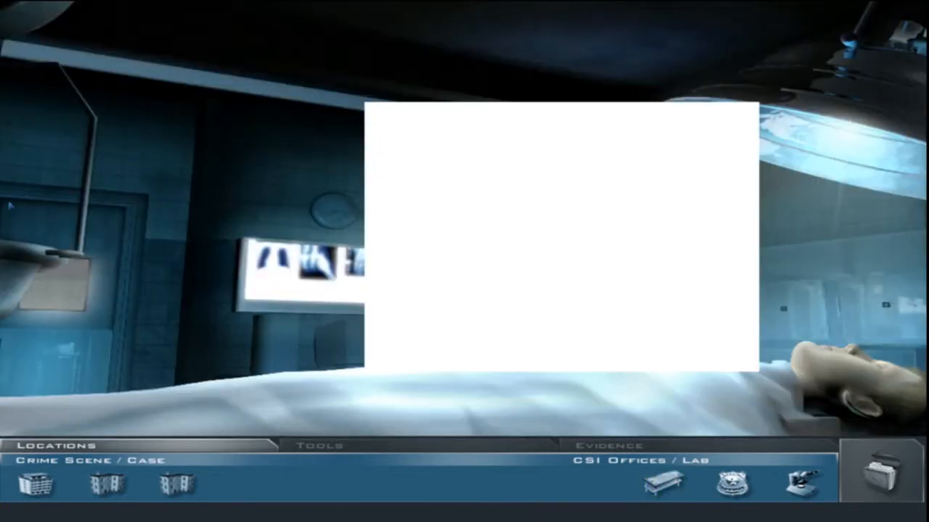
pyautogui.moveTo(190, 190)
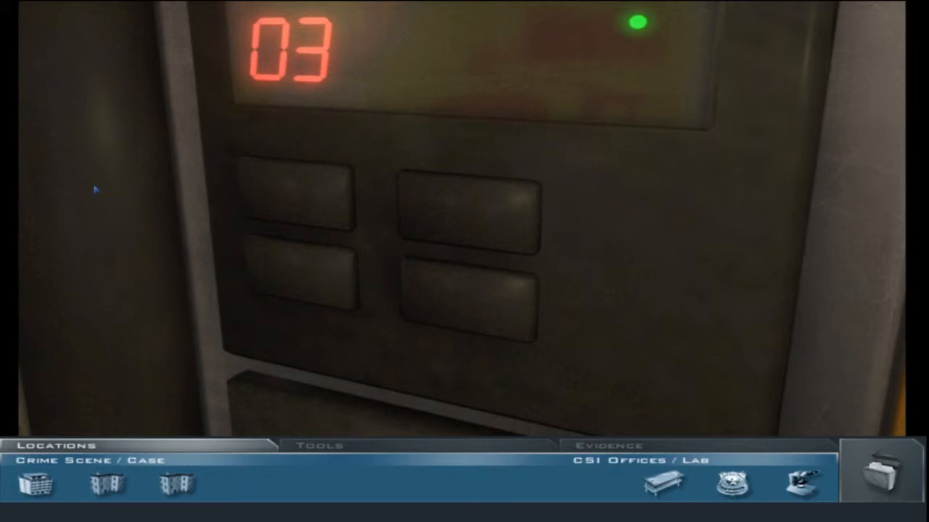
pyautogui.moveTo(111, 191)
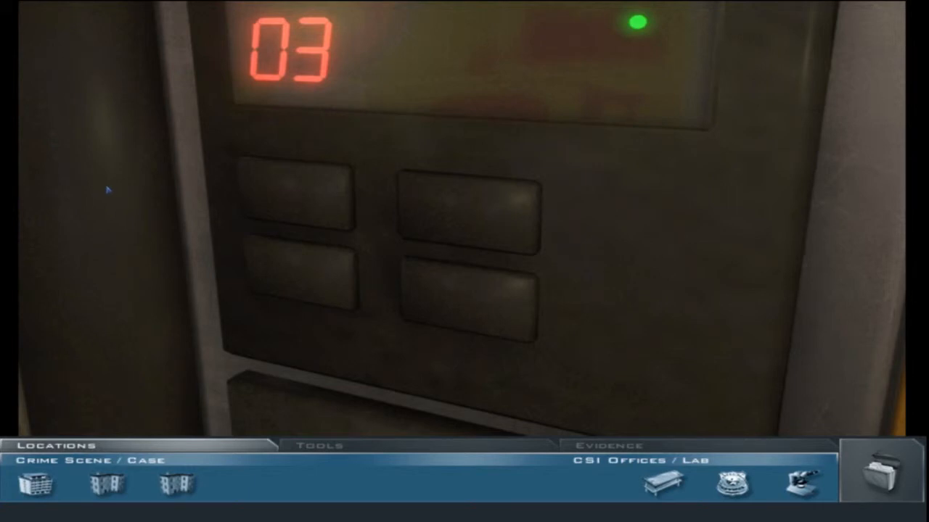
# Dust the keypad buttons with the Fingerprint Brush and lift the revealed print
pyautogui.click(327, 446)
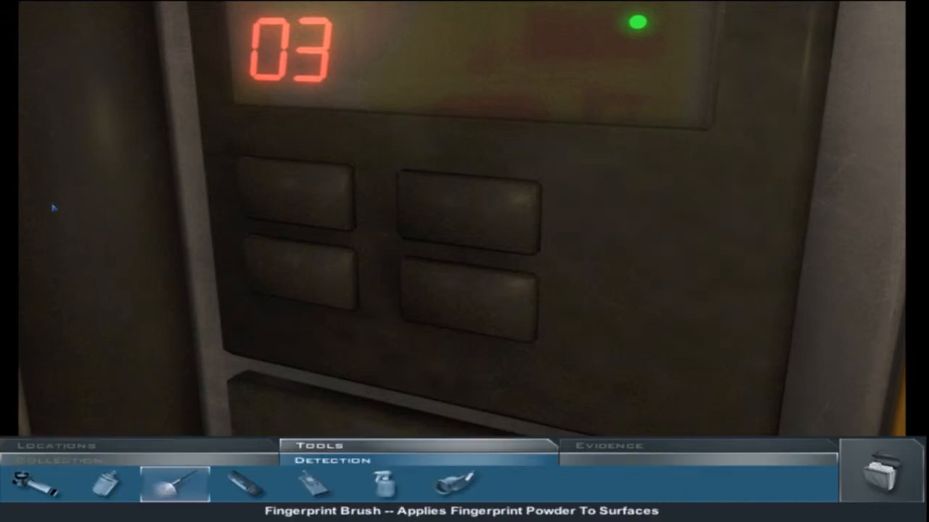
pyautogui.click(488, 225)
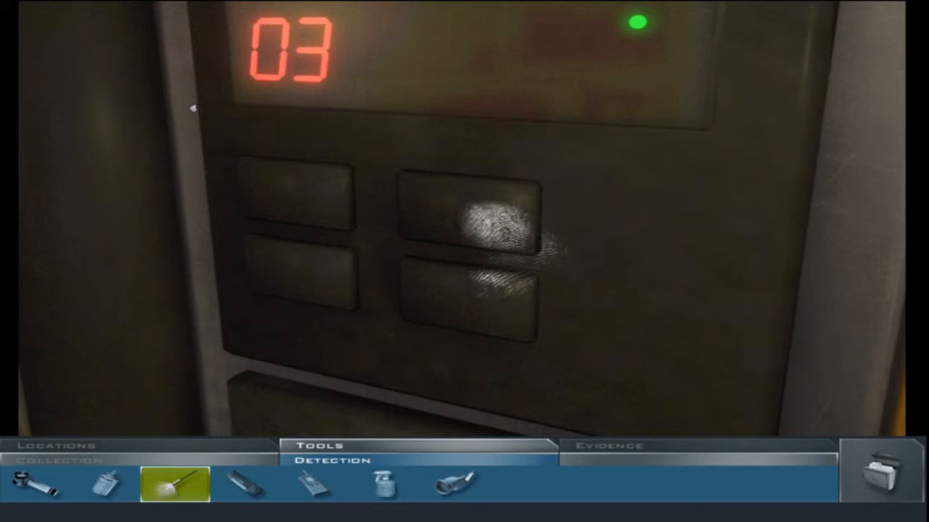
pyautogui.click(501, 232)
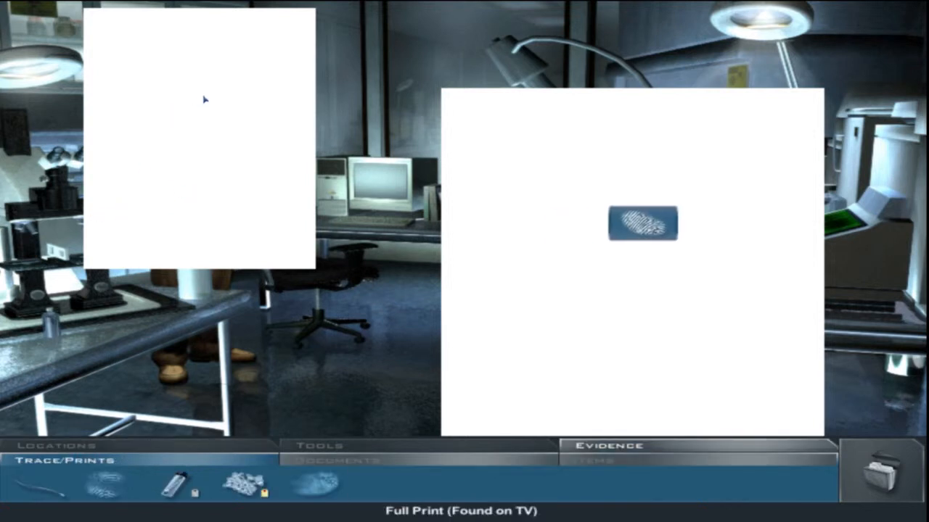
# Search the database with the TV's full print and view the matching record
pyautogui.moveTo(641, 223); pyautogui.dragTo(385, 482)
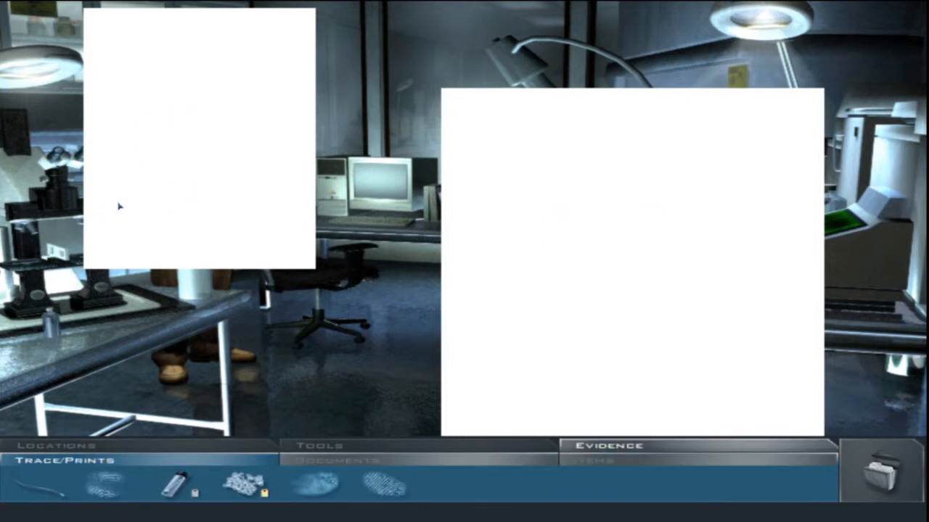
pyautogui.moveTo(121, 80)
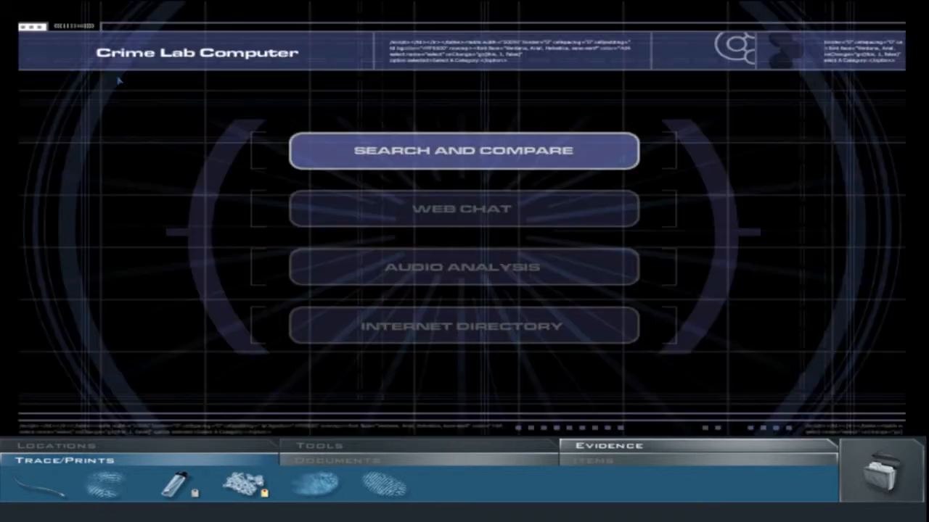
pyautogui.click(464, 151)
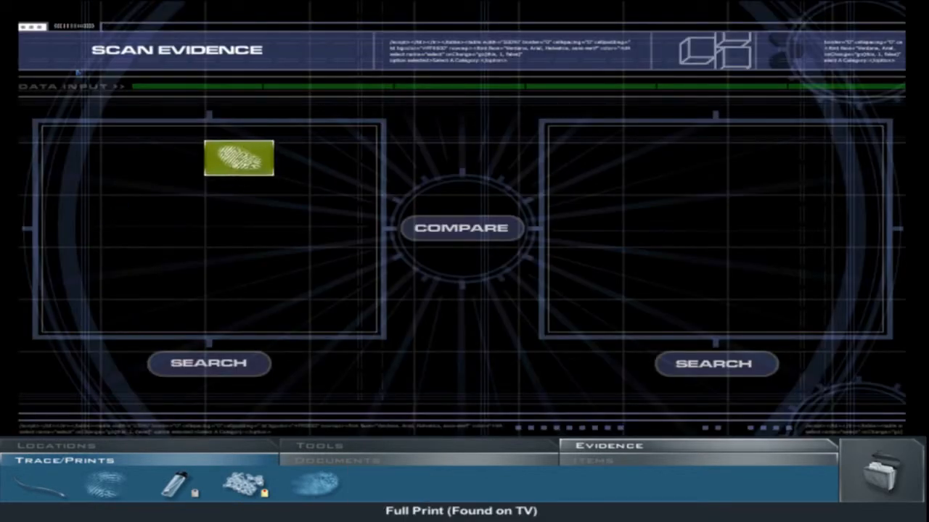
pyautogui.click(209, 363)
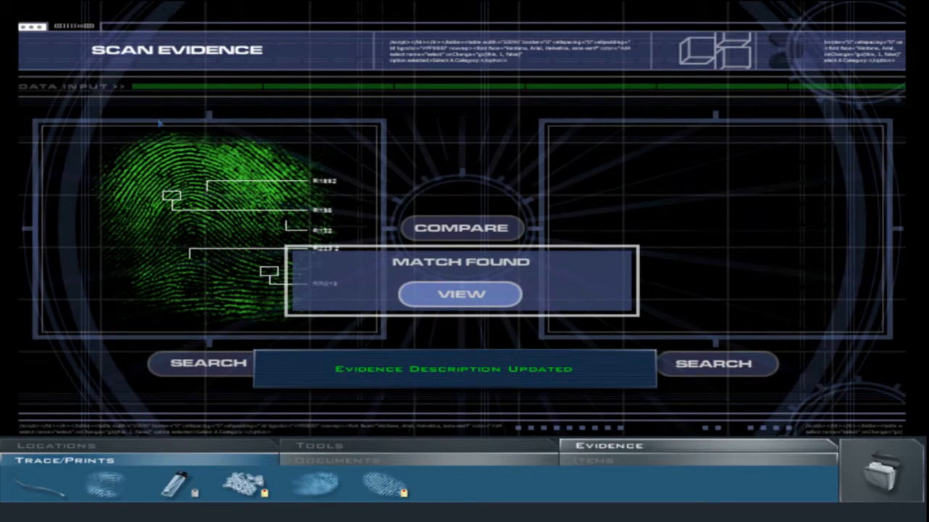
pyautogui.click(459, 294)
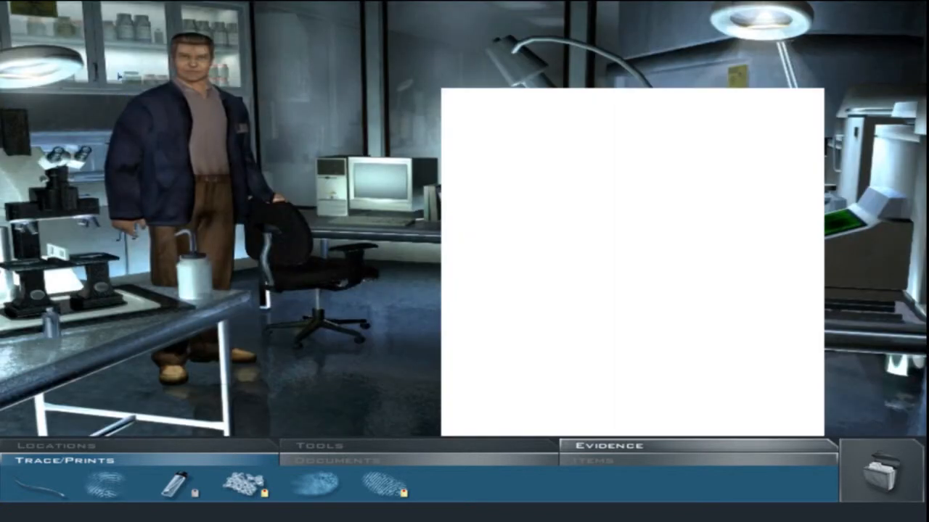
# Travel to the supervisor's office
pyautogui.click(58, 447)
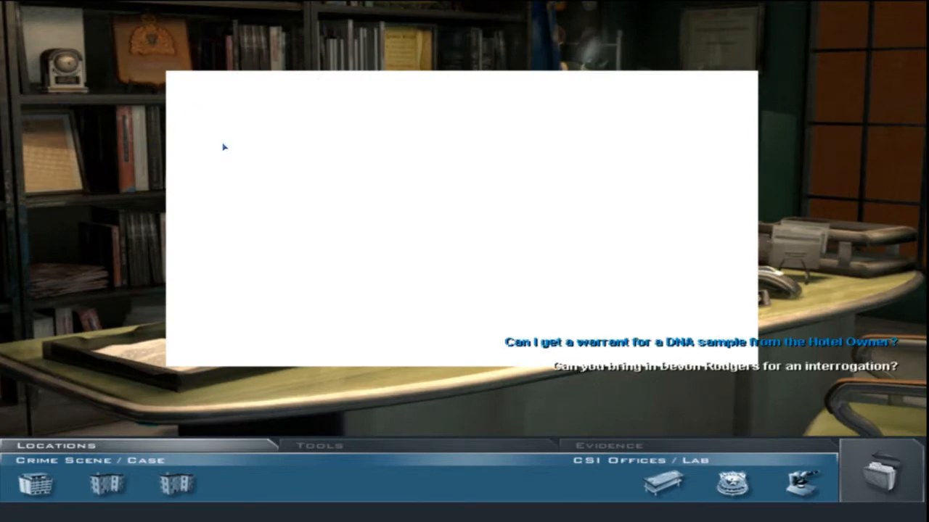
pyautogui.moveTo(225, 146)
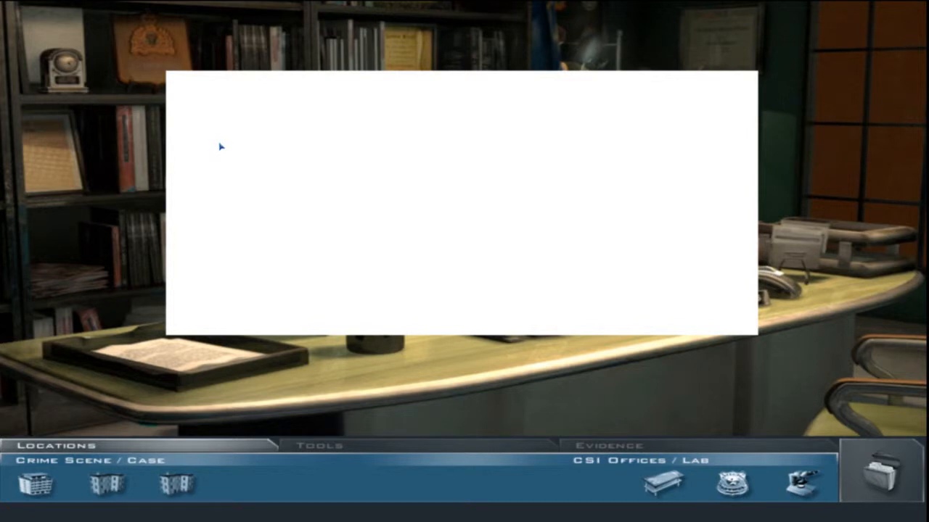
pyautogui.moveTo(217, 145)
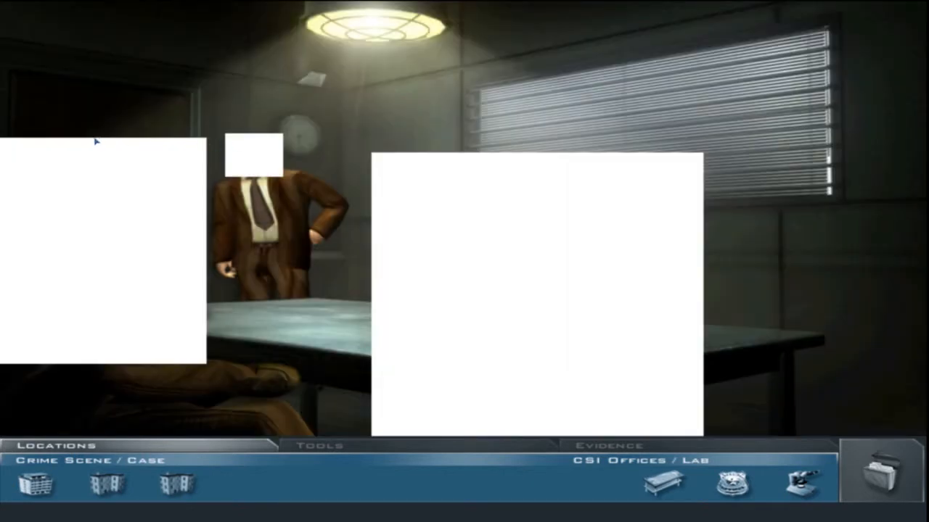
pyautogui.moveTo(185, 190)
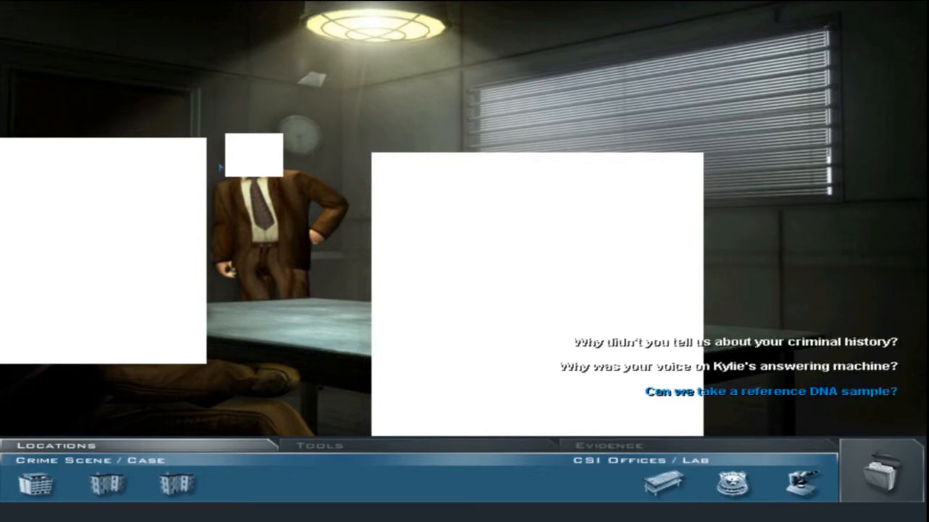
pyautogui.moveTo(722, 366)
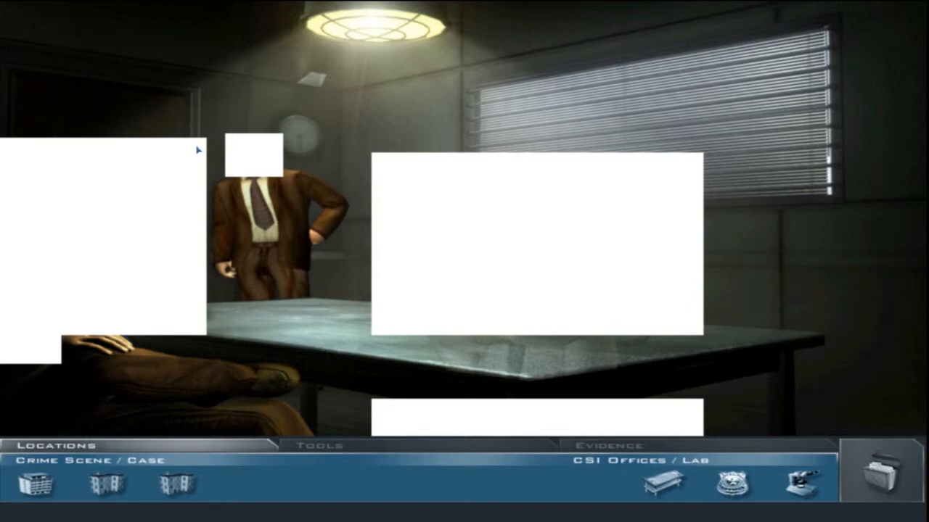
pyautogui.moveTo(184, 166)
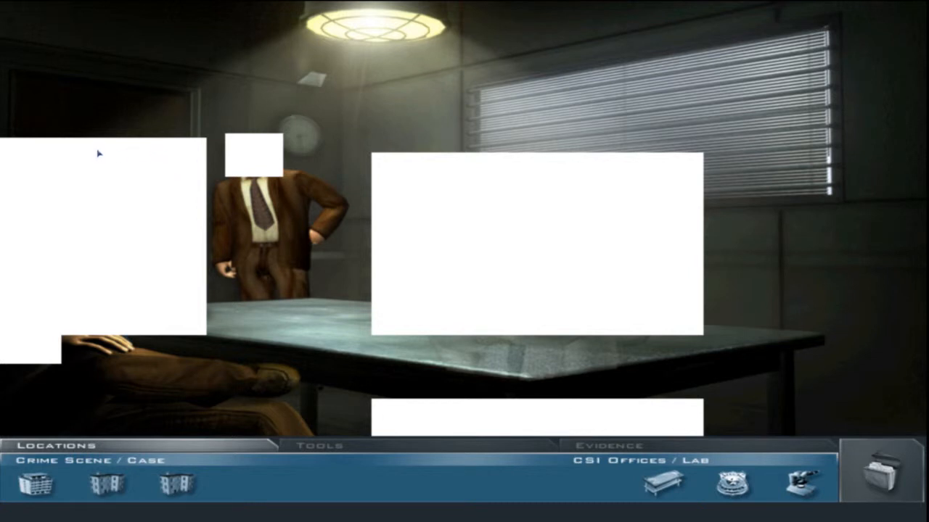
pyautogui.moveTo(98, 148)
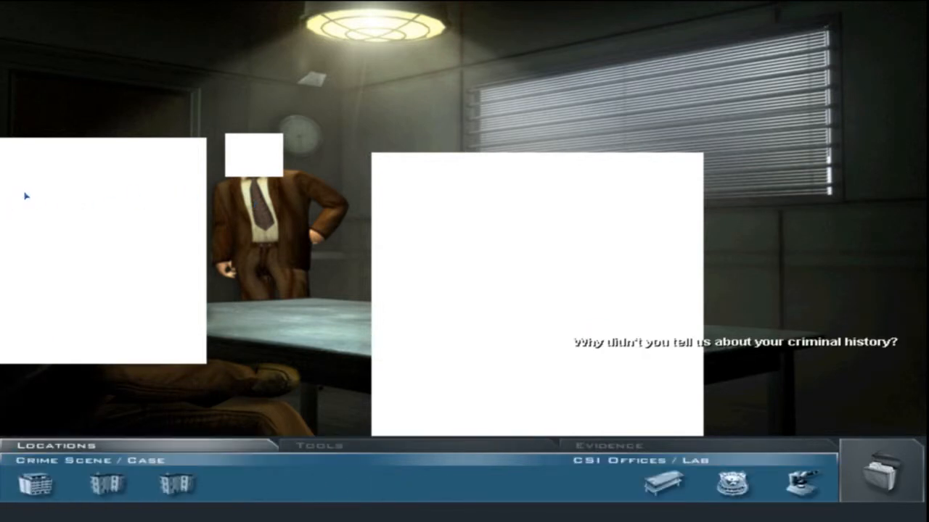
# Bring out the collection tools kit to get the DNA swab
pyautogui.click(328, 445)
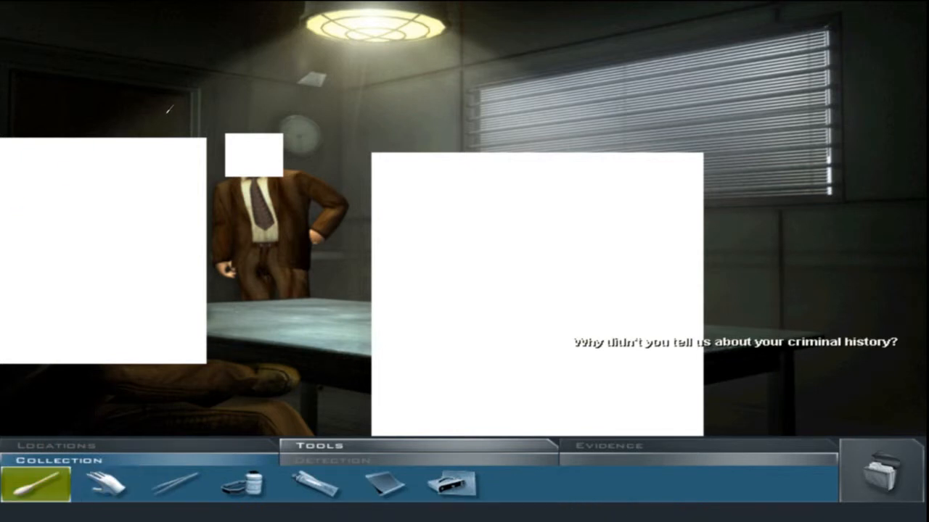
pyautogui.moveTo(124, 147)
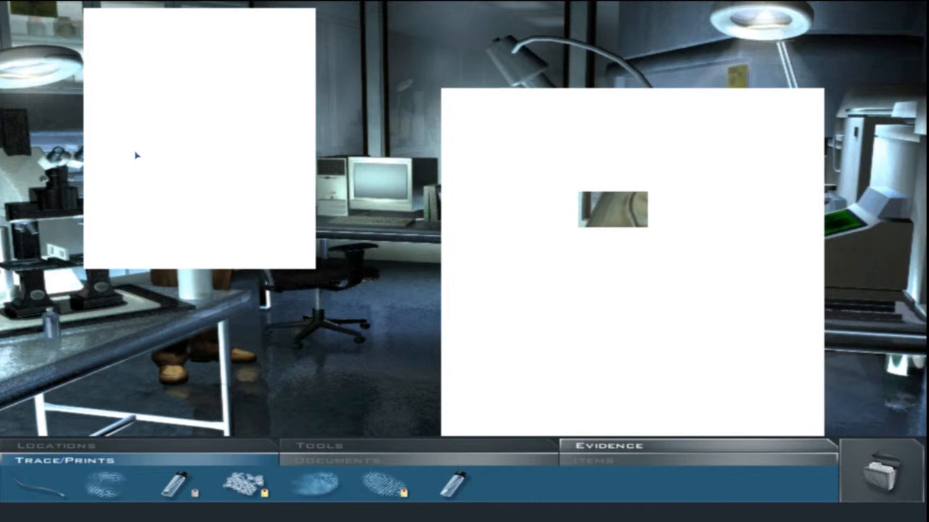
pyautogui.moveTo(96, 154)
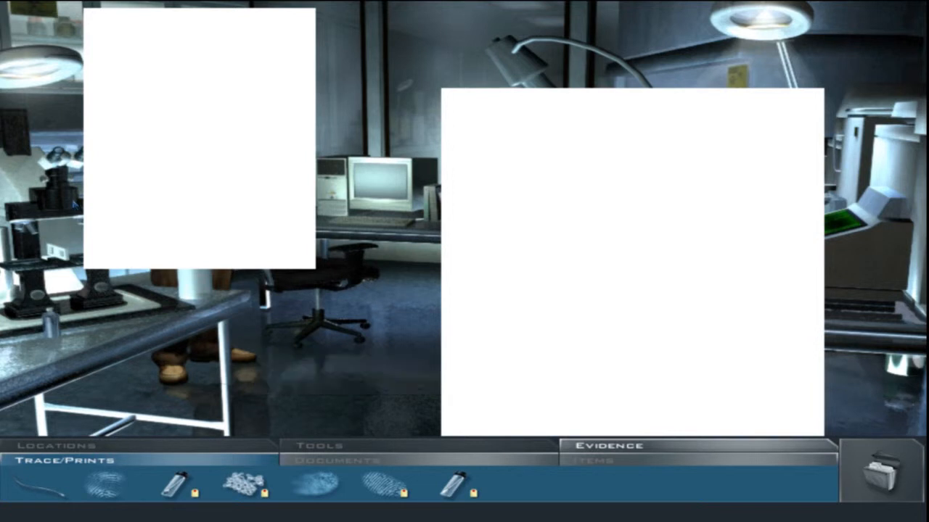
pyautogui.moveTo(220, 209)
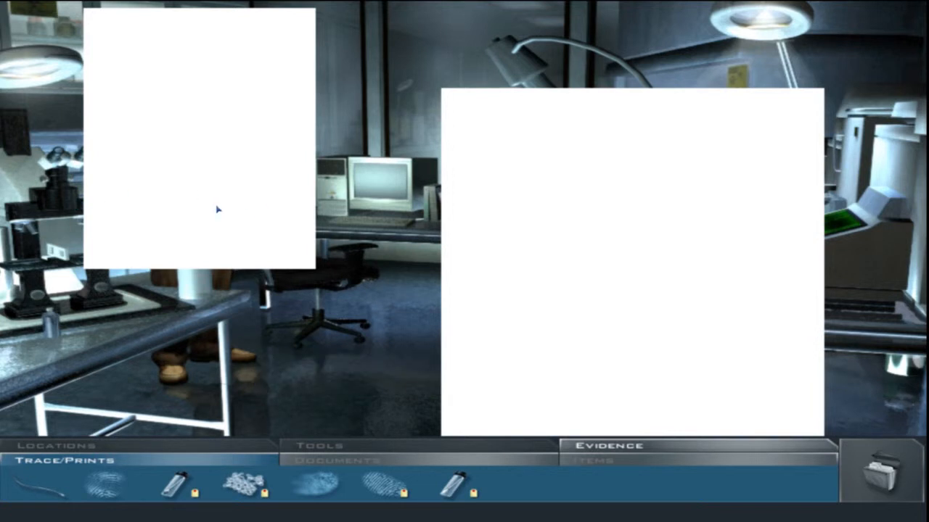
pyautogui.moveTo(201, 198)
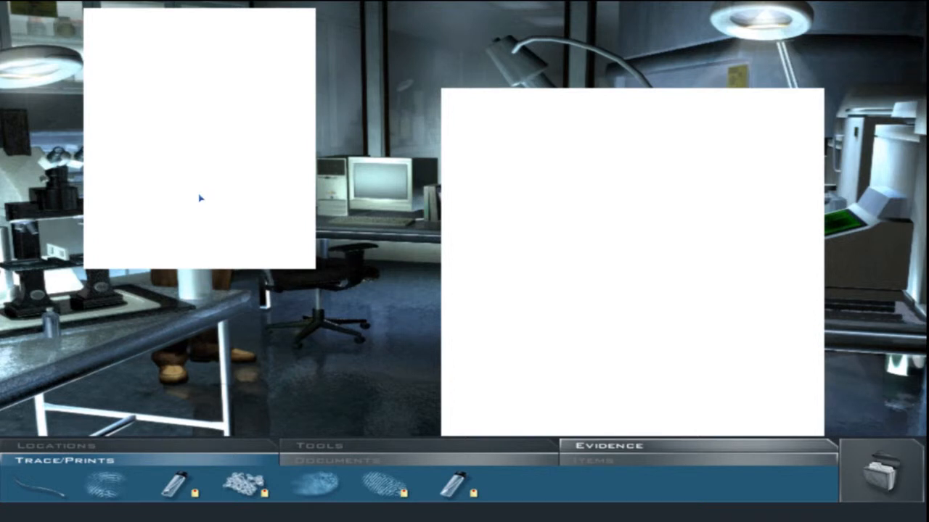
pyautogui.moveTo(224, 203)
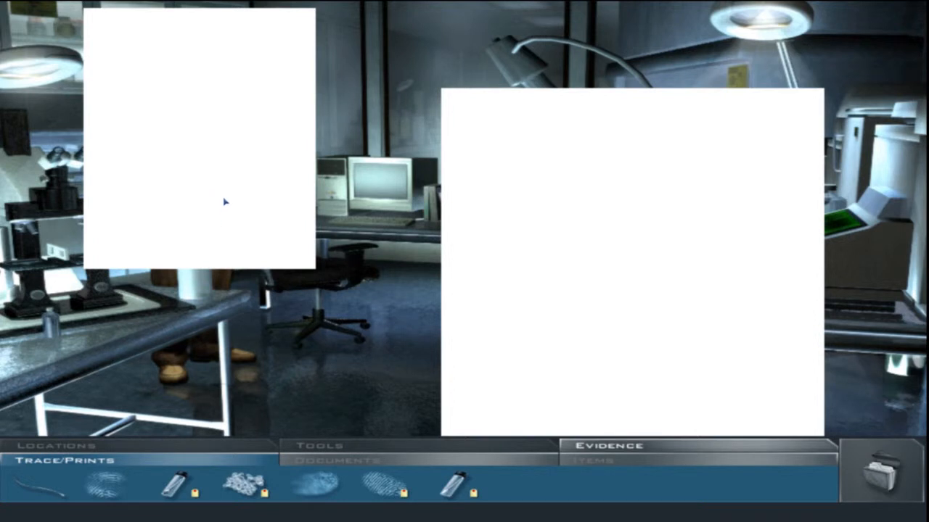
pyautogui.moveTo(276, 207)
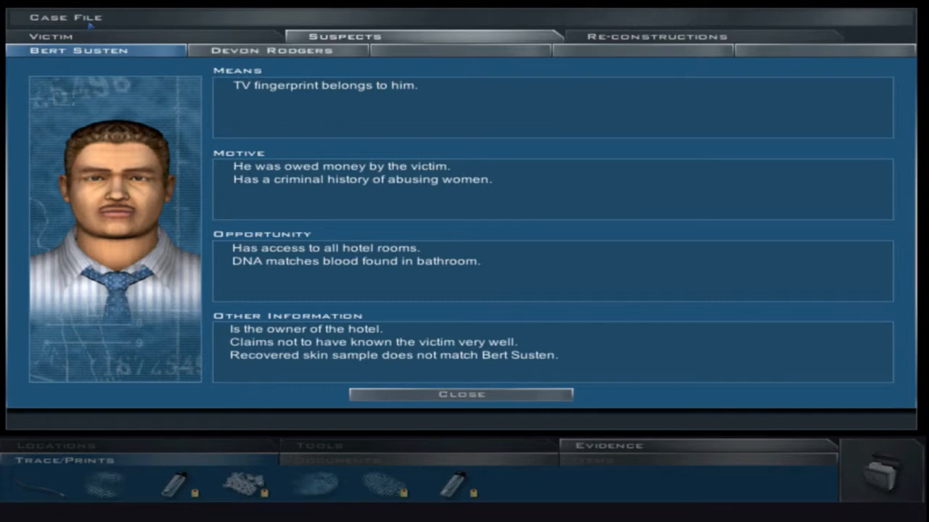
pyautogui.click(268, 50)
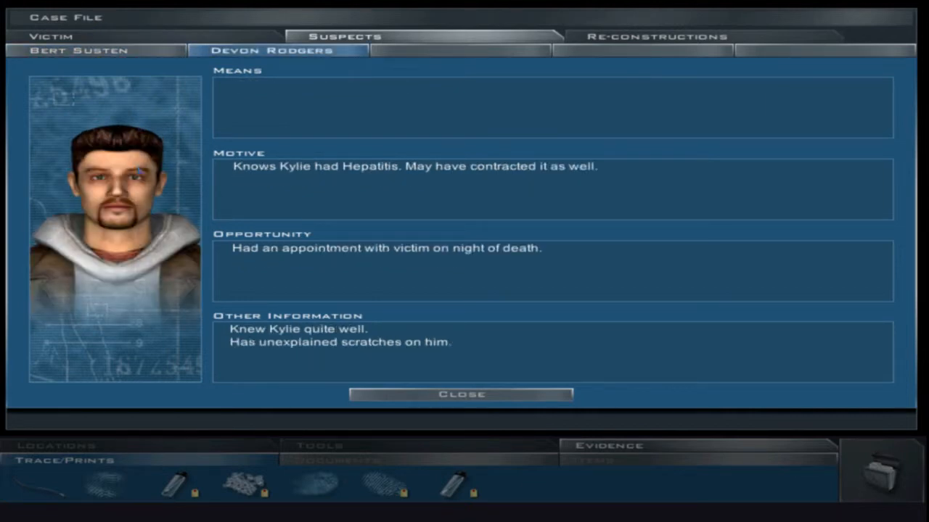
pyautogui.click(460, 395)
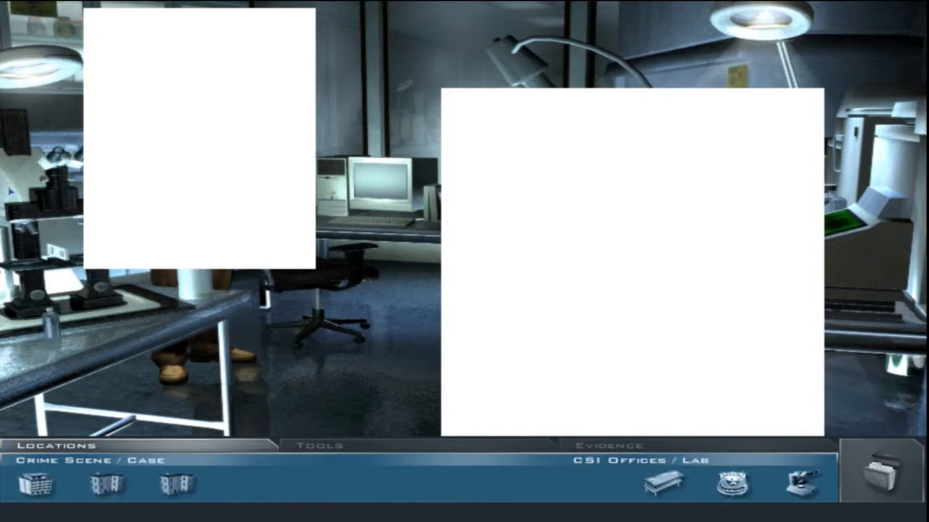
pyautogui.moveTo(729, 492)
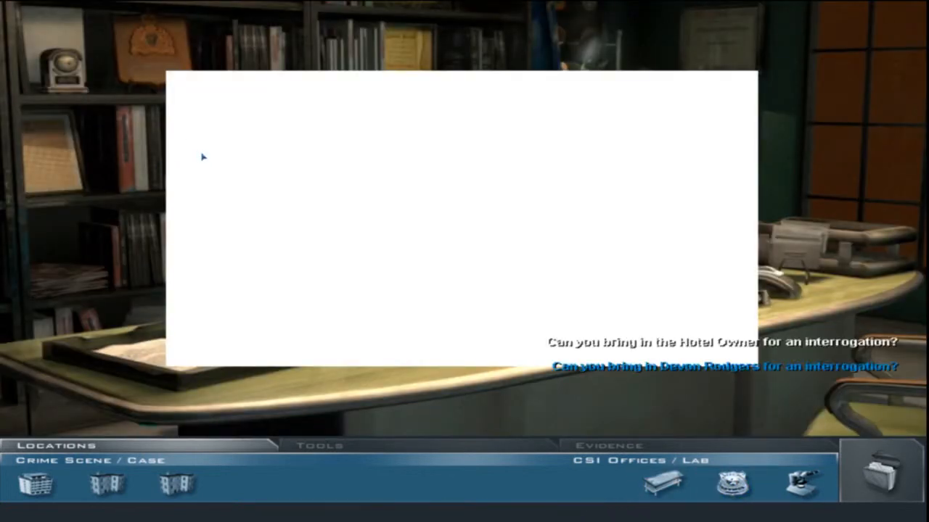
pyautogui.moveTo(208, 157)
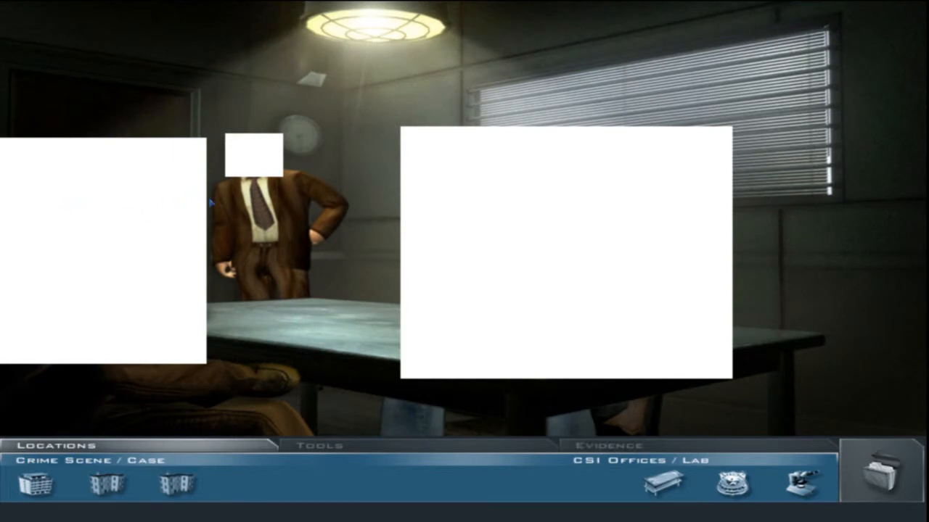
pyautogui.moveTo(731, 488)
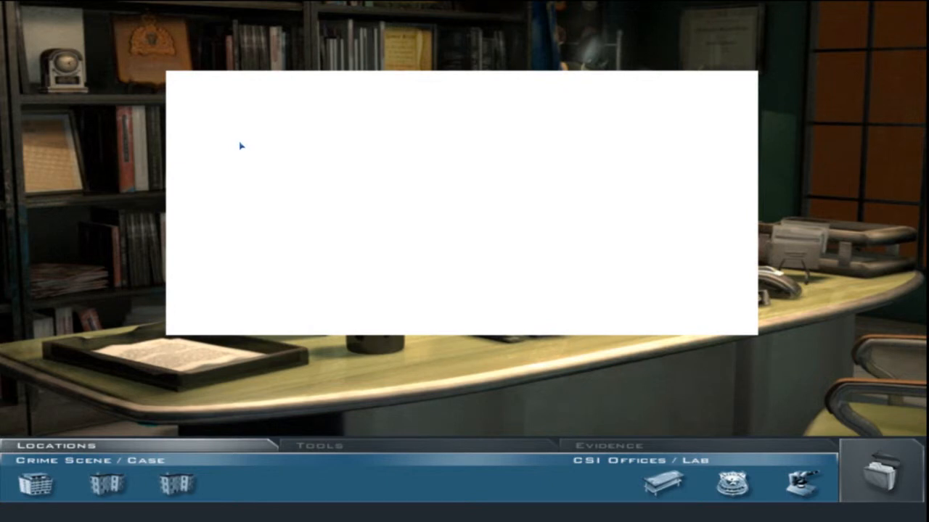
pyautogui.moveTo(237, 146)
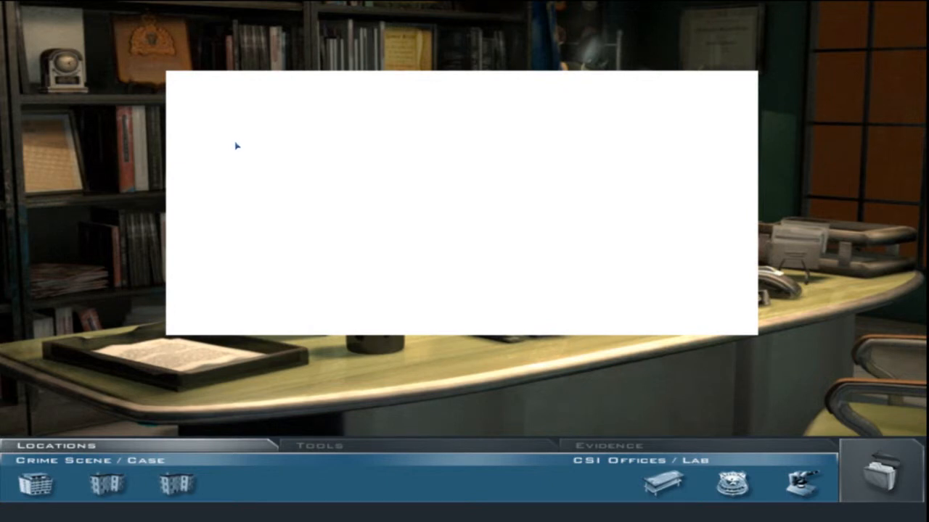
pyautogui.moveTo(210, 165)
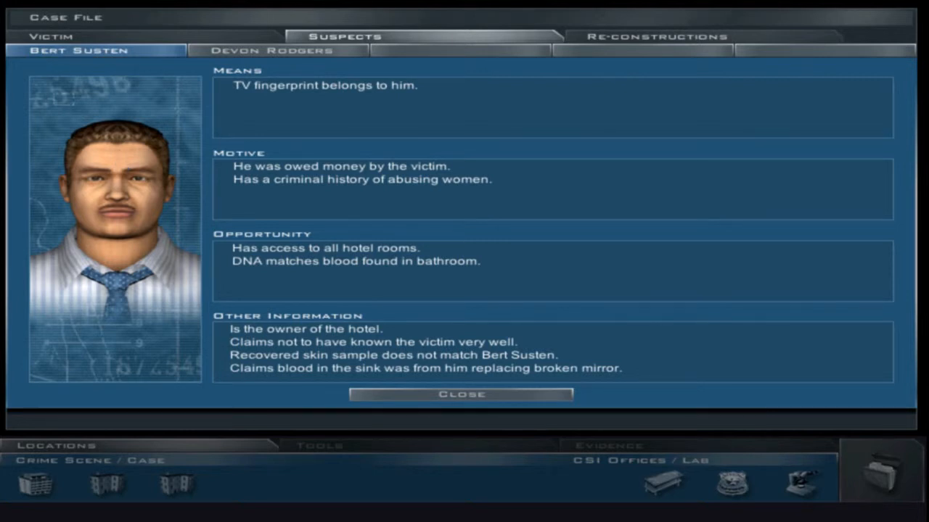
# Review the victim's file, then inspect the remote's partial print and the torn-cloth hair sample
pyautogui.click(50, 36)
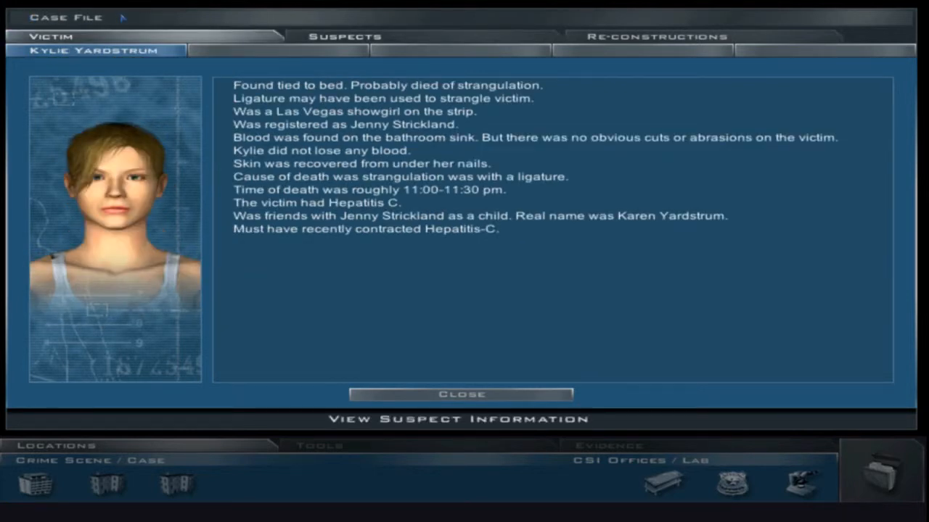
pyautogui.click(460, 394)
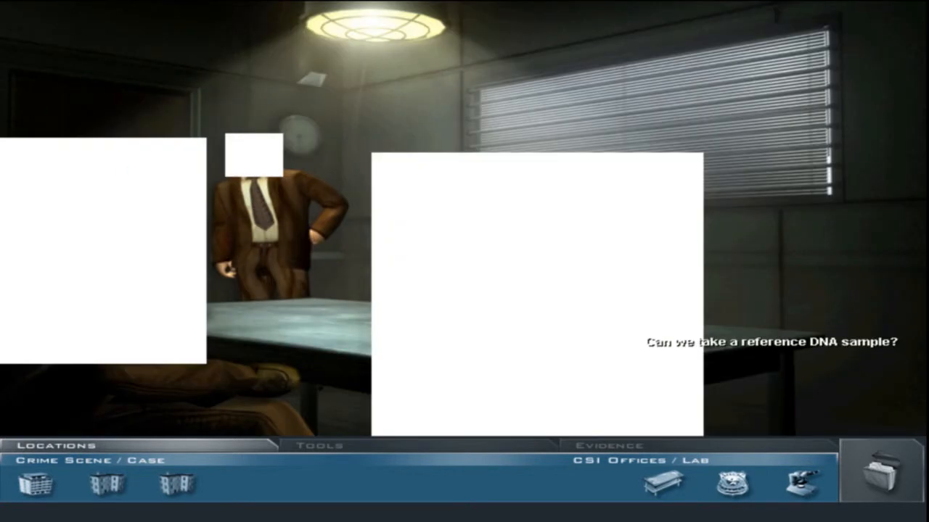
pyautogui.moveTo(658, 495)
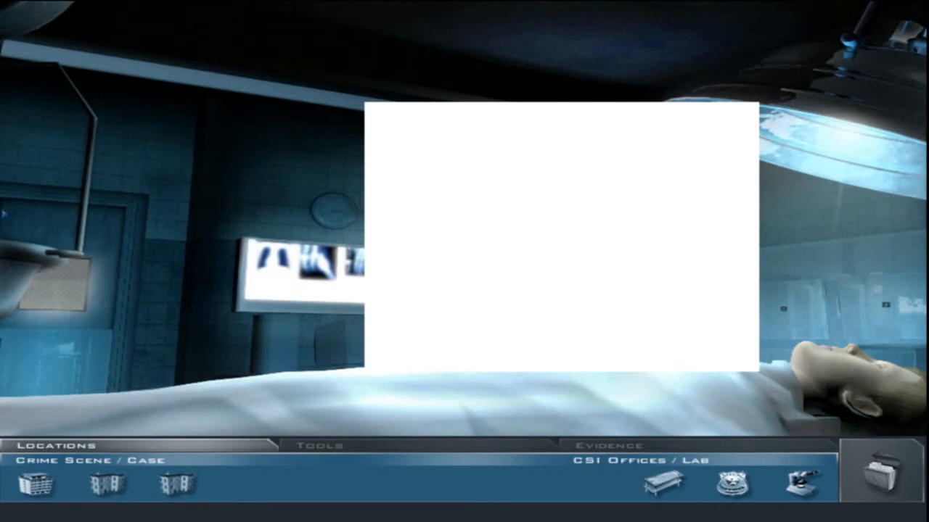
pyautogui.moveTo(54, 206)
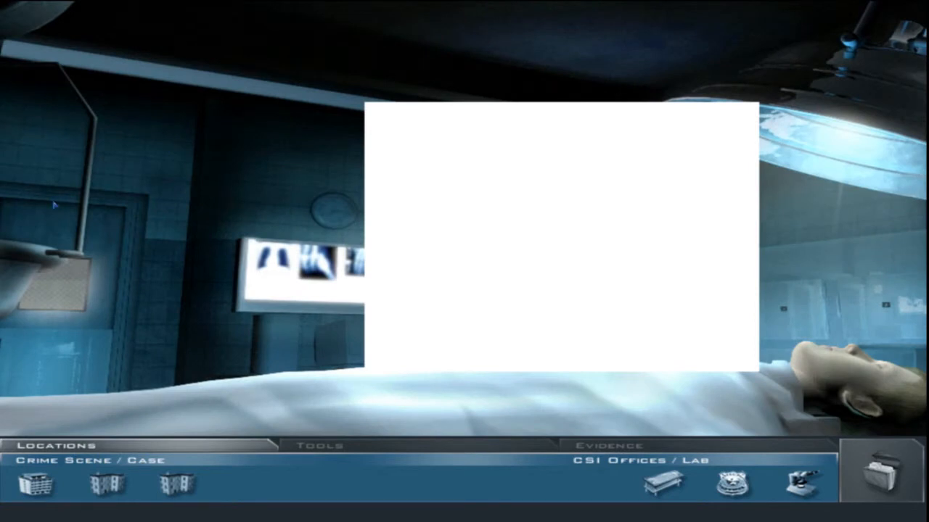
pyautogui.moveTo(35, 497)
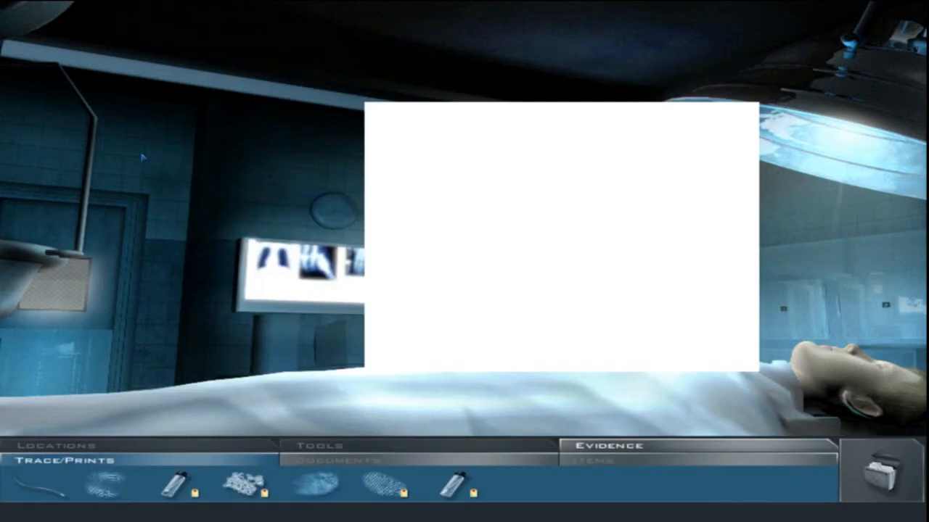
pyautogui.click(102, 492)
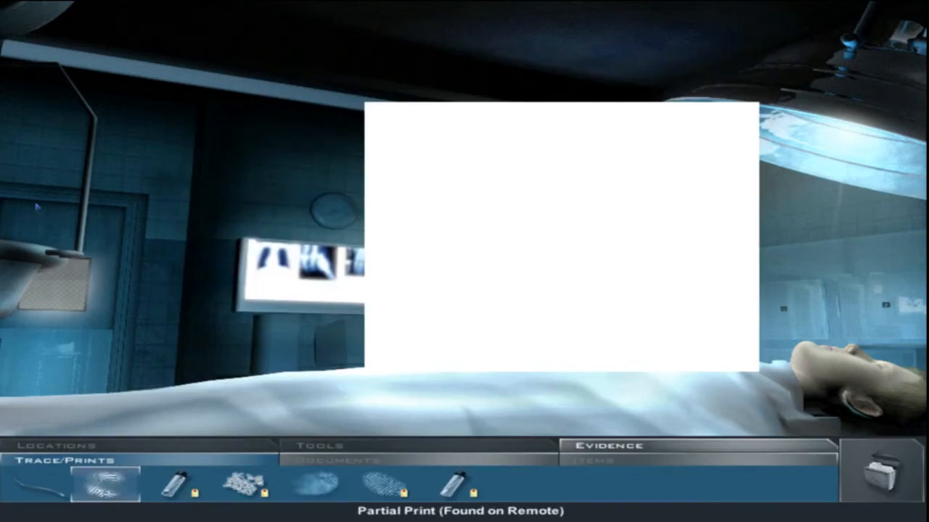
pyautogui.click(34, 494)
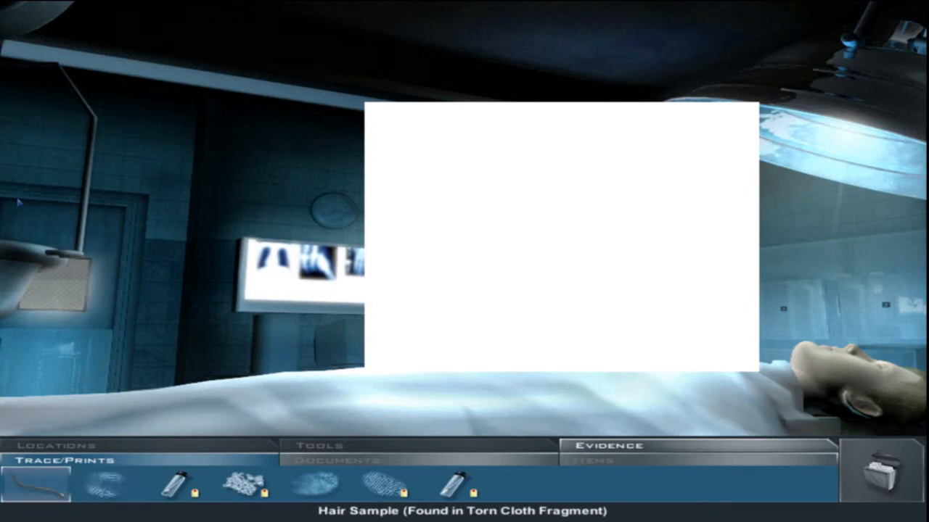
pyautogui.click(58, 445)
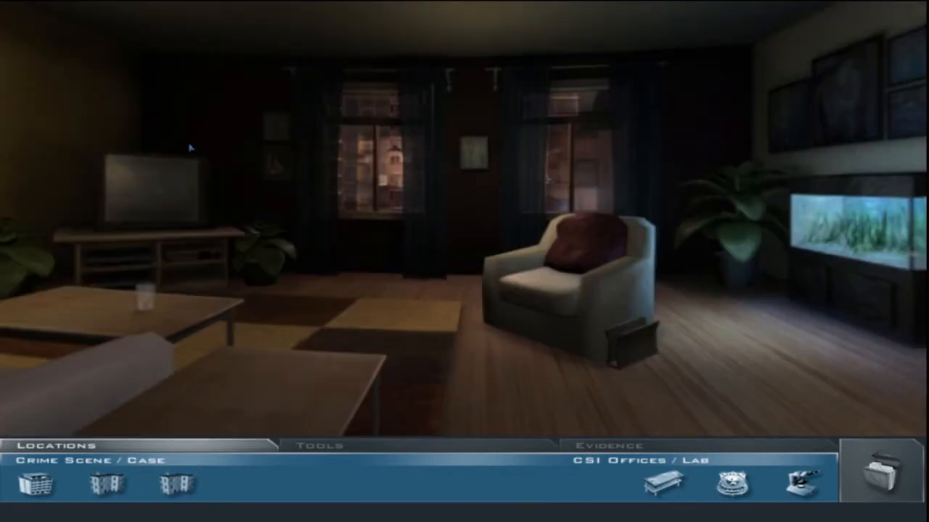
pyautogui.moveTo(32, 114)
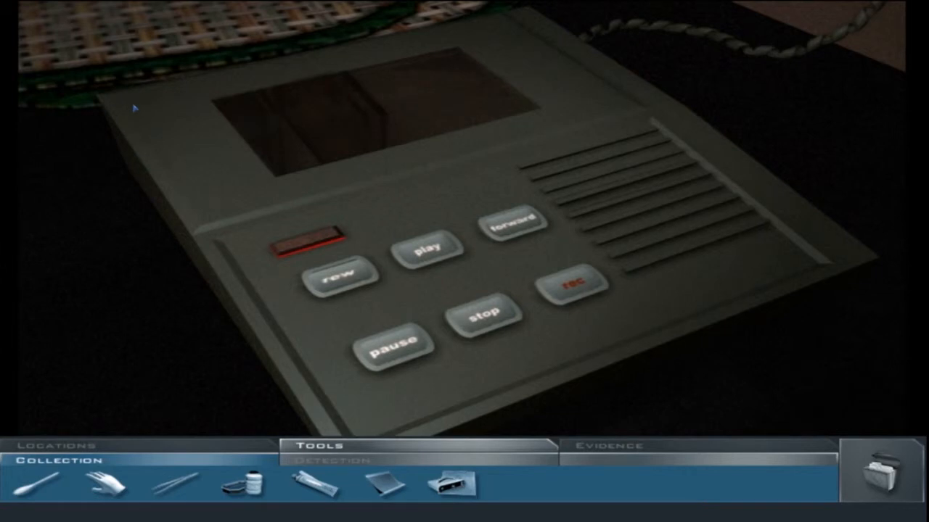
pyautogui.moveTo(149, 137)
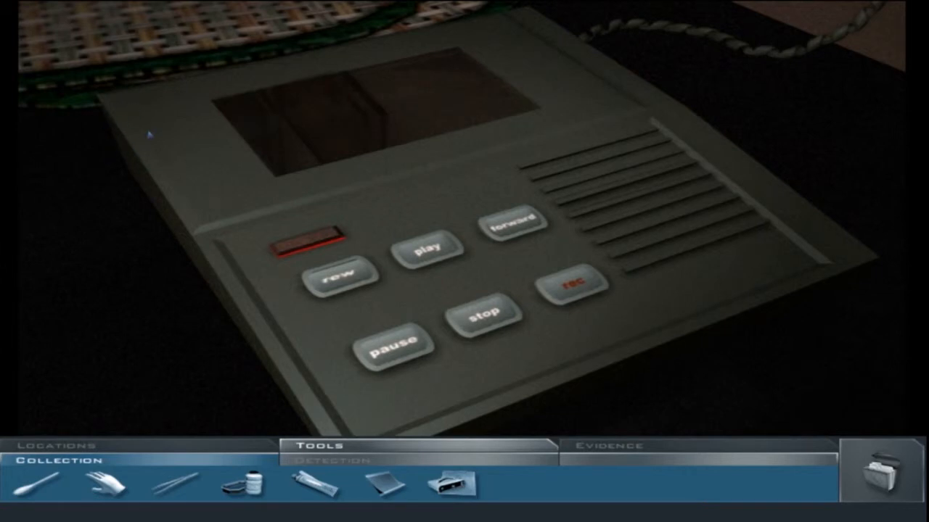
pyautogui.moveTo(111, 139)
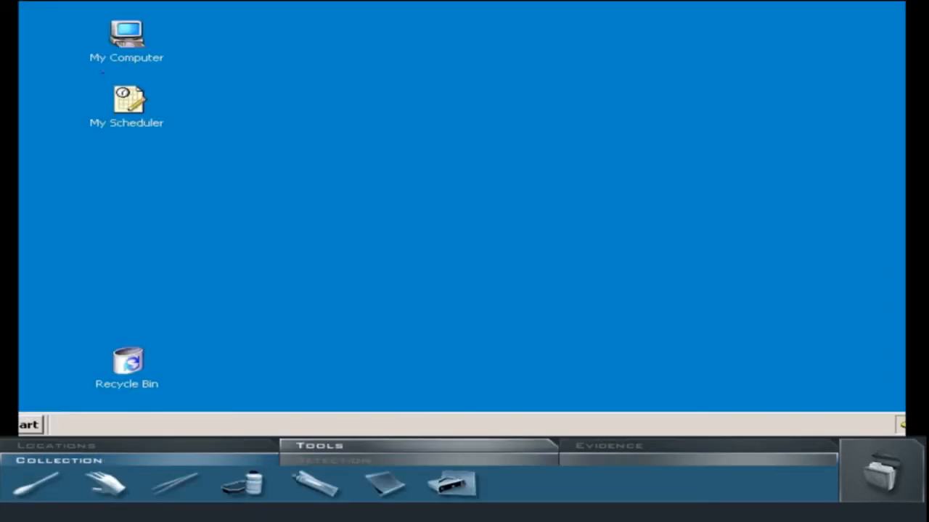
pyautogui.moveTo(40, 30)
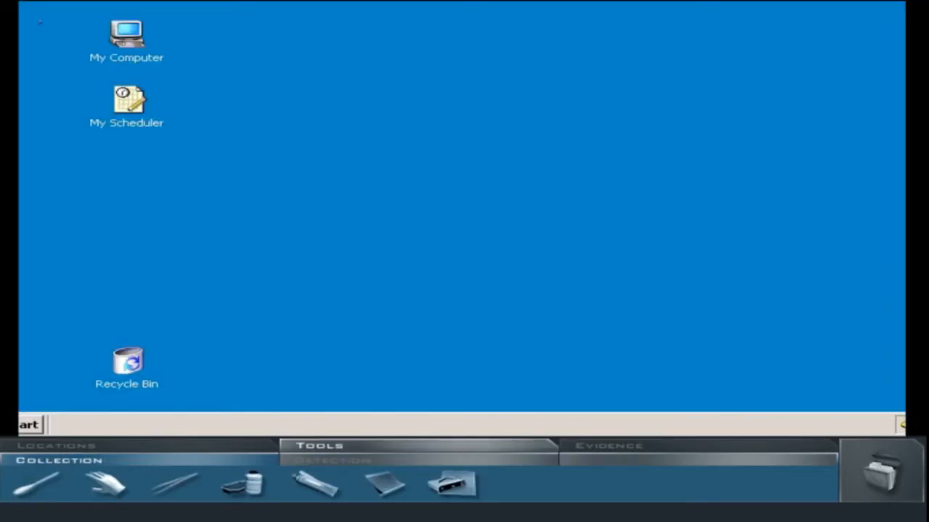
pyautogui.moveTo(43, 77)
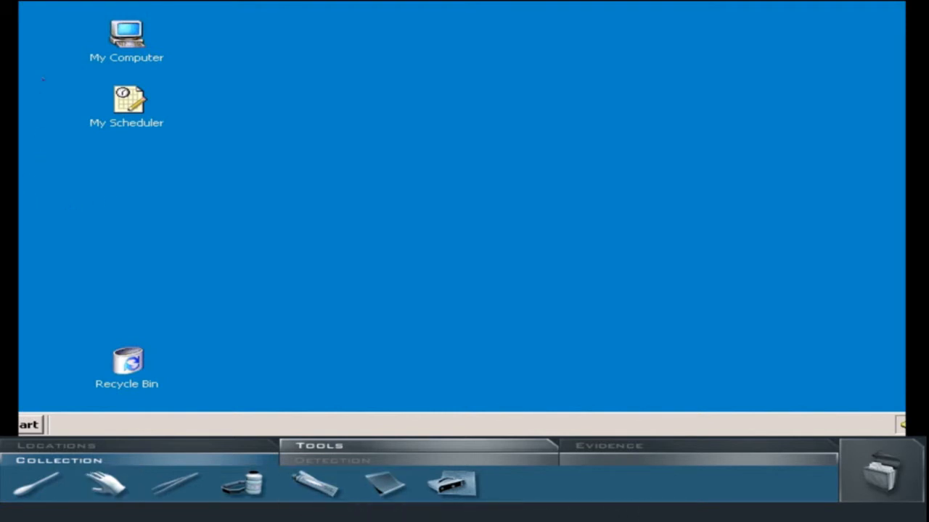
# Open My Scheduler and collect a printout of the Sunday 10:00pm Champagne Hotel meeting with Devon Rodgers
pyautogui.doubleClick(126, 102)
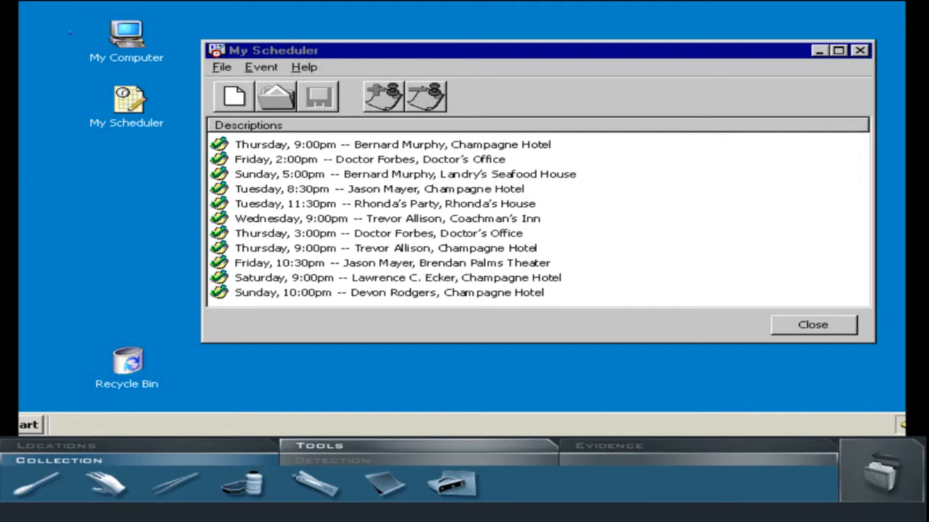
pyautogui.click(812, 324)
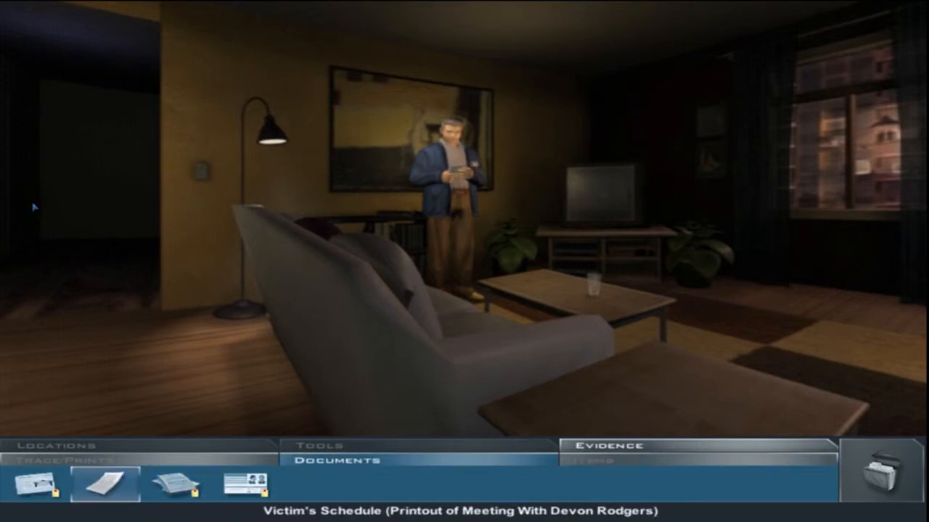
# Glance at the case file, then travel to the Laboratory (Evidence Analysis)
pyautogui.click(100, 484)
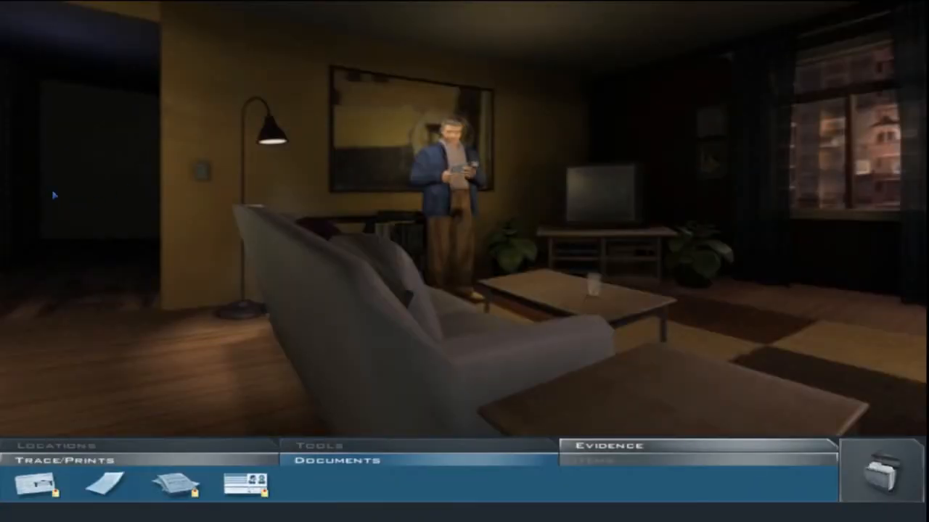
pyautogui.click(64, 460)
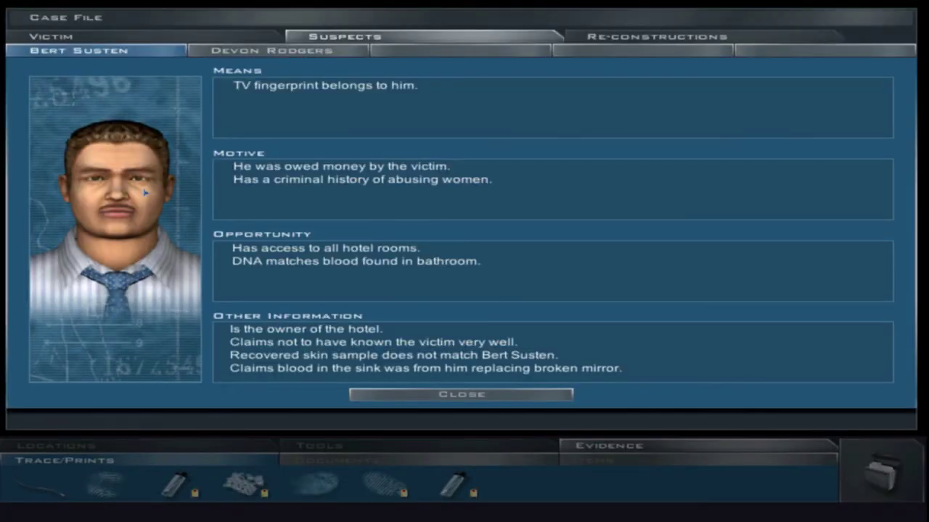
pyautogui.click(461, 395)
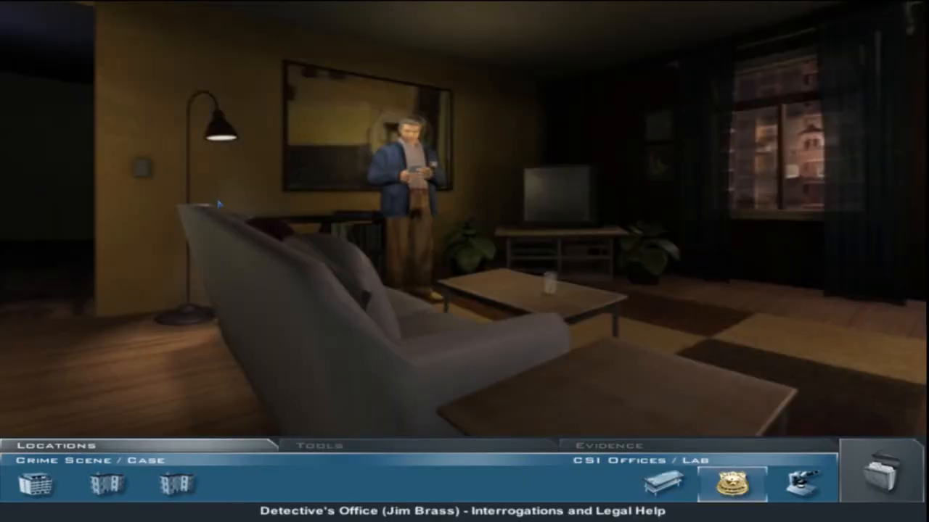
pyautogui.moveTo(655, 498)
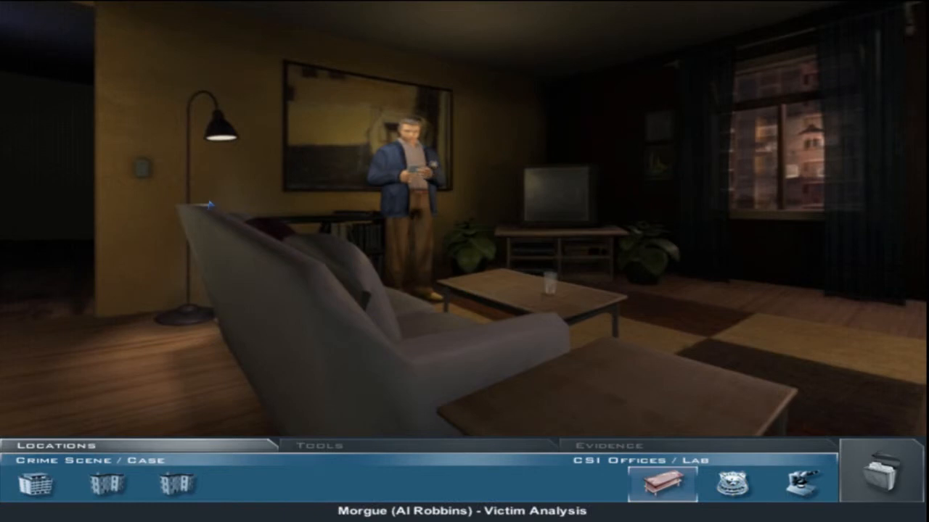
pyautogui.click(796, 493)
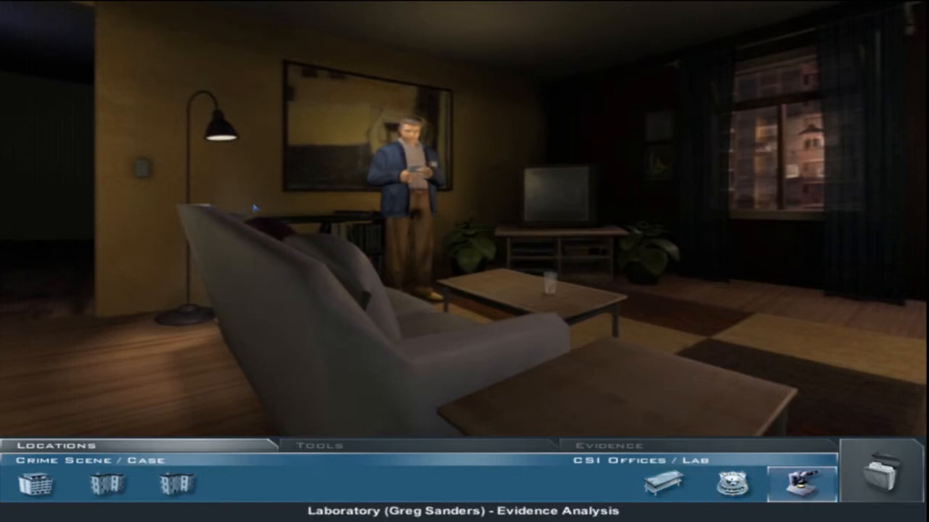
pyautogui.click(801, 484)
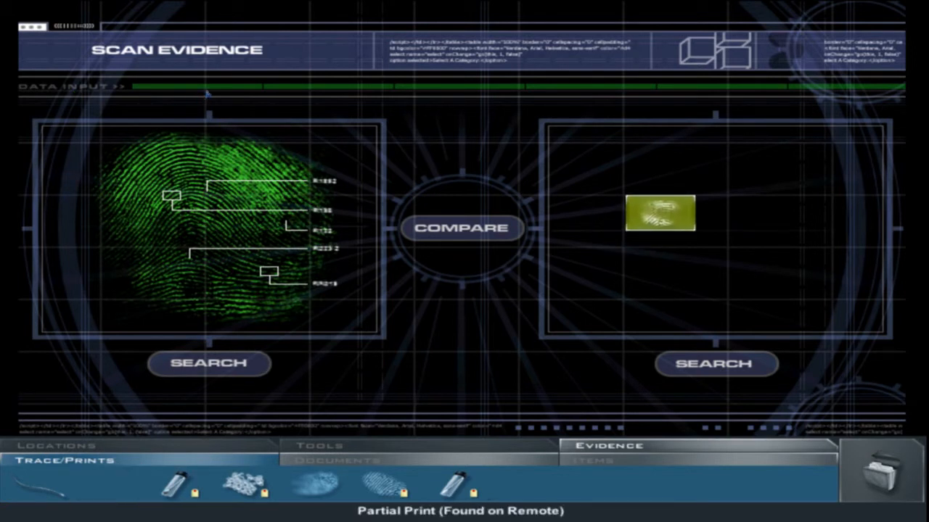
# Search the print database with the remote's partial print and dismiss No Results Found
pyautogui.click(462, 228)
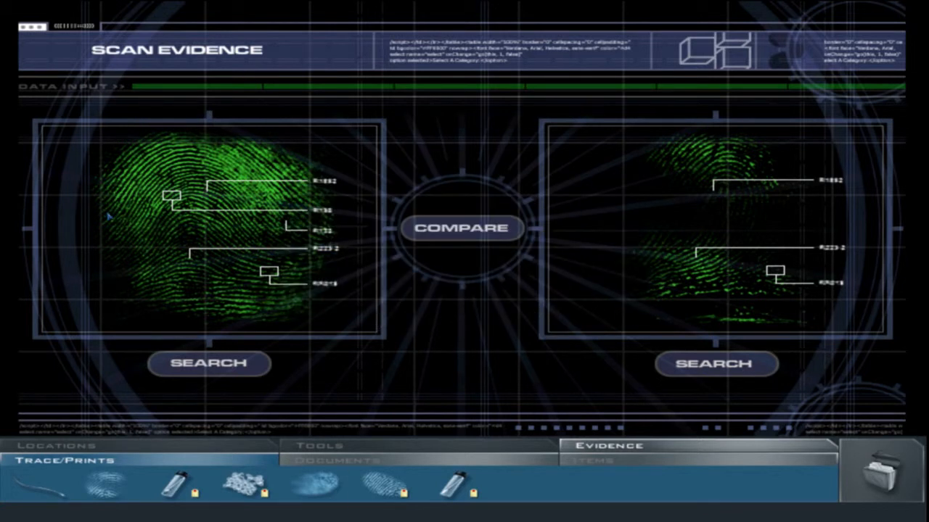
pyautogui.click(461, 227)
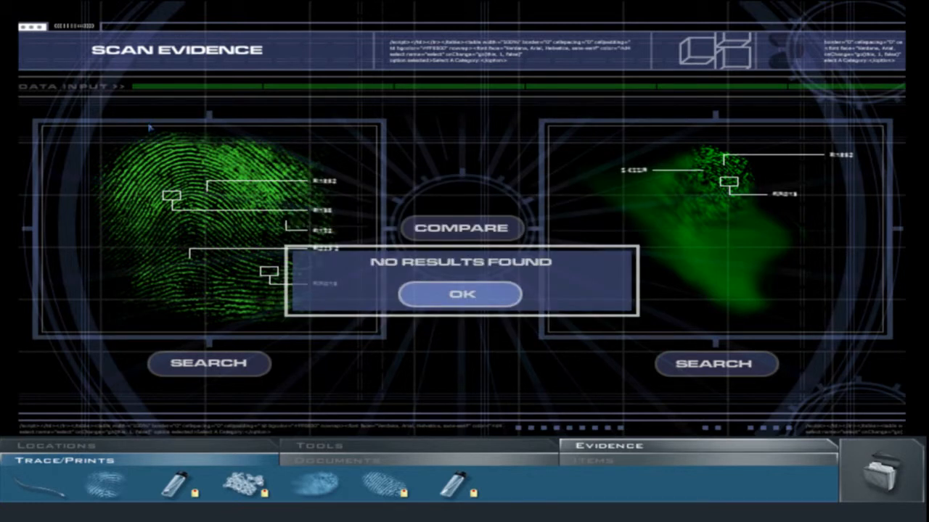
pyautogui.click(460, 295)
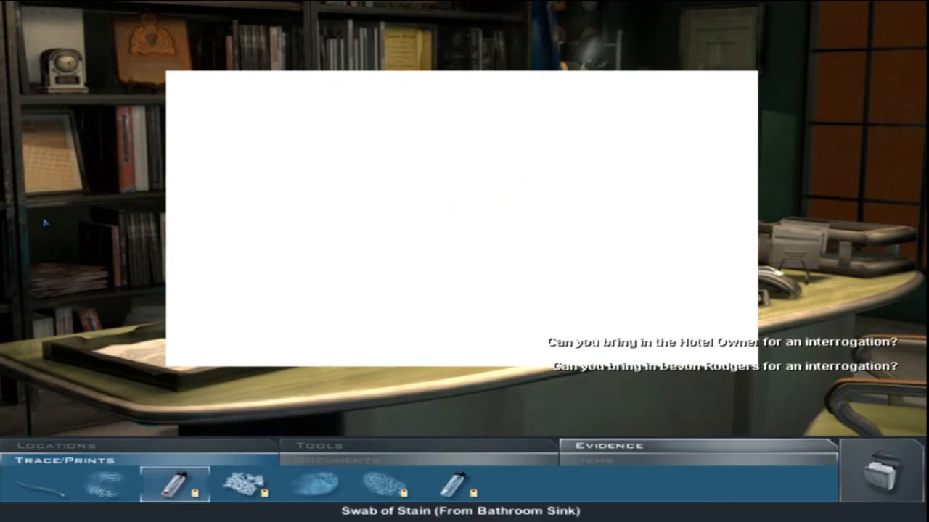
# Have the suspect brought in for interrogation and browse the Evidence and Tools tabs
pyautogui.click(310, 494)
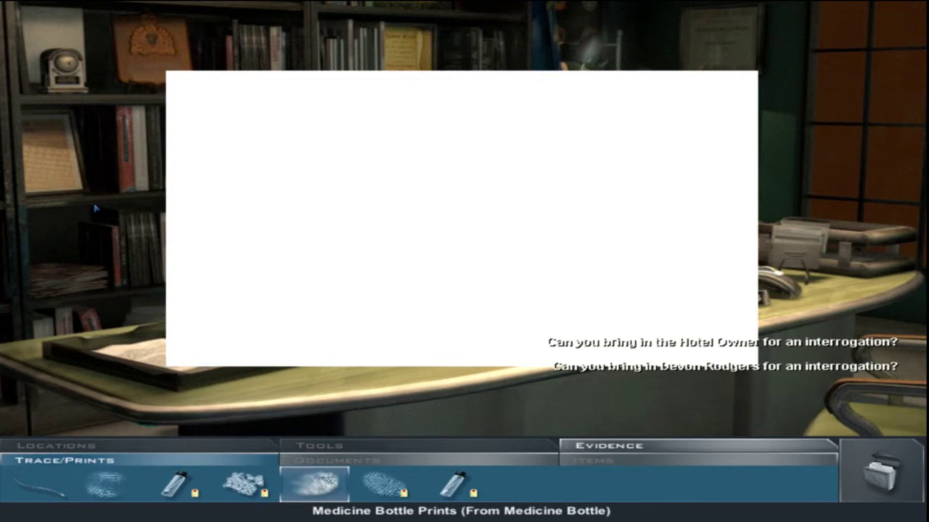
pyautogui.click(334, 463)
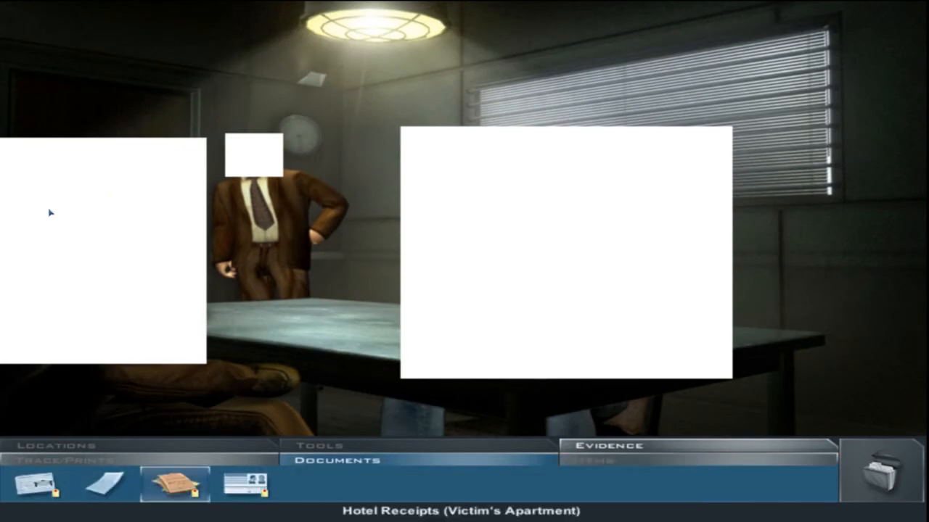
pyautogui.click(242, 487)
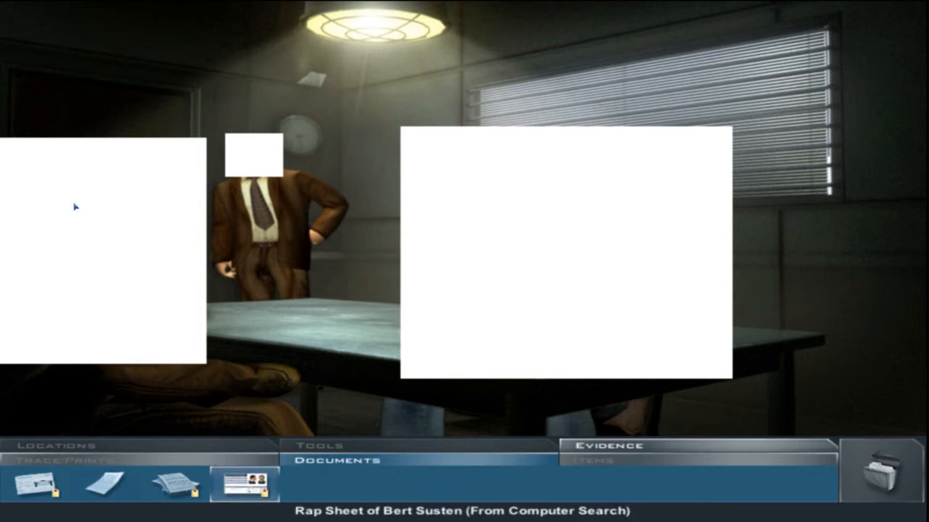
pyautogui.click(62, 459)
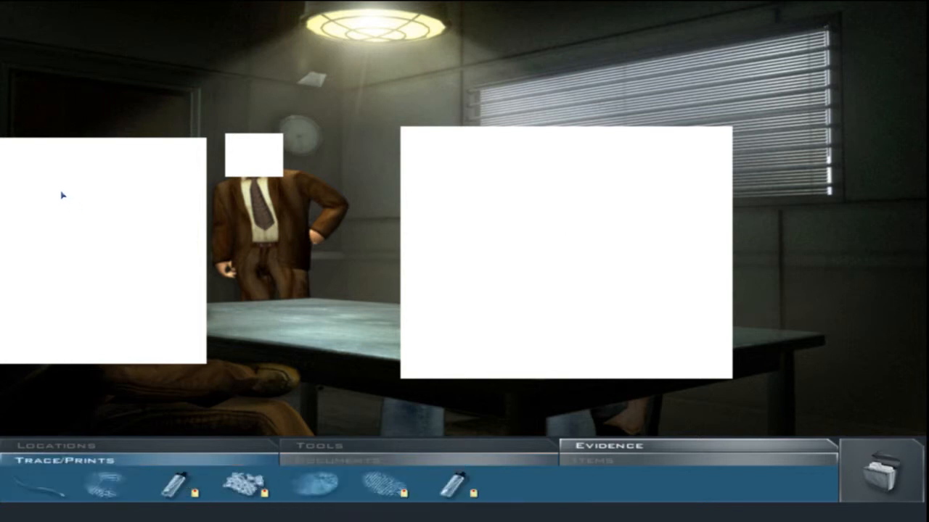
pyautogui.moveTo(273, 206)
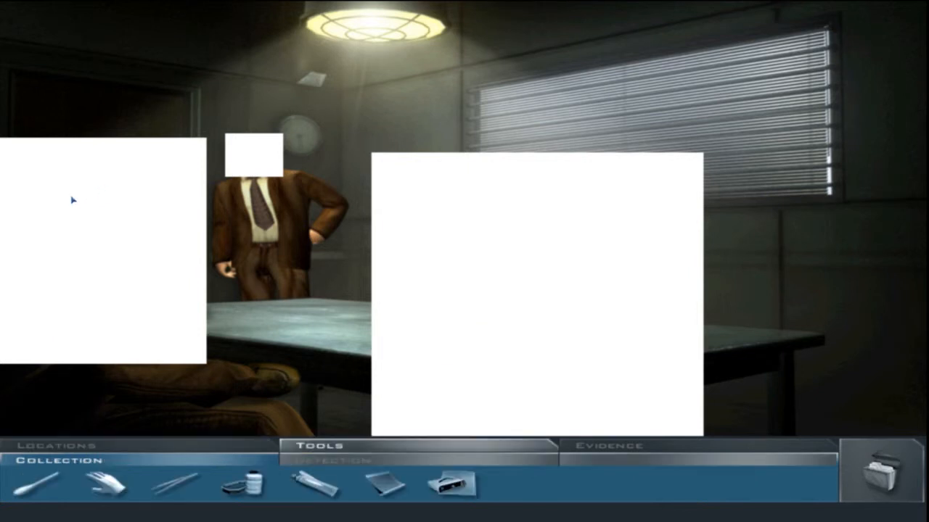
pyautogui.click(167, 493)
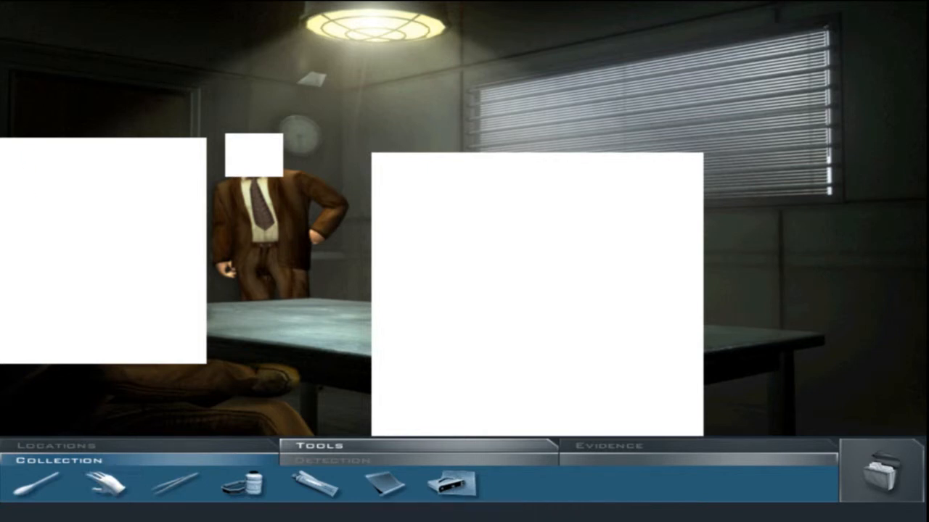
# Travel to the lab and read the torn-cloth hair sample details: no DNA, no match to Bert Susten
pyautogui.click(56, 445)
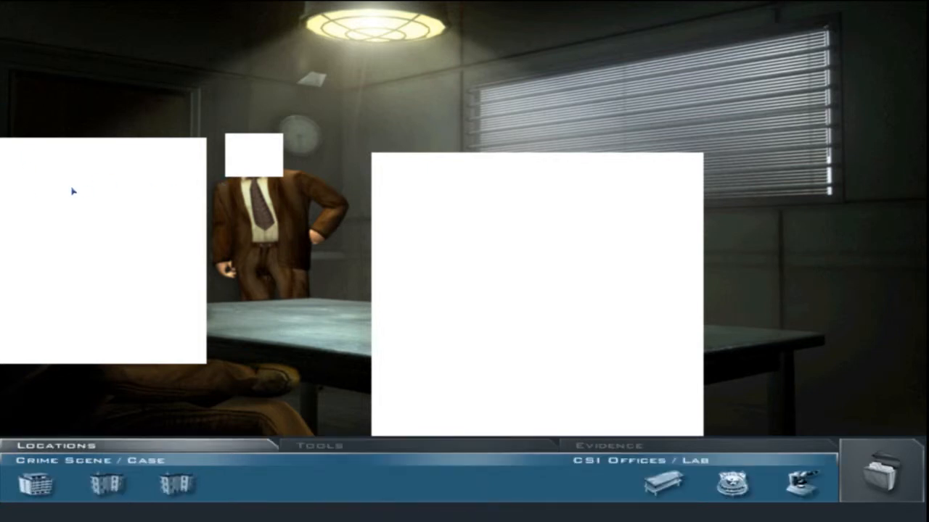
pyautogui.click(799, 484)
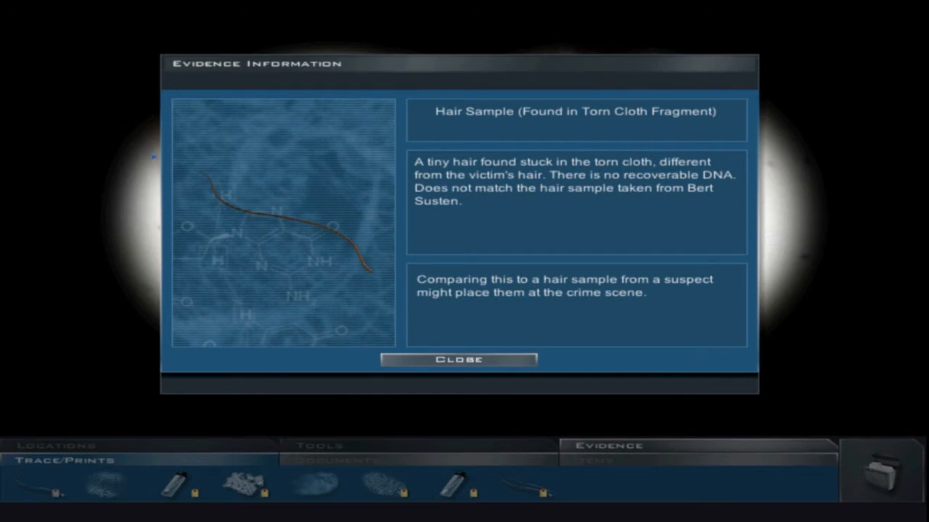
pyautogui.click(459, 359)
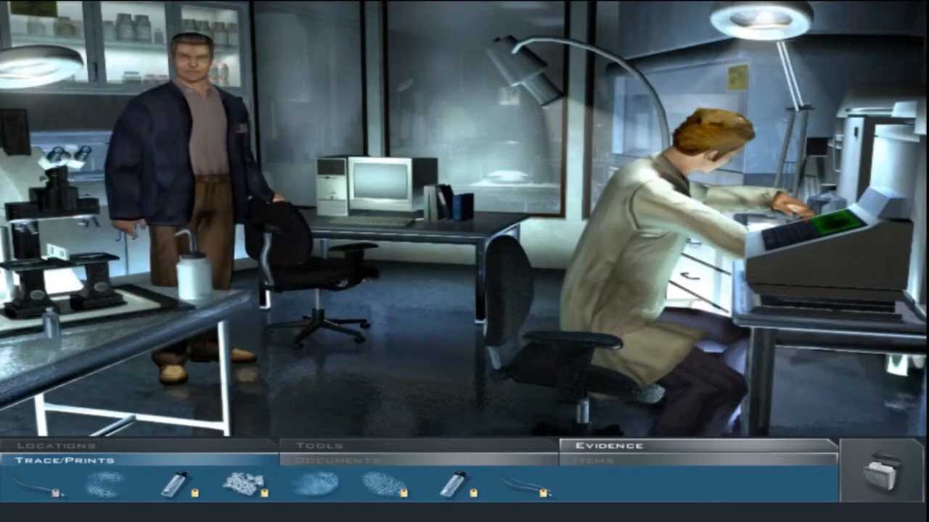
# Bring up the Locations list from the interrogation room to head back to the Laboratory
pyautogui.click(55, 447)
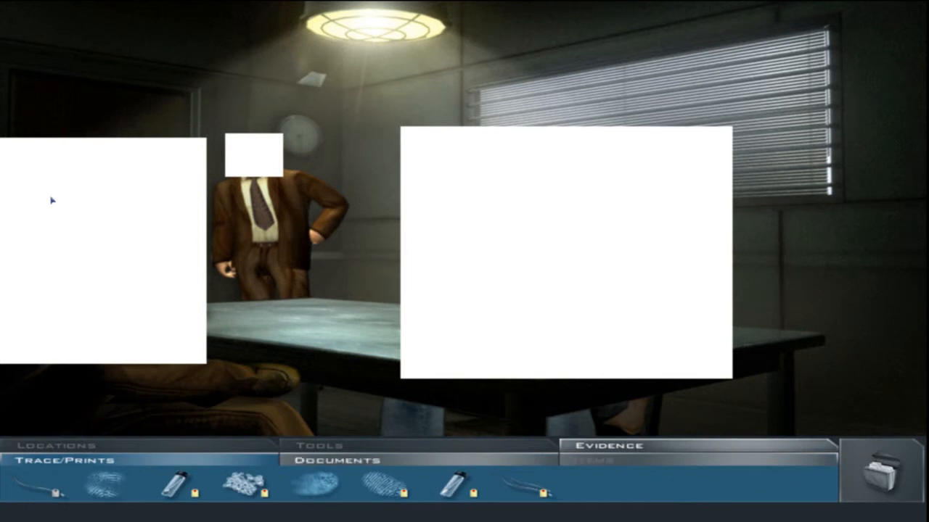
pyautogui.click(340, 463)
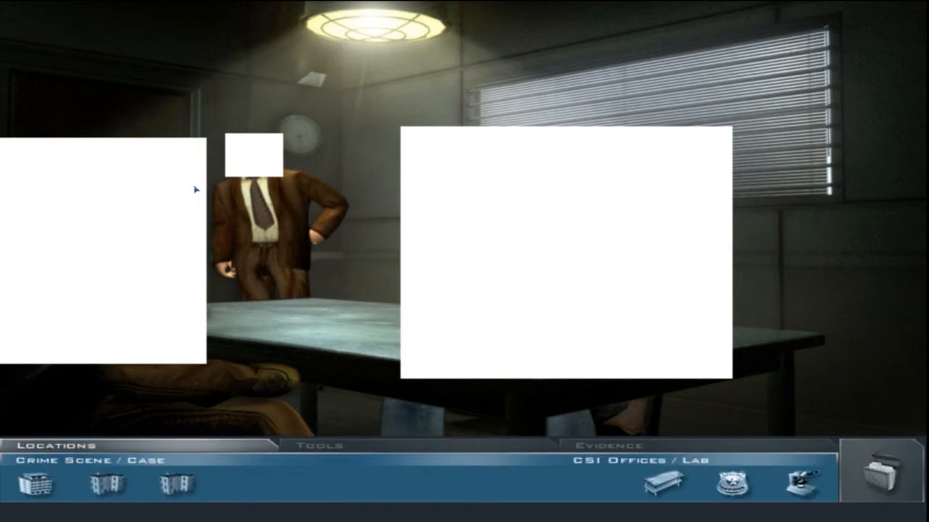
pyautogui.moveTo(732, 491)
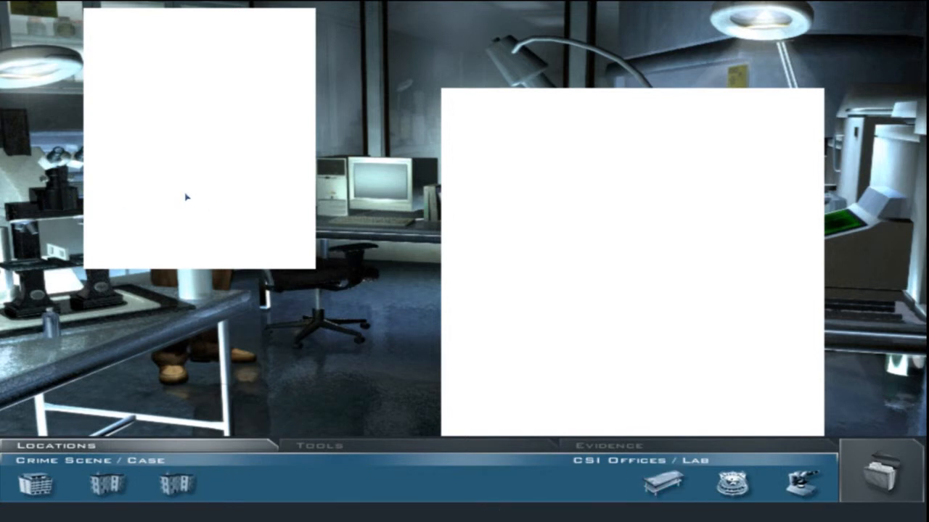
pyautogui.click(319, 444)
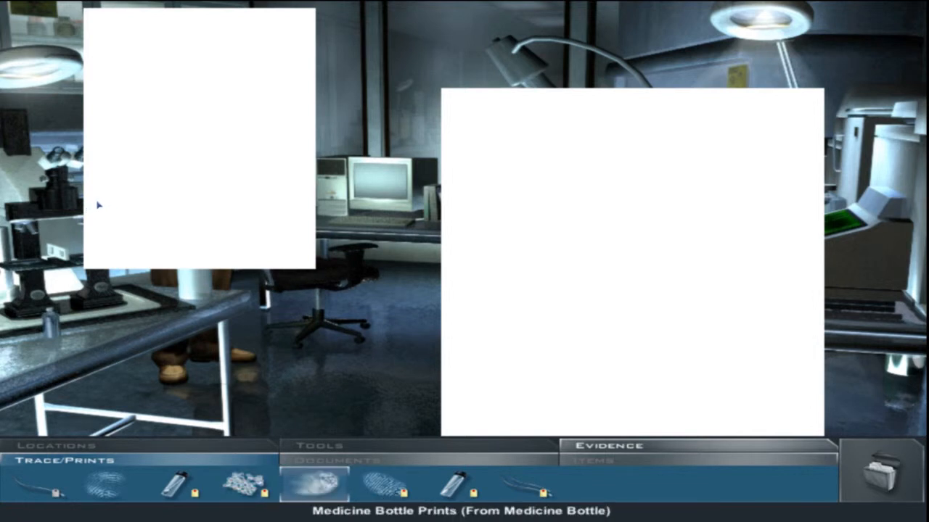
pyautogui.click(456, 490)
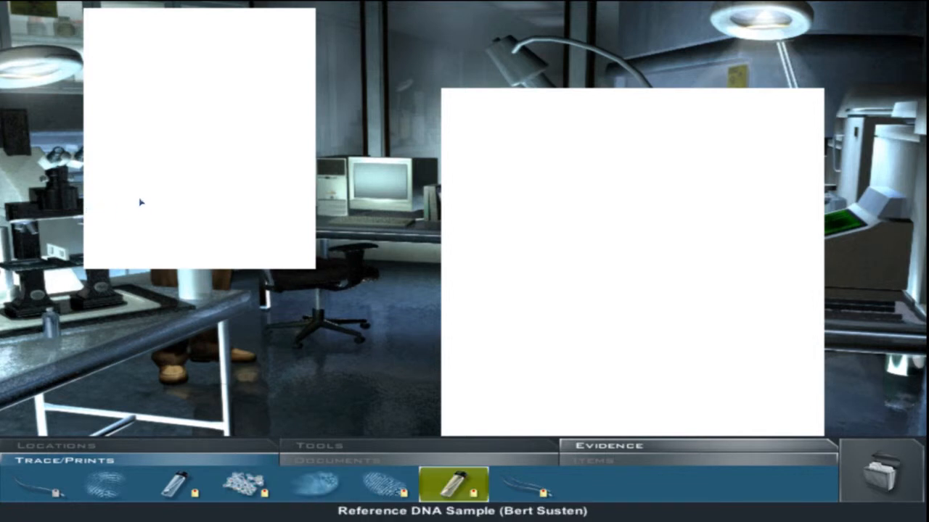
pyautogui.click(332, 461)
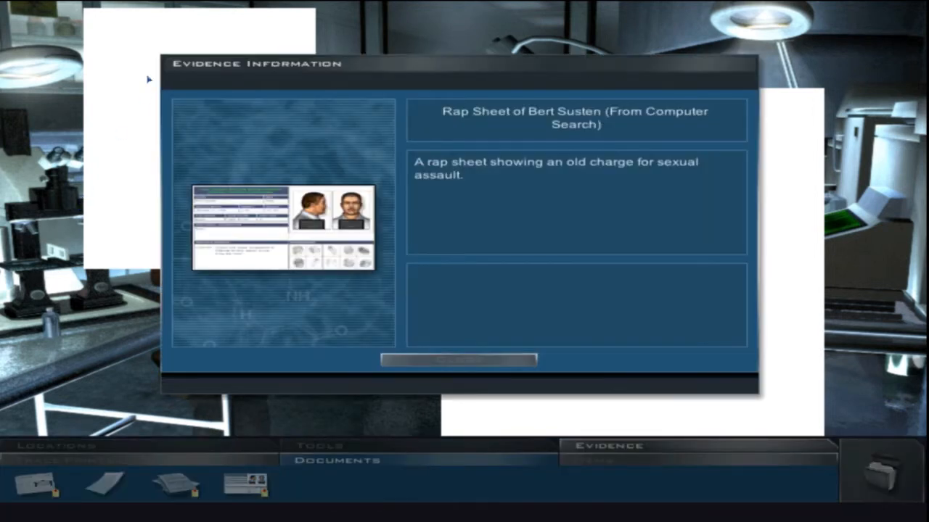
pyautogui.click(458, 359)
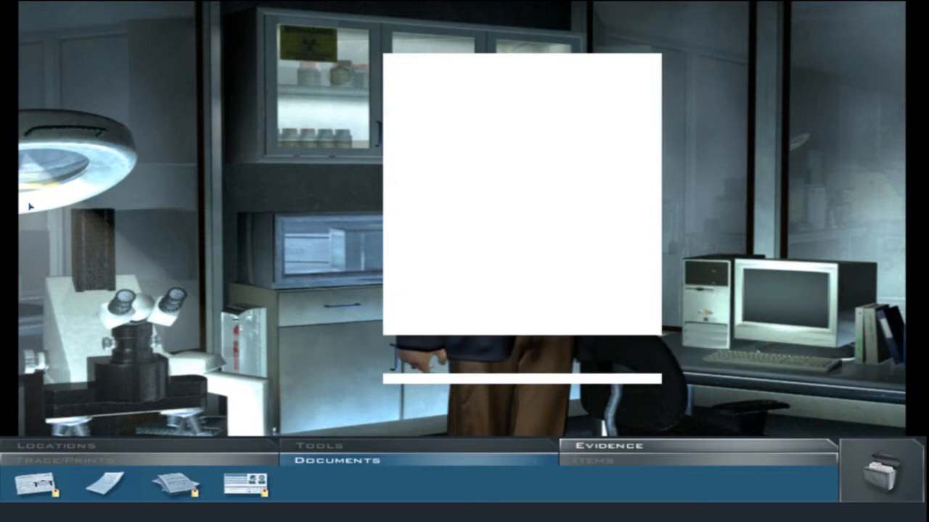
pyautogui.moveTo(247, 130)
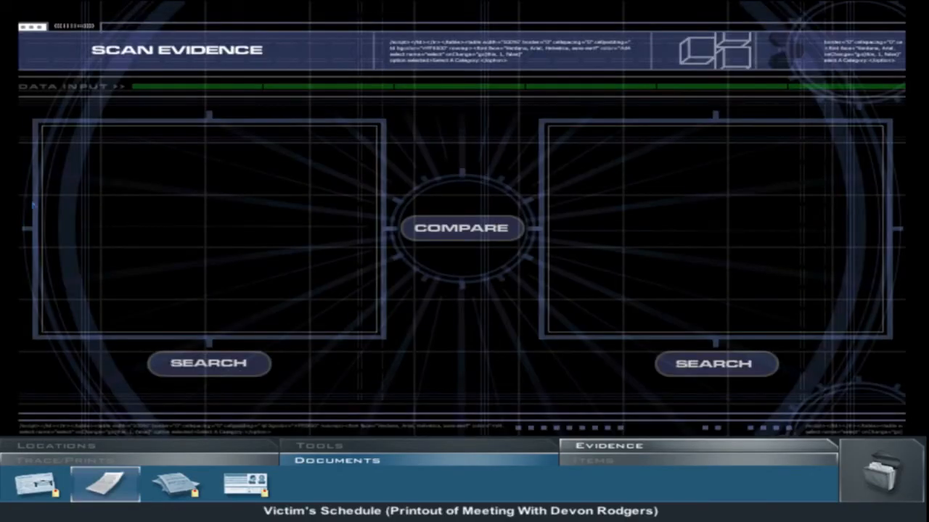
# Scan the victim's schedule, view the Devon Rodgers match record, and load prints for comparison
pyautogui.click(104, 487)
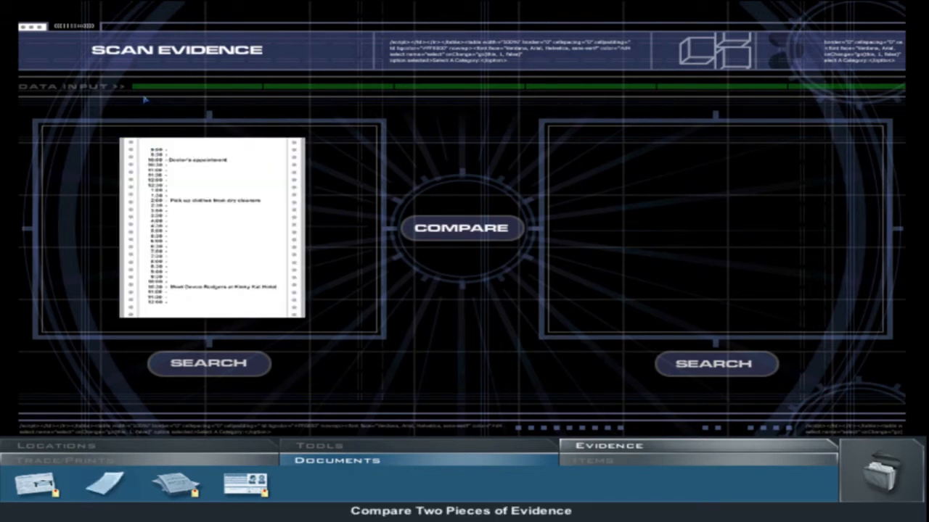
pyautogui.click(209, 363)
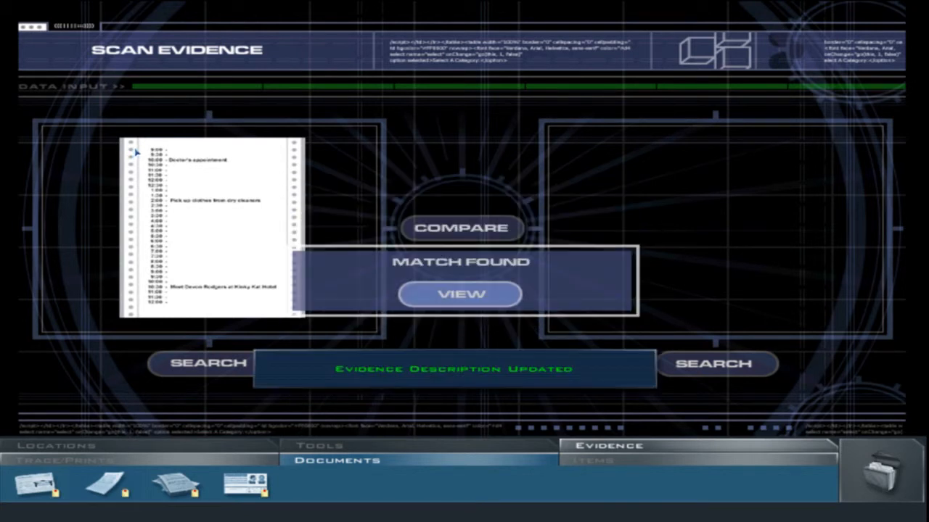
pyautogui.click(458, 294)
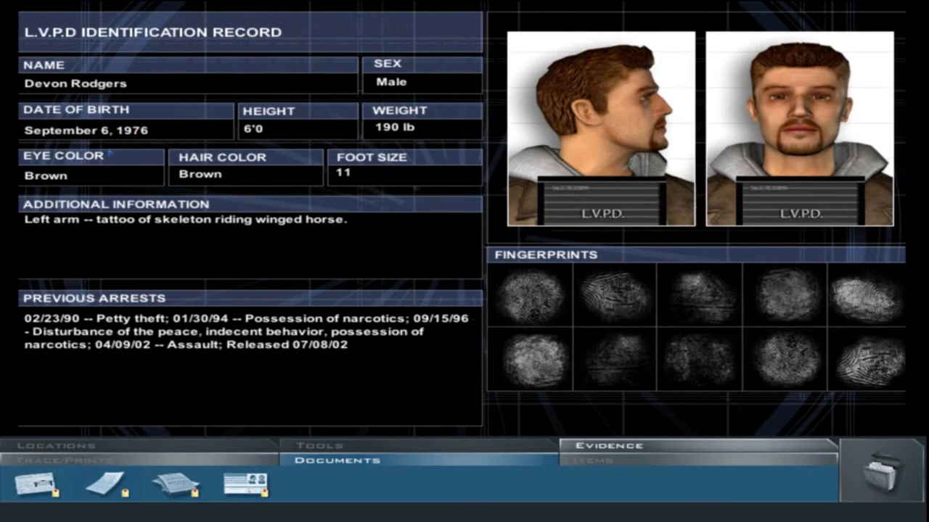
pyautogui.moveTo(110, 159)
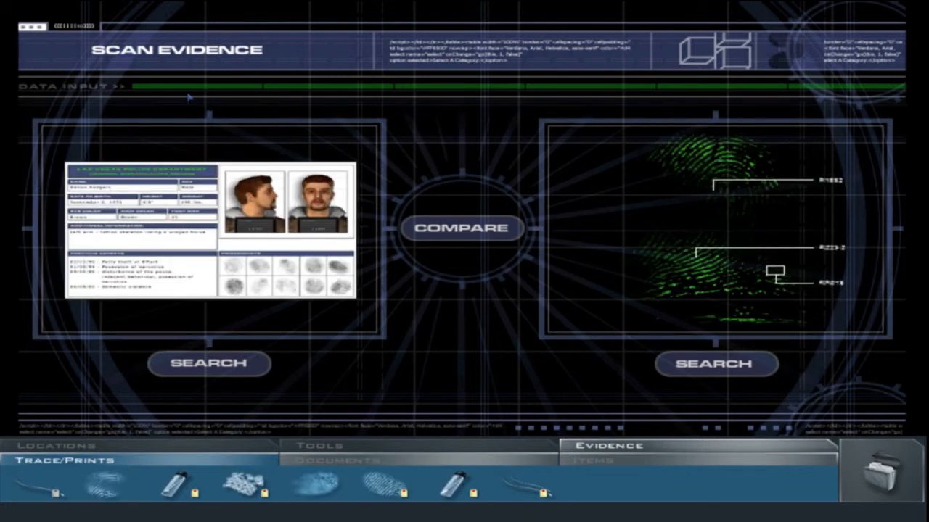
pyautogui.click(462, 228)
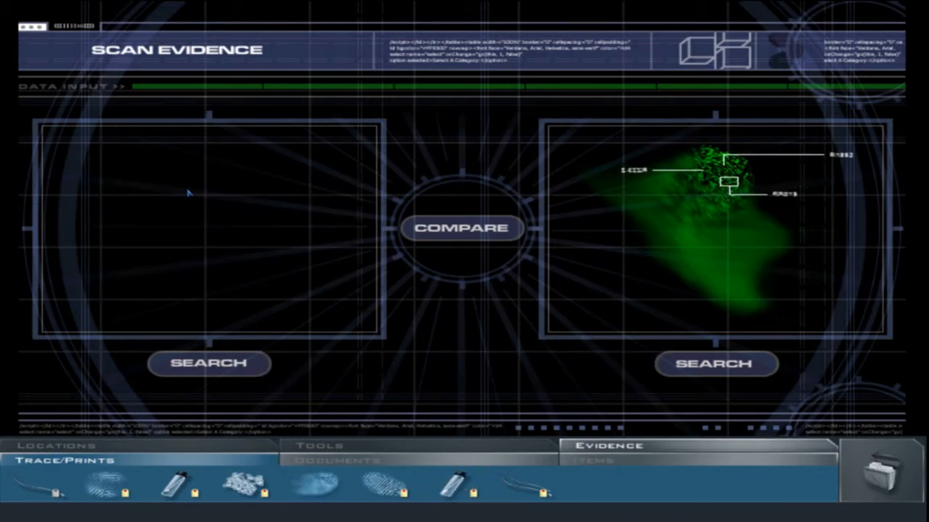
pyautogui.click(335, 463)
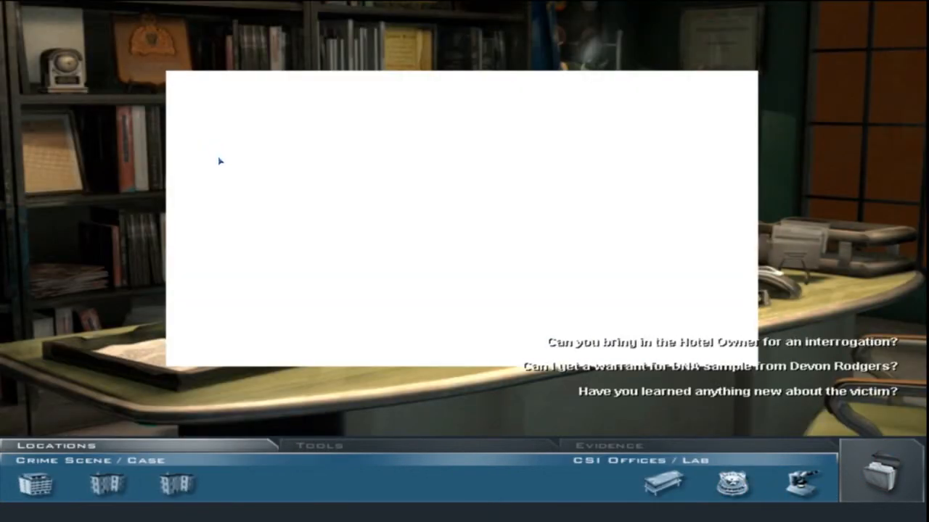
pyautogui.moveTo(736, 390)
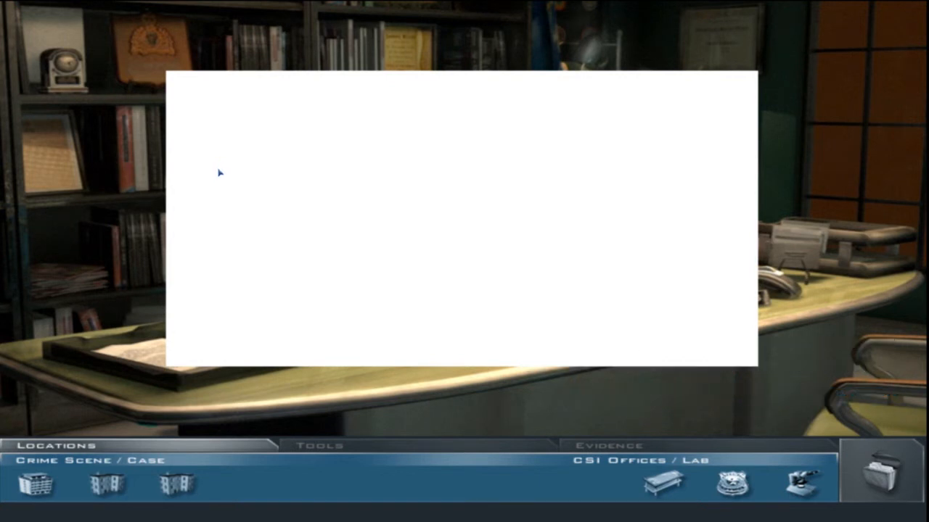
pyautogui.moveTo(221, 175)
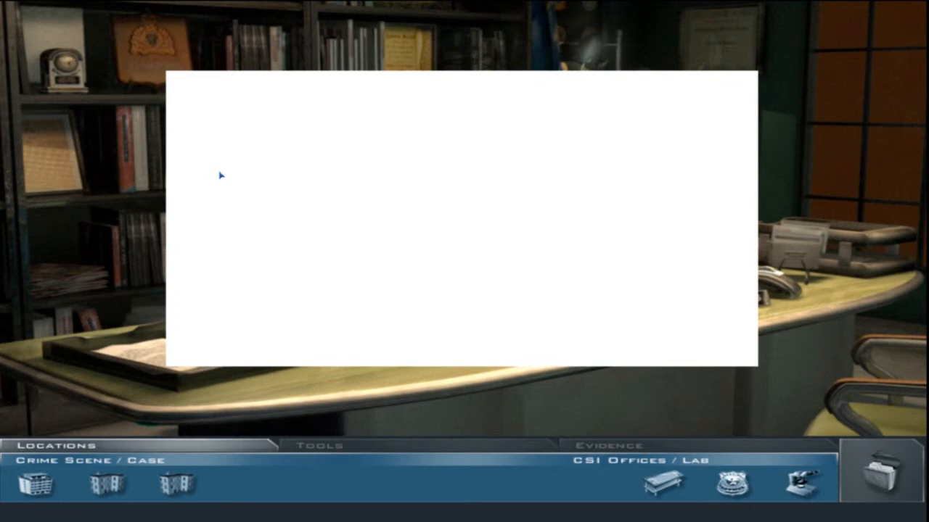
pyautogui.moveTo(191, 159)
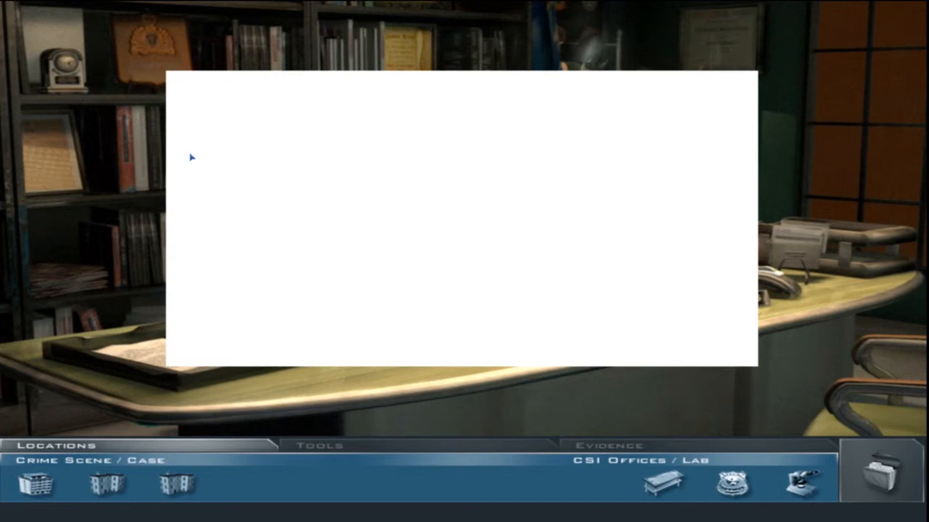
pyautogui.moveTo(189, 187)
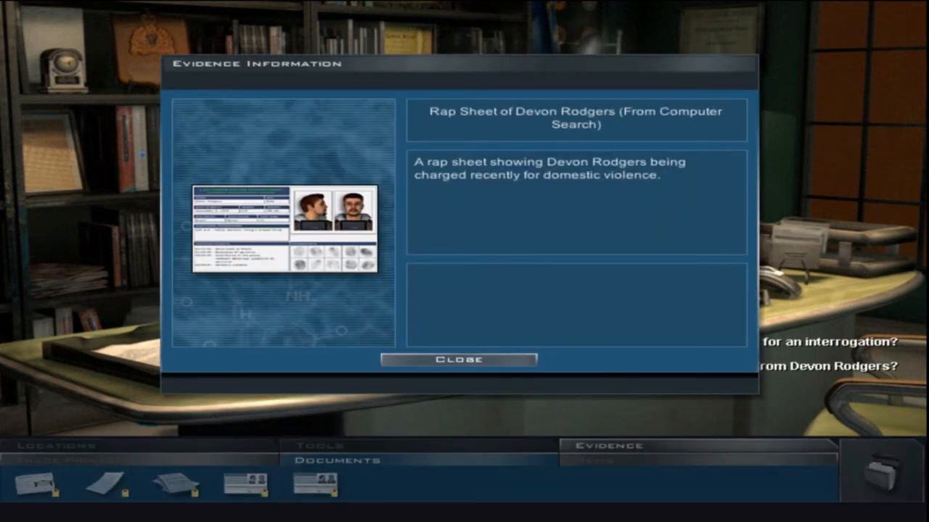
pyautogui.click(457, 360)
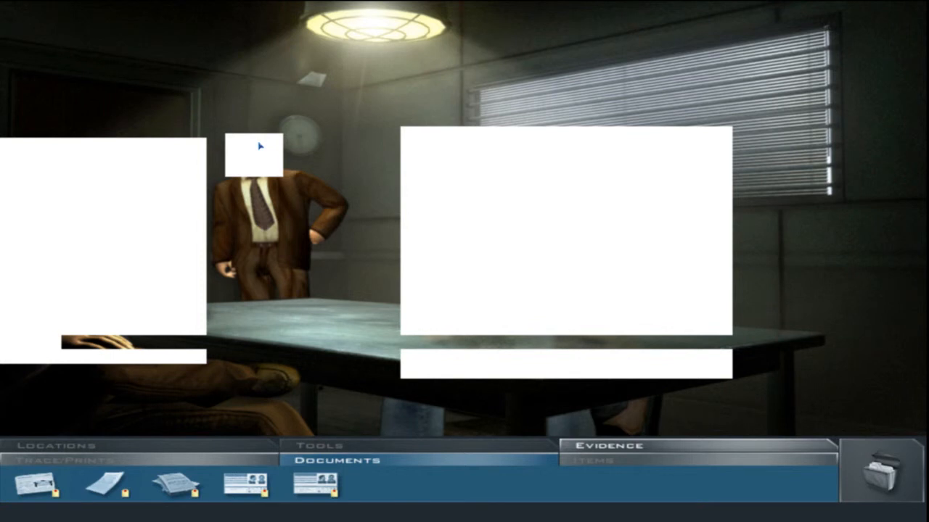
pyautogui.moveTo(258, 147)
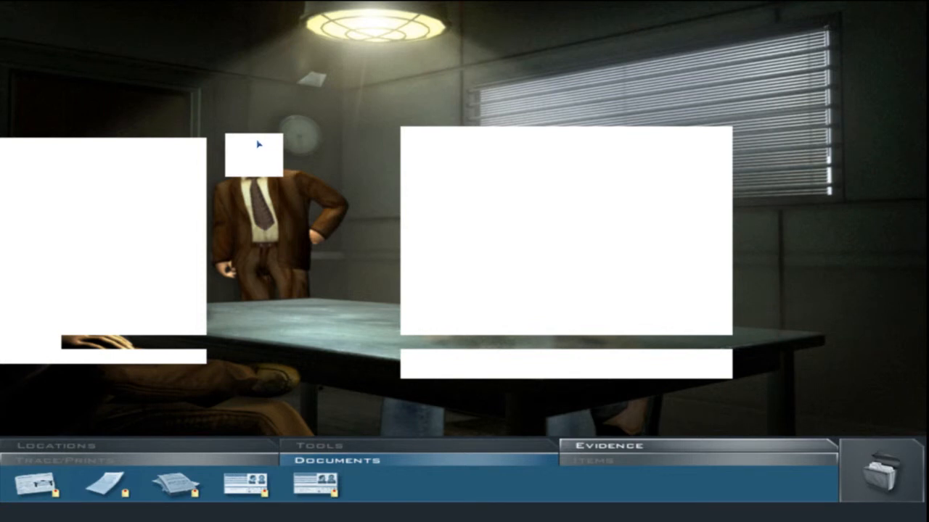
pyautogui.moveTo(140, 185)
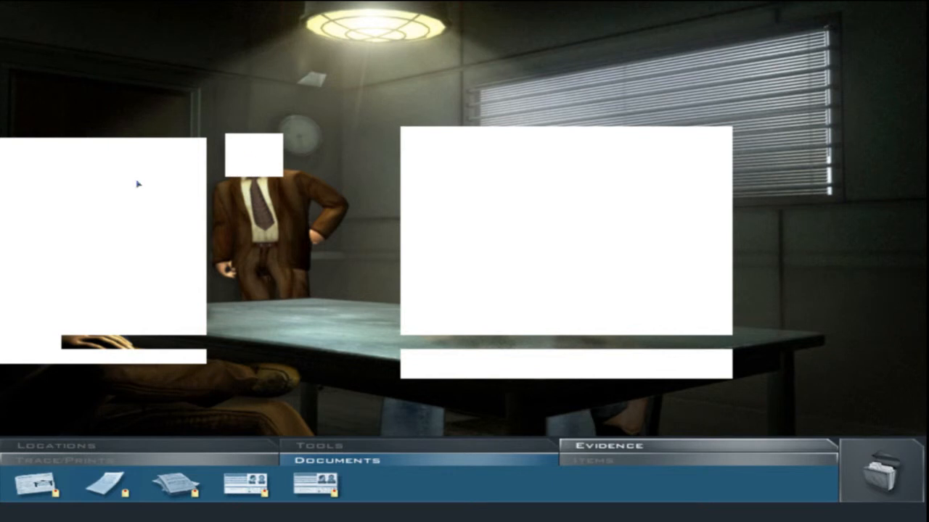
pyautogui.moveTo(100, 189)
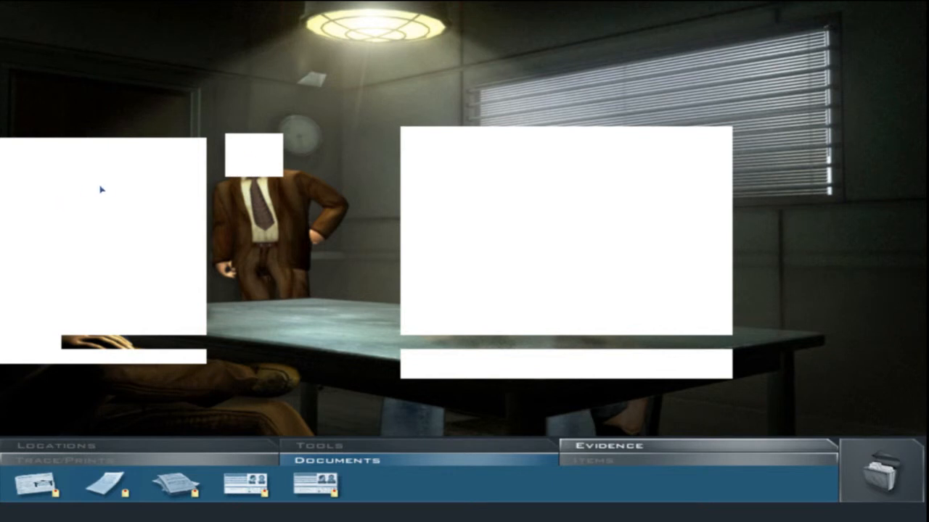
# Swab the suspect with the Collection tools and open the collected trace evidence
pyautogui.click(326, 445)
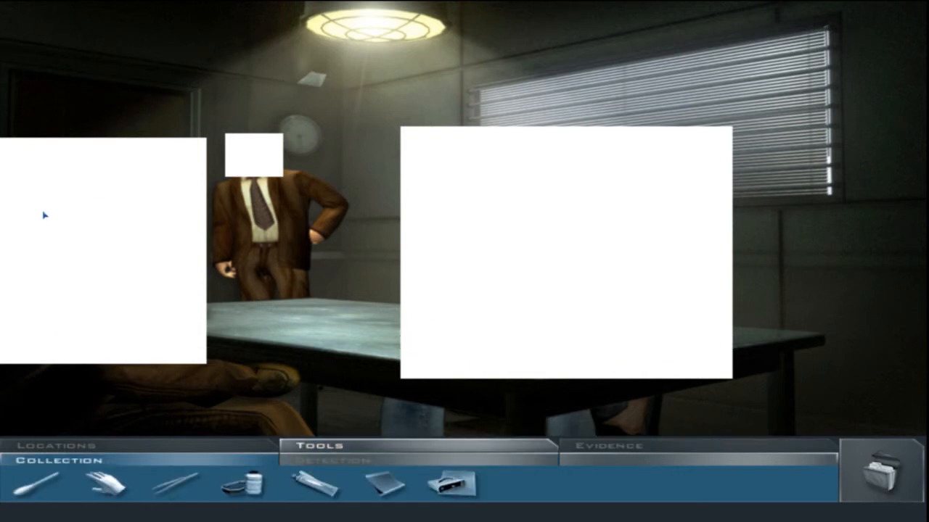
pyautogui.click(35, 489)
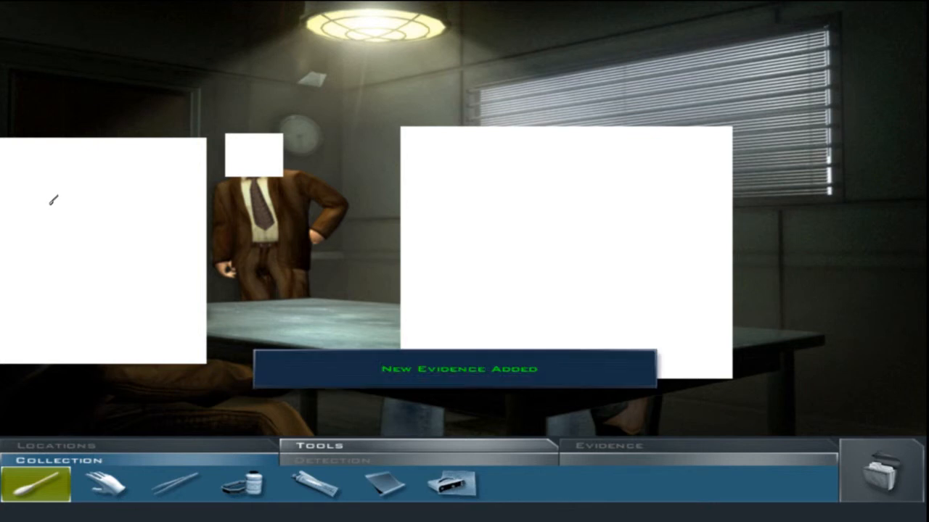
pyautogui.click(174, 488)
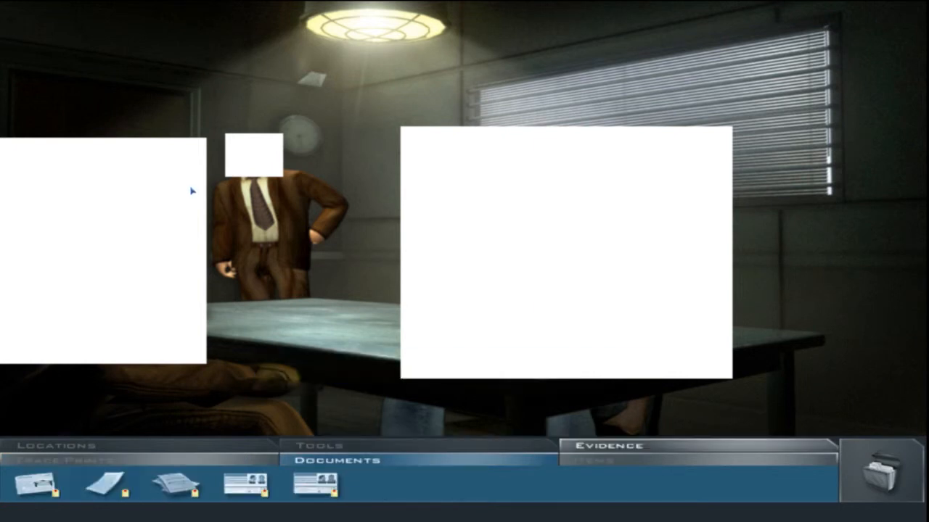
pyautogui.click(62, 466)
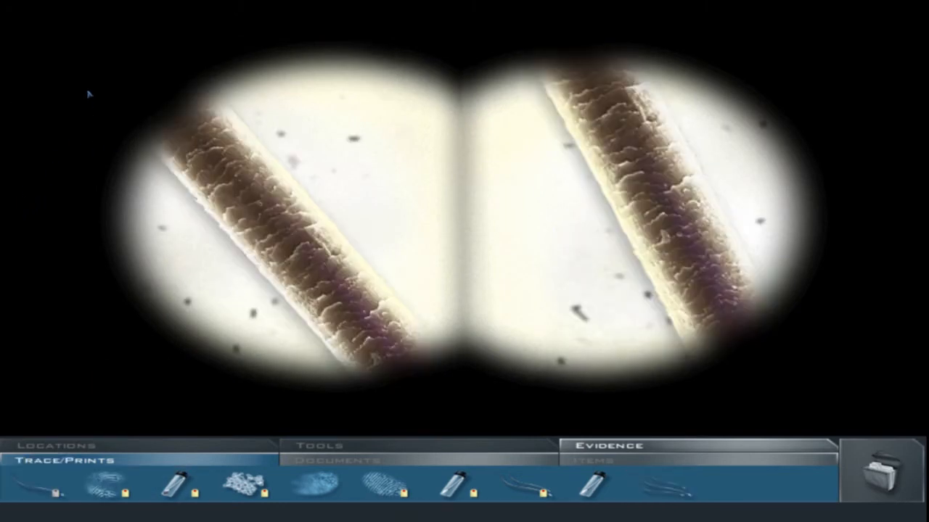
pyautogui.moveTo(3, 91)
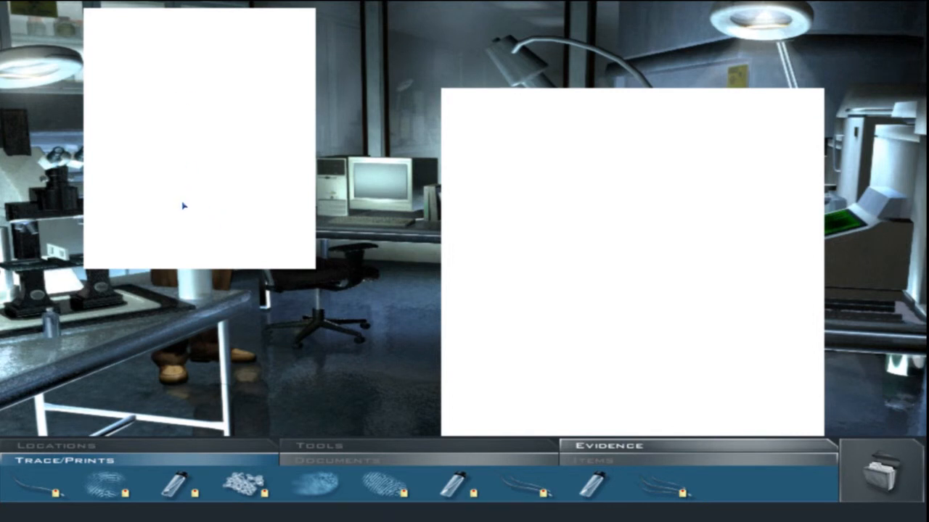
pyautogui.moveTo(184, 191)
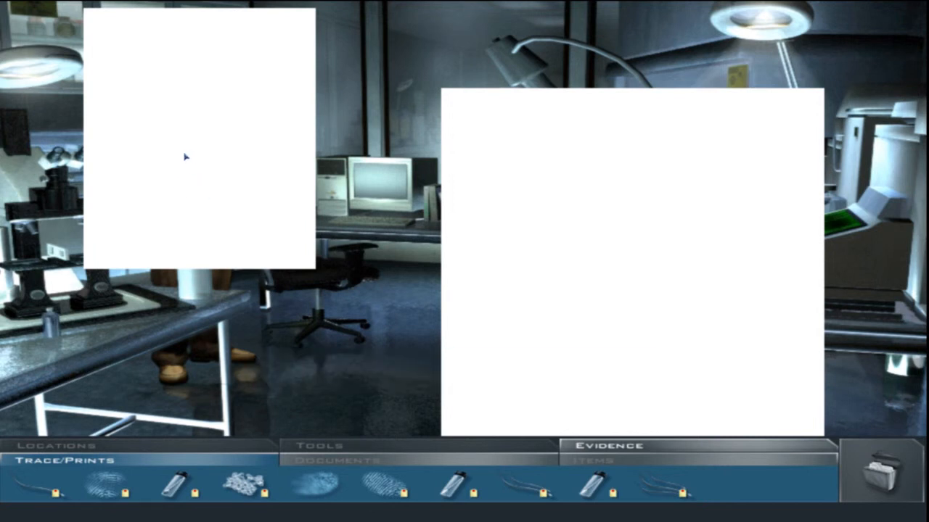
# Open the list of travel locations after the hair comparison in the lab
pyautogui.click(338, 462)
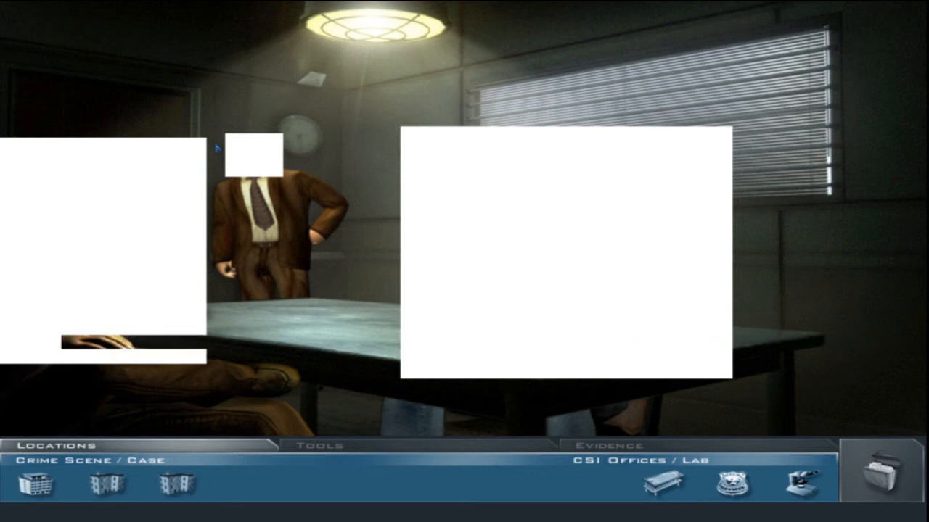
pyautogui.moveTo(230, 174)
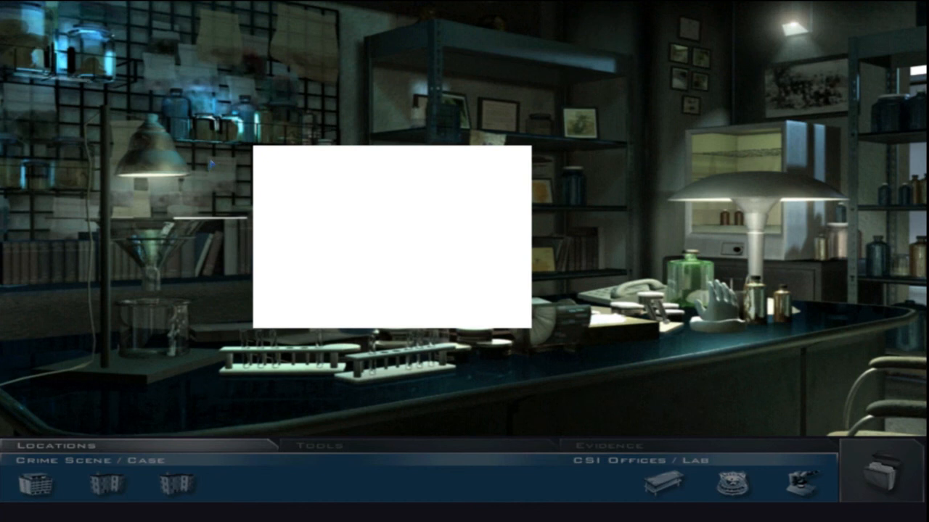
pyautogui.moveTo(208, 168)
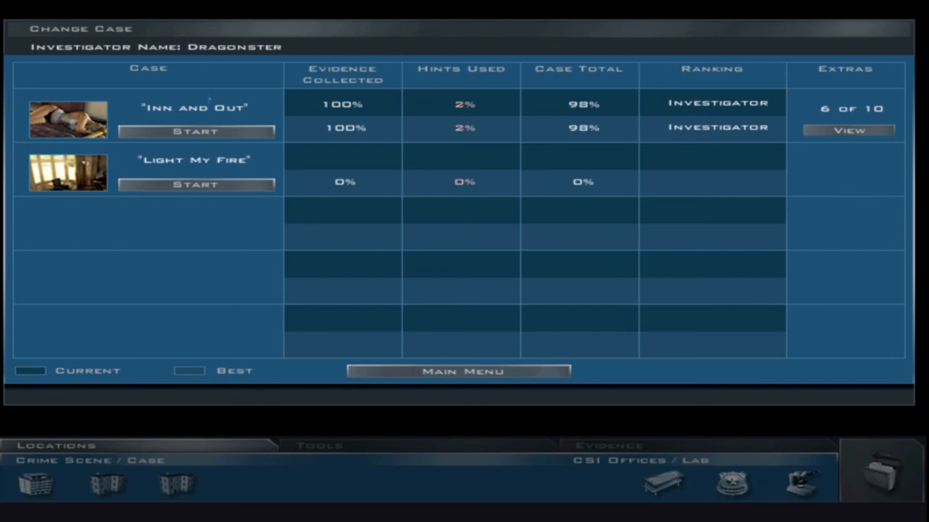
pyautogui.click(849, 130)
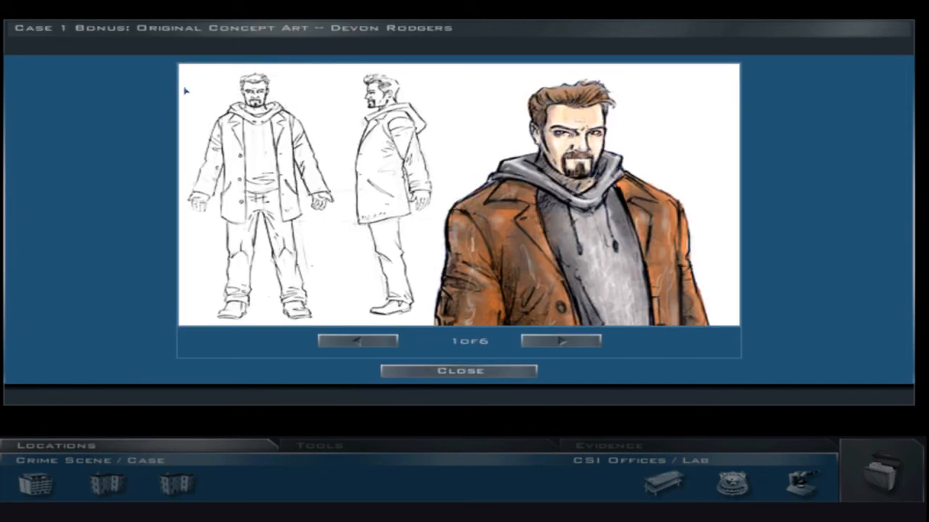
pyautogui.click(560, 341)
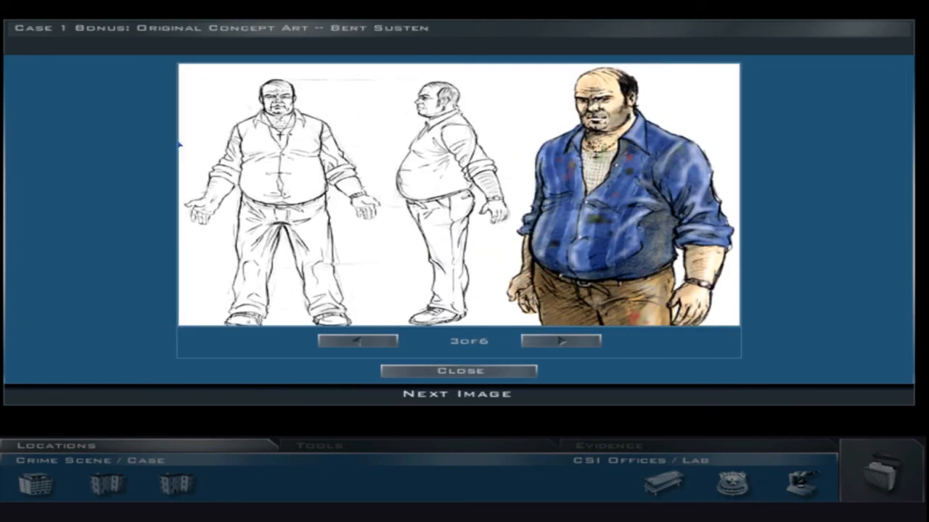
pyautogui.click(559, 340)
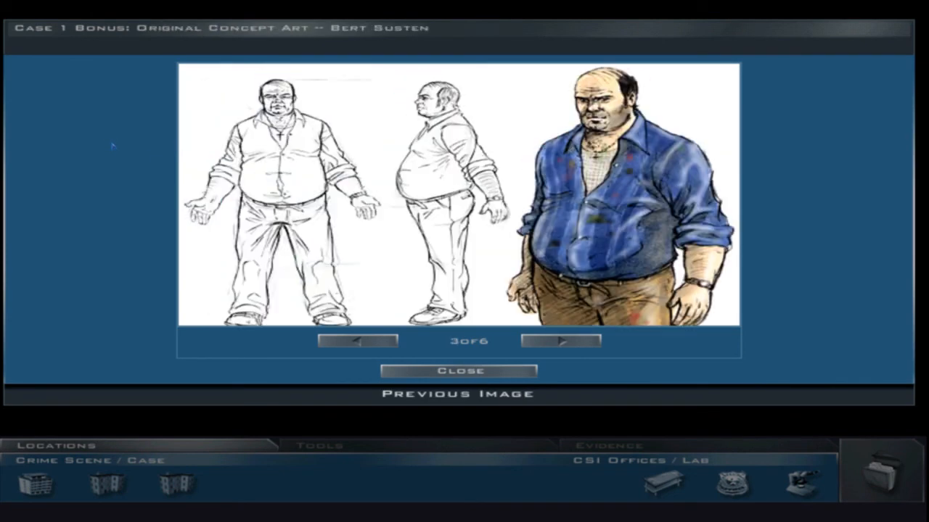
pyautogui.click(457, 370)
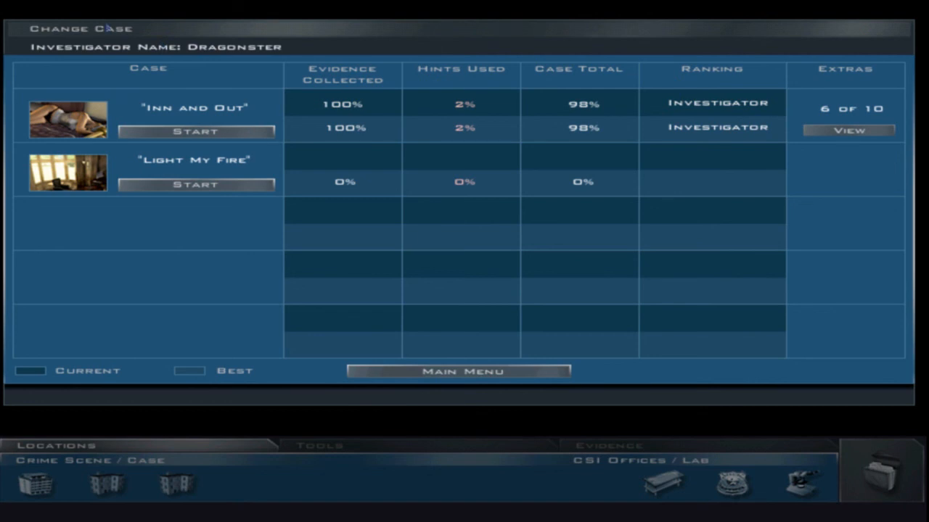